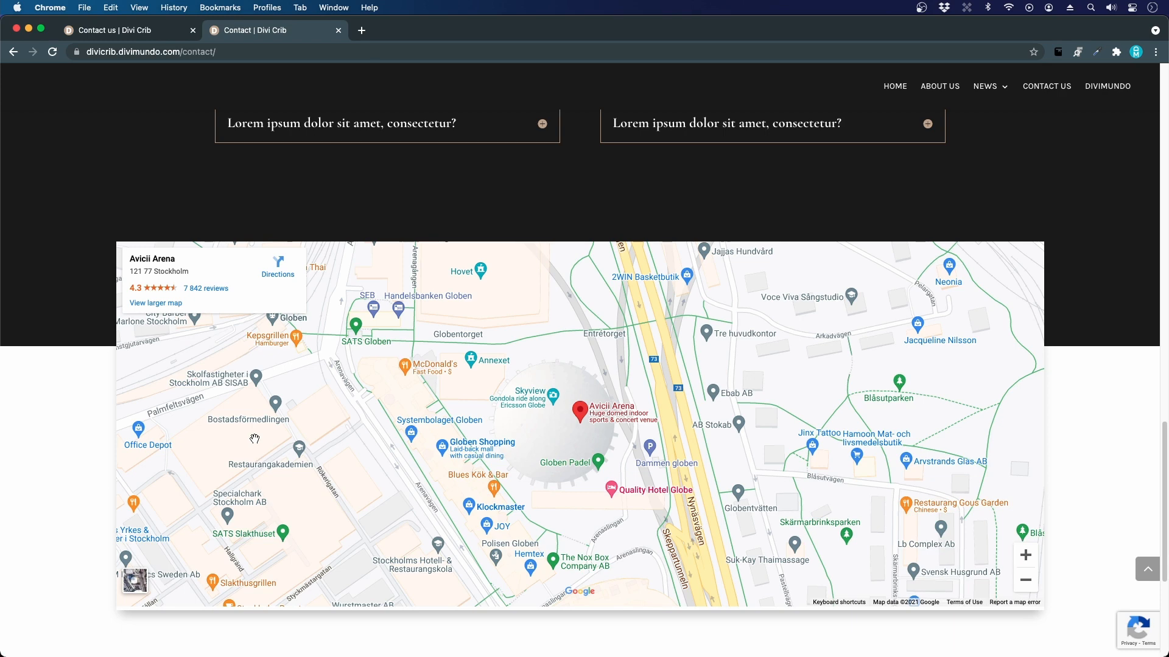
mouse_move(187, 415)
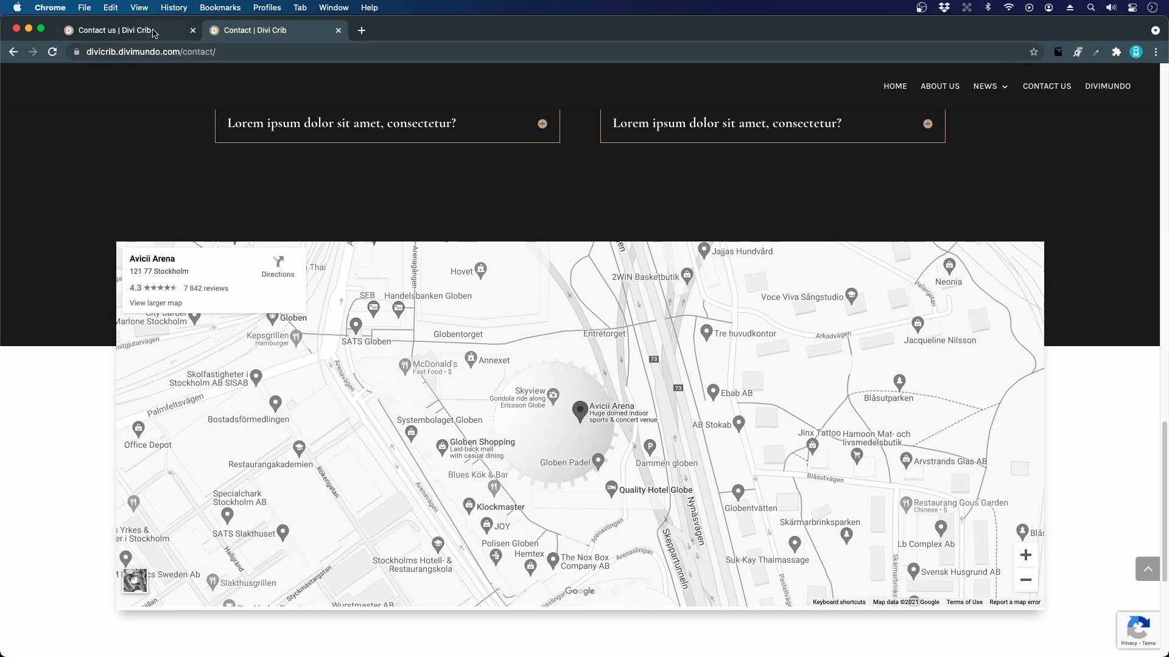
- Add a regular single-column section below the FAQ accordions and search the module list
click(115, 30)
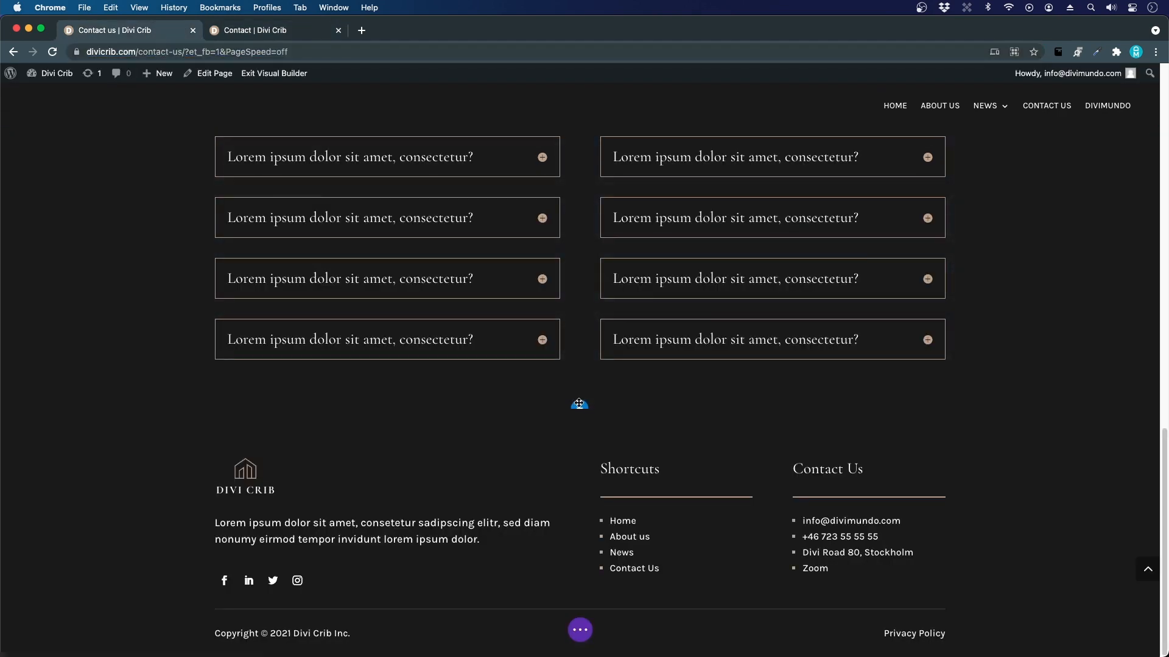
click(579, 404)
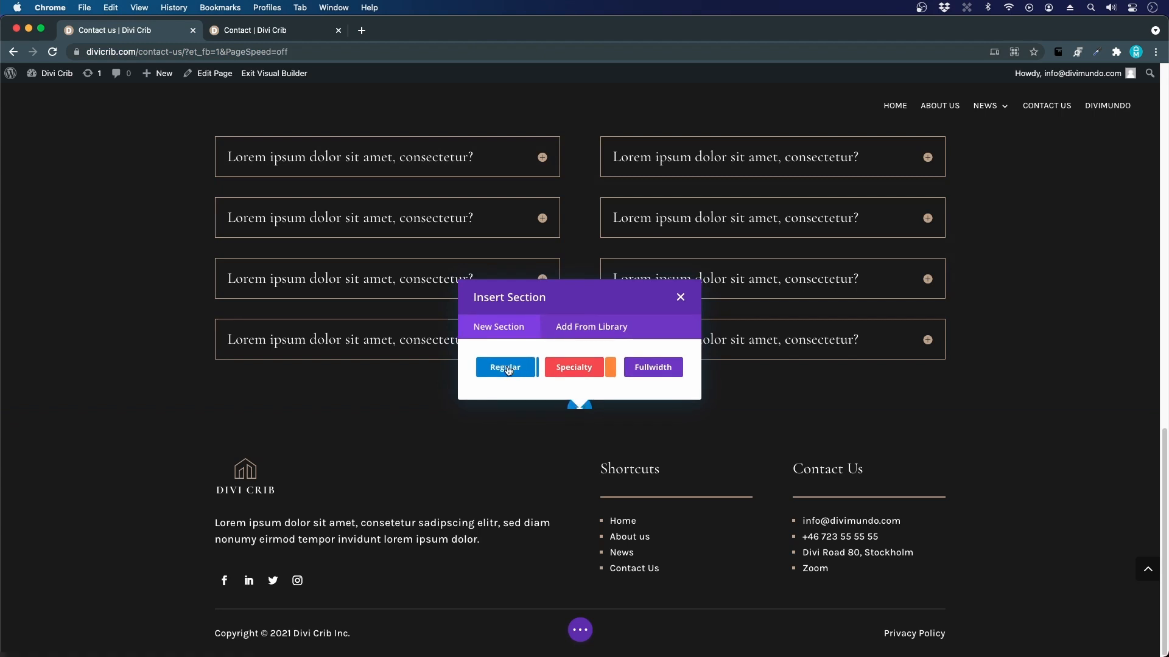
click(506, 367)
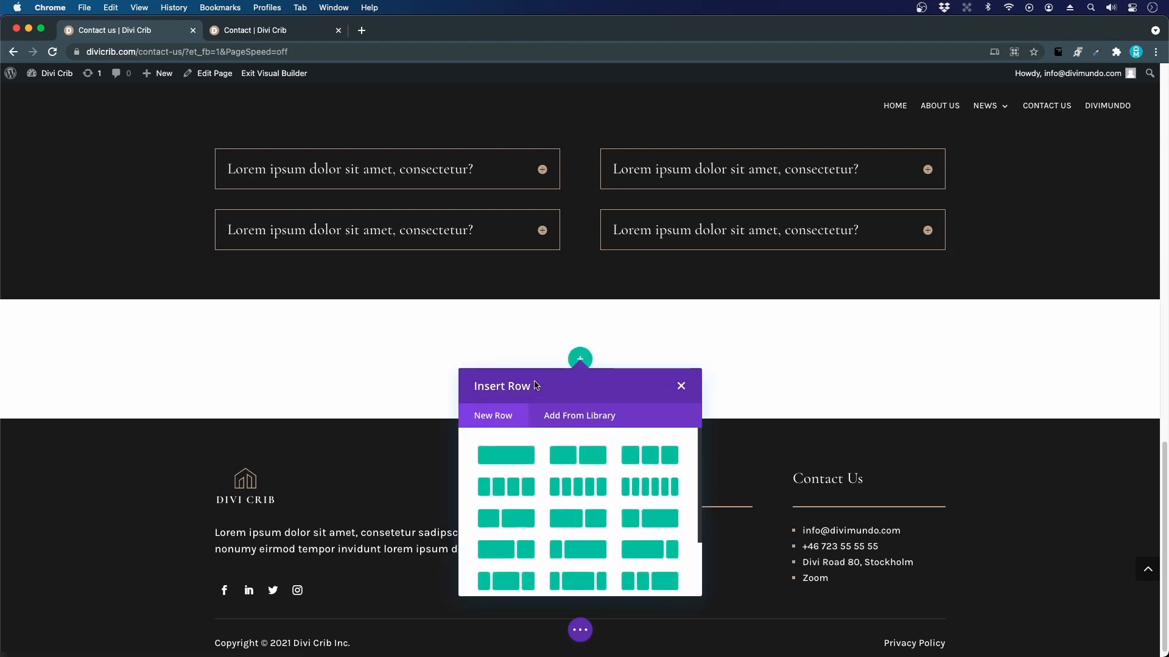
click(505, 455)
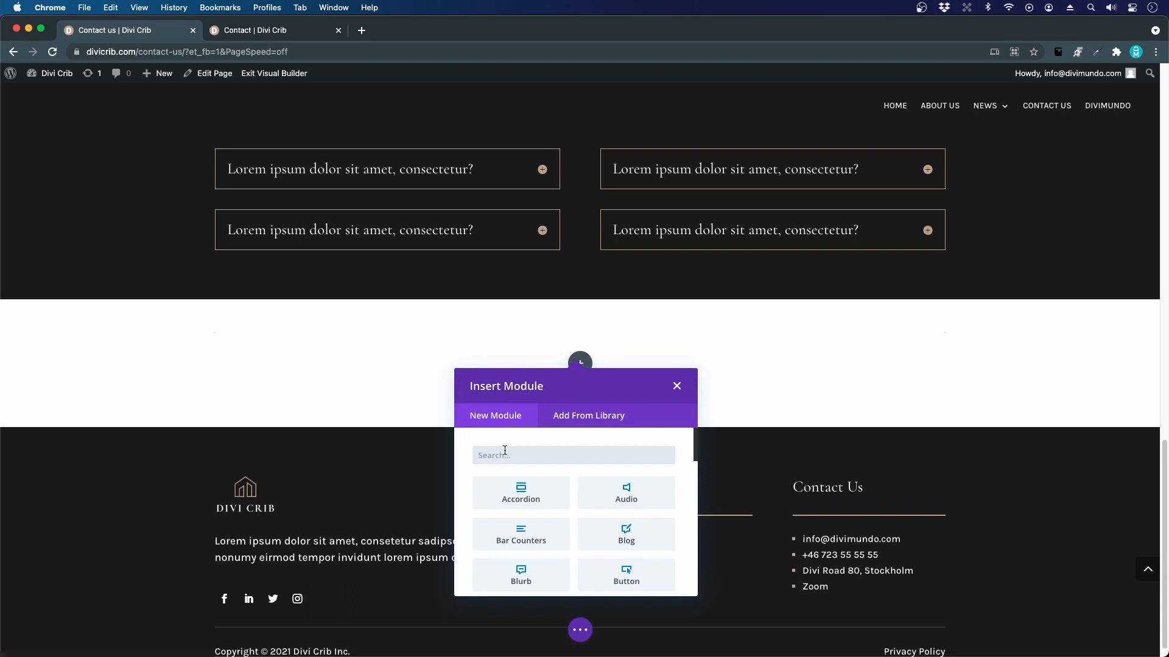
text(m)
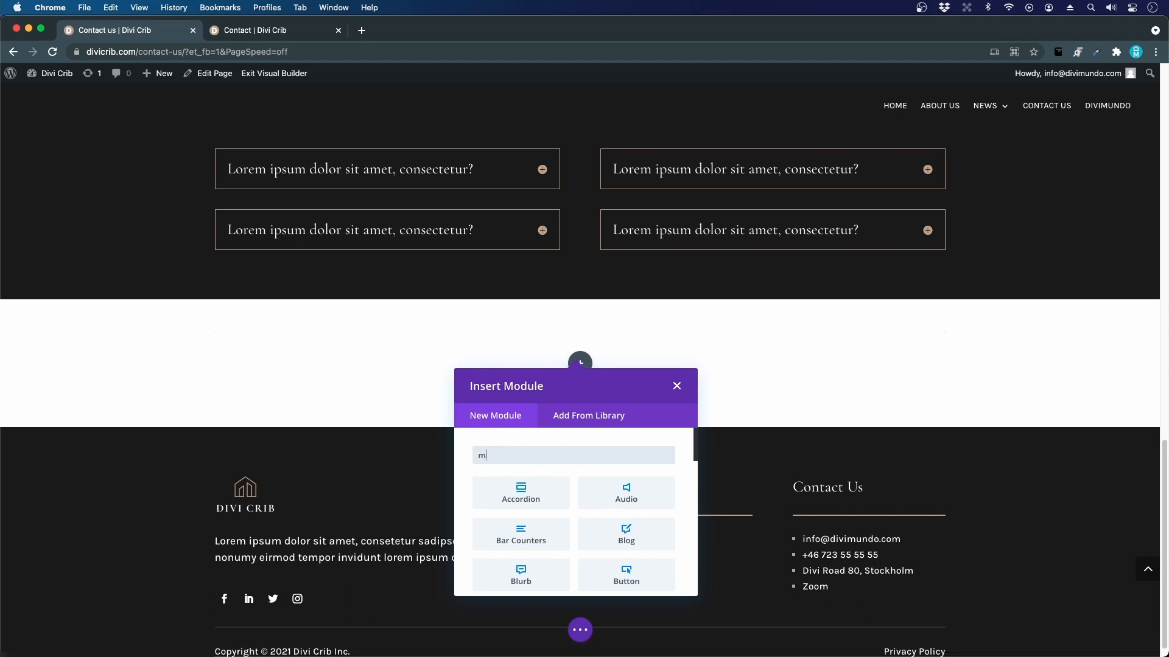
- Insert a Map module into the new one-column row
click(677, 386)
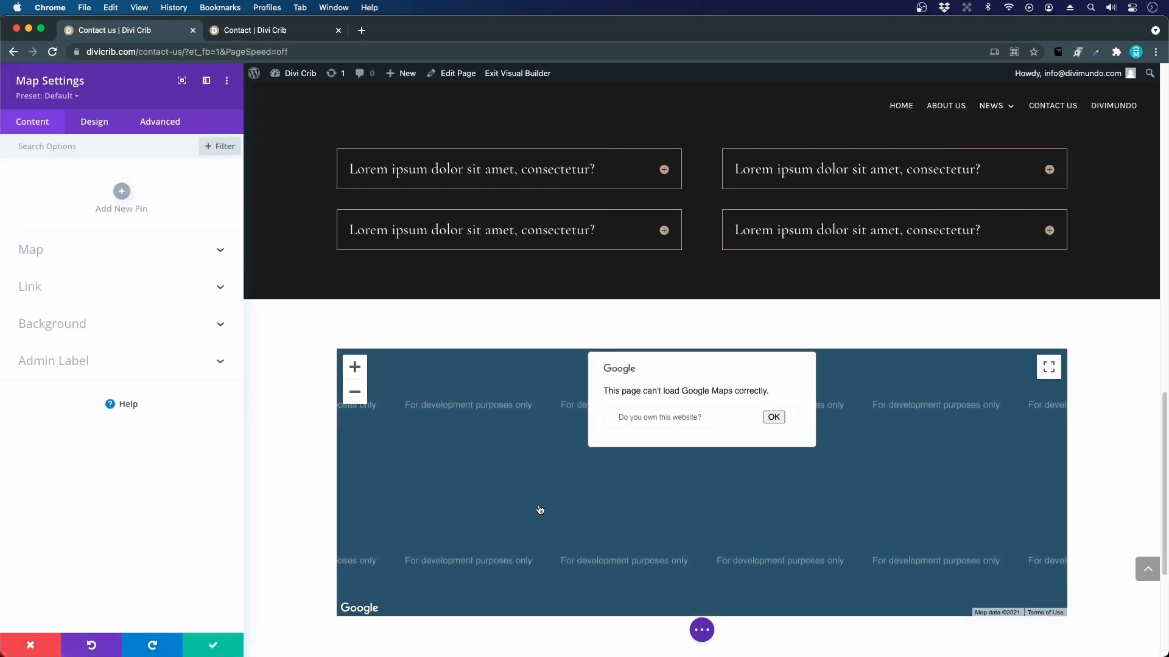
mouse_move(128, 244)
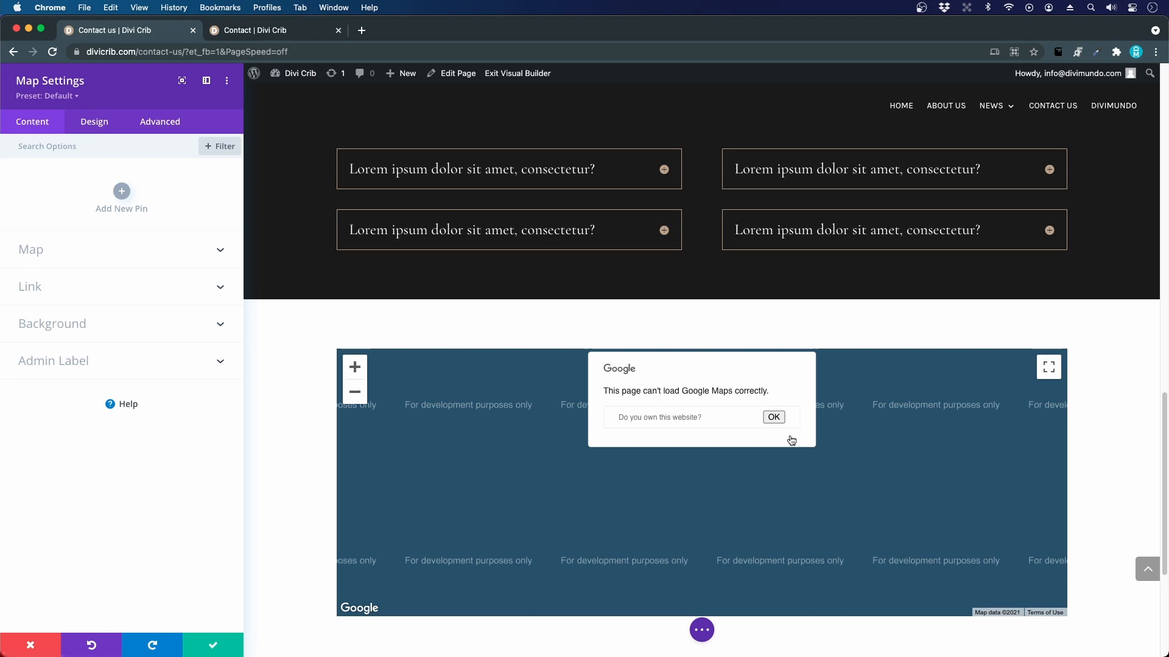
mouse_move(698, 402)
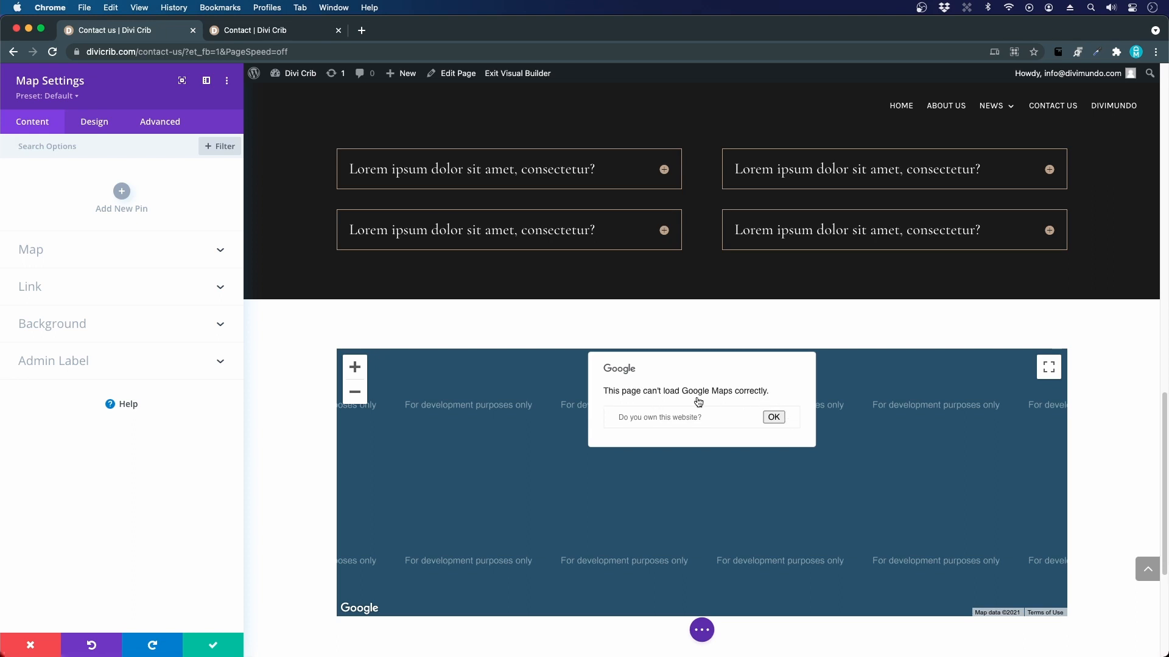
mouse_move(650, 448)
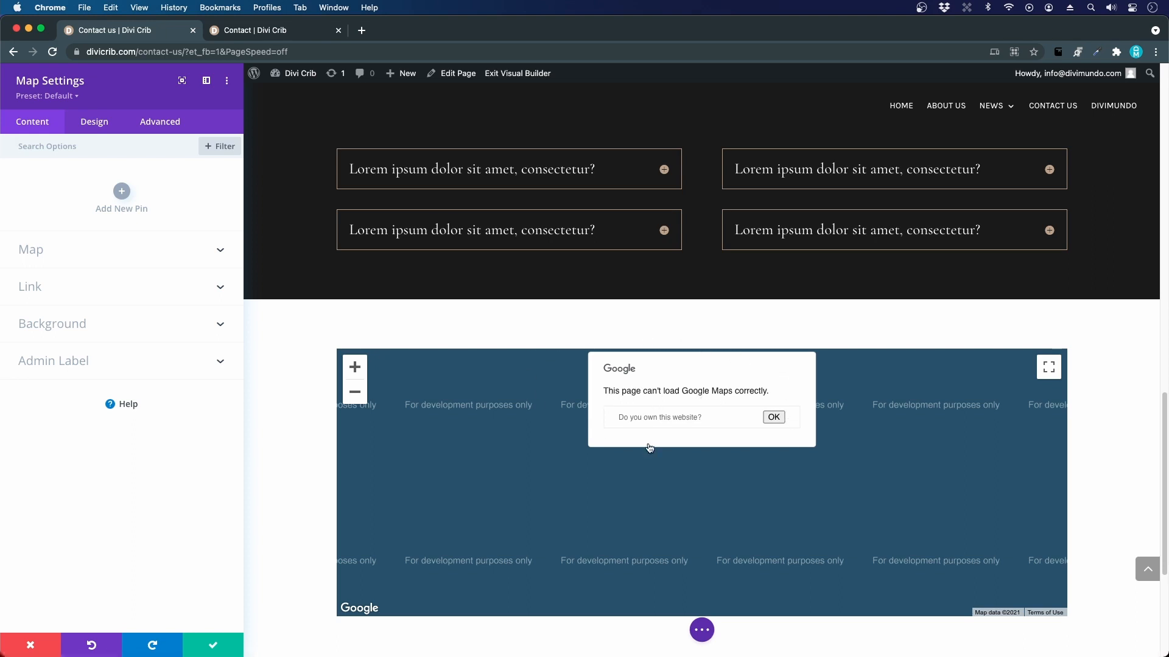
mouse_move(681, 409)
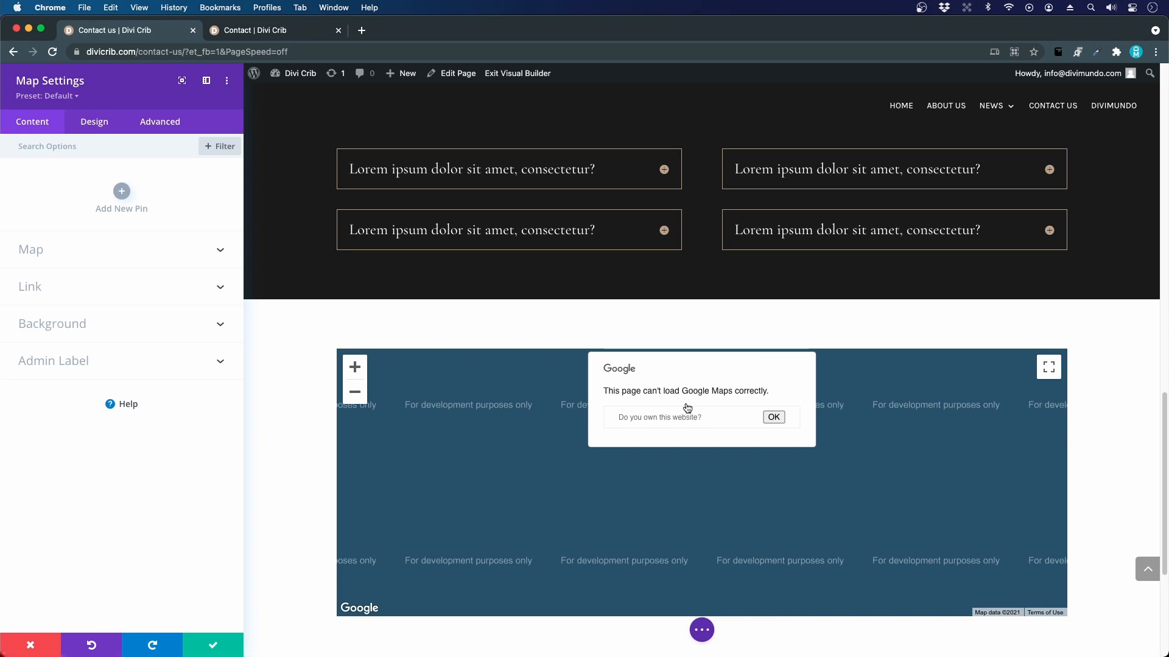
mouse_move(525, 507)
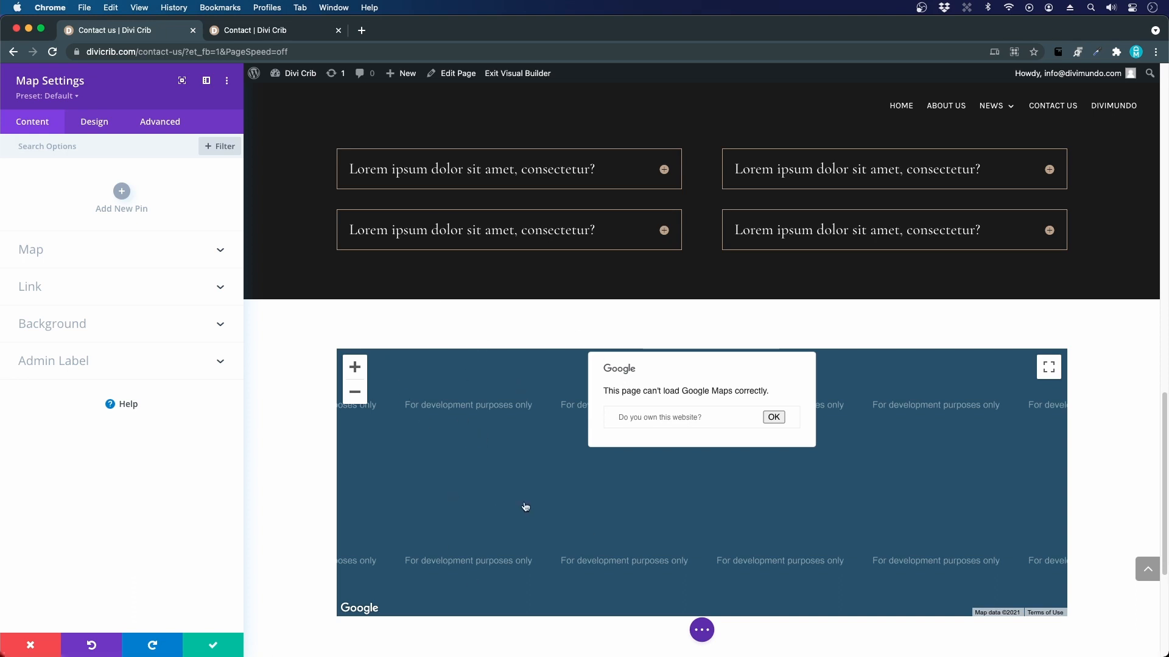
mouse_move(481, 369)
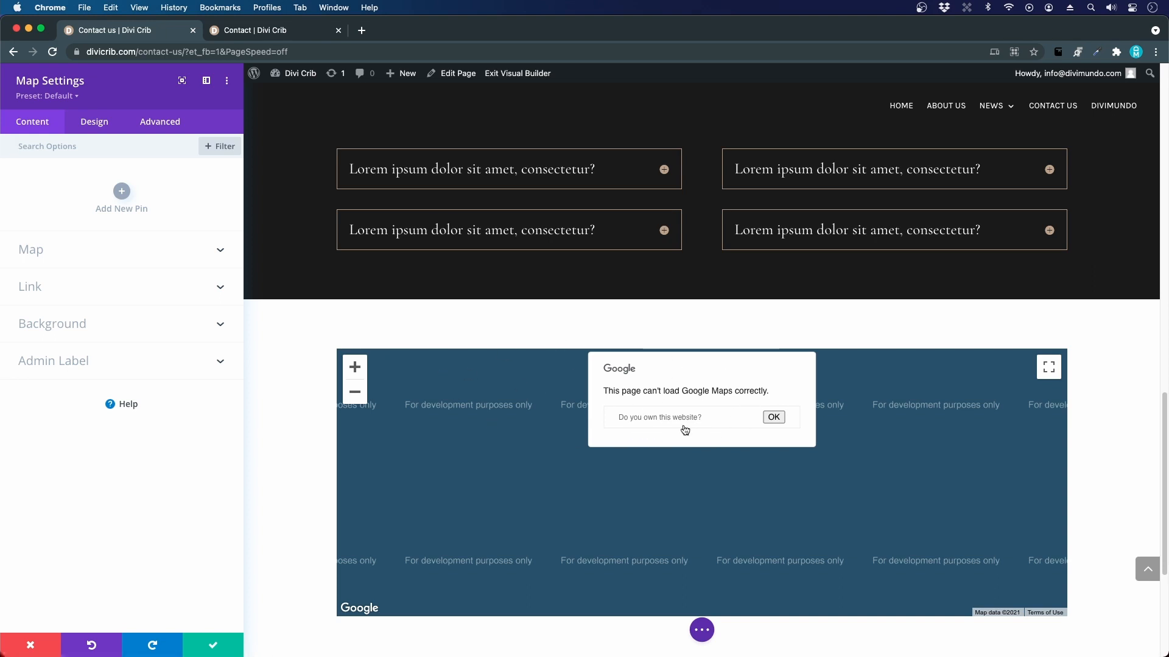
mouse_move(547, 311)
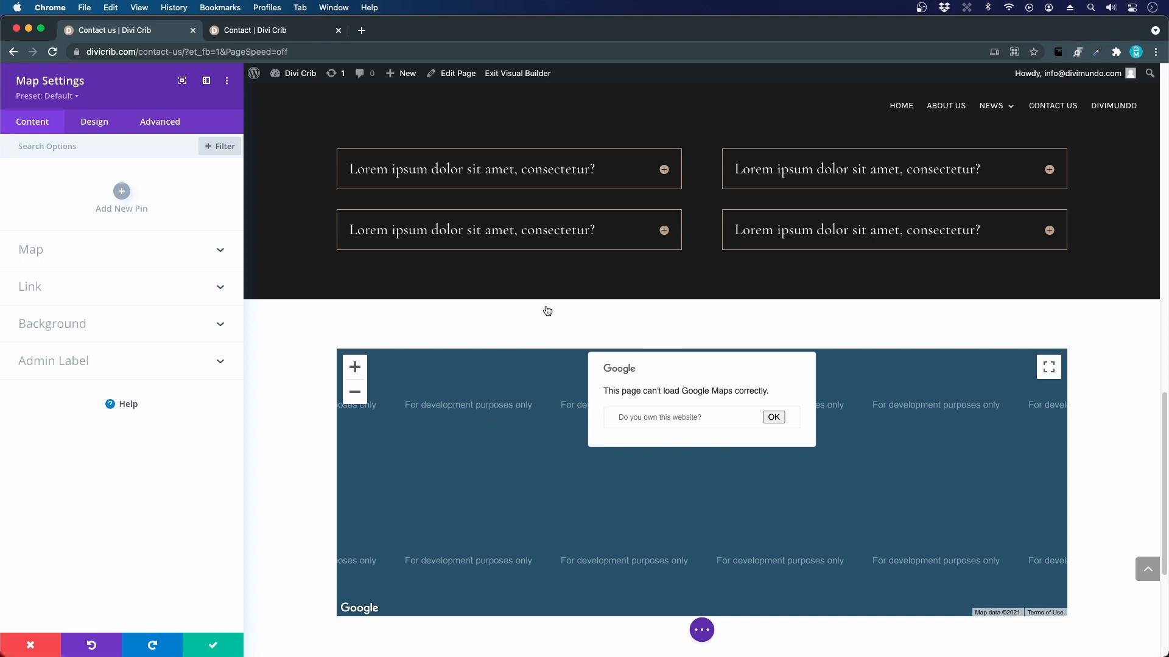
mouse_move(682, 400)
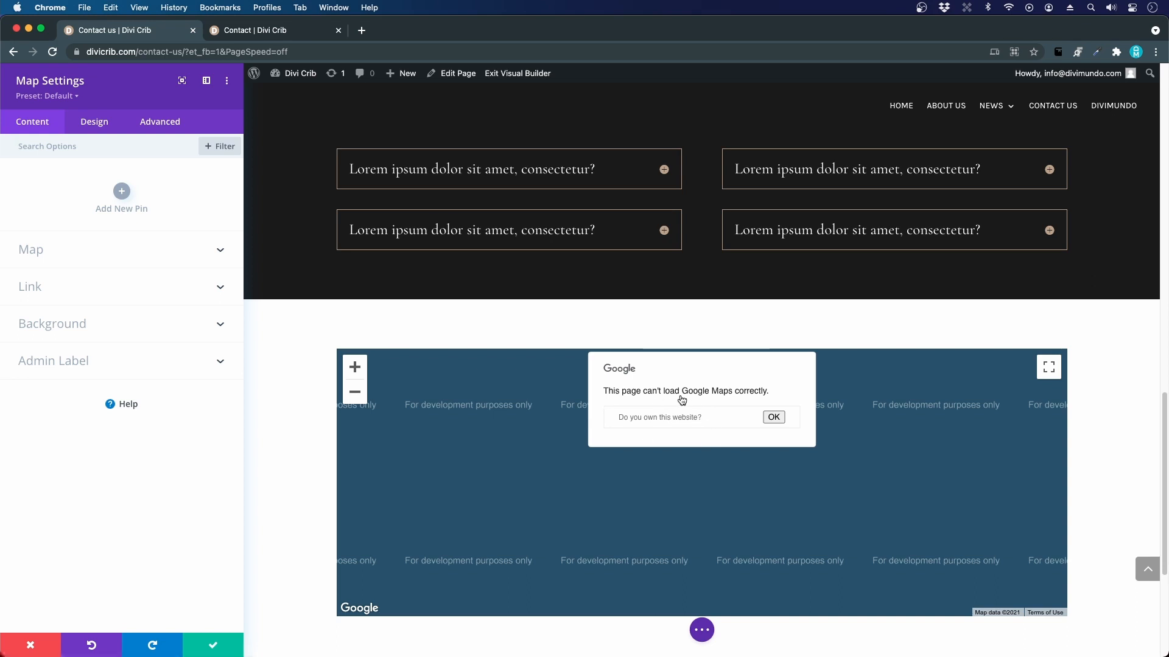
mouse_move(706, 390)
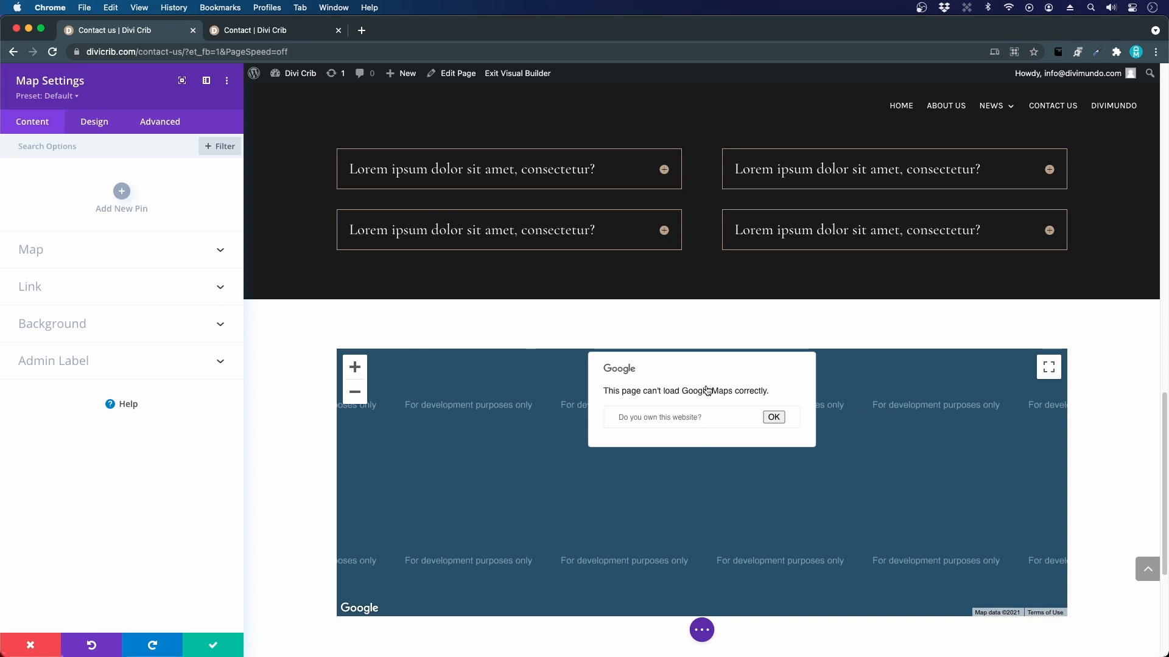
mouse_move(711, 368)
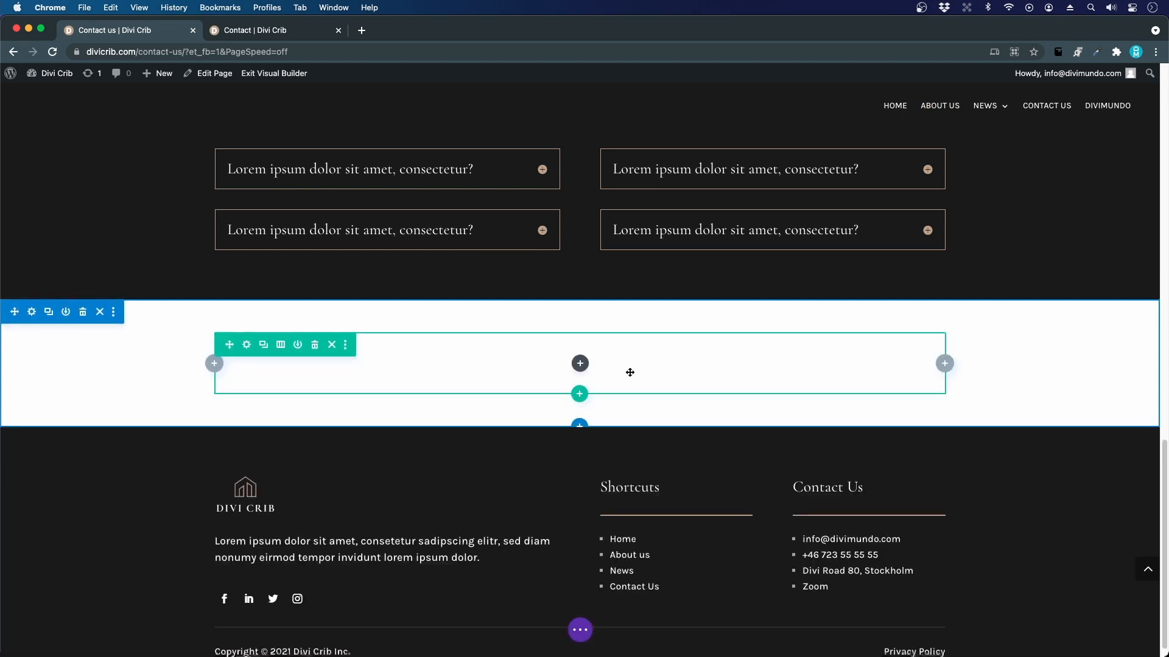
- Search the module list for 'code' and insert a Code module into the empty row
click(580, 363)
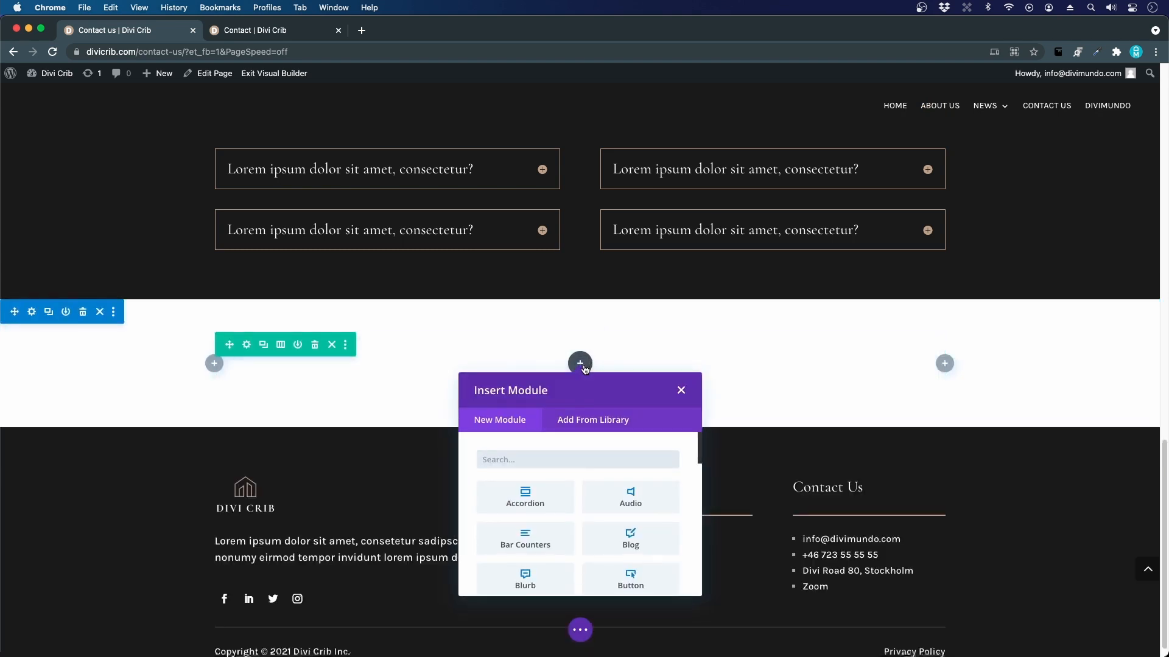
text(code)
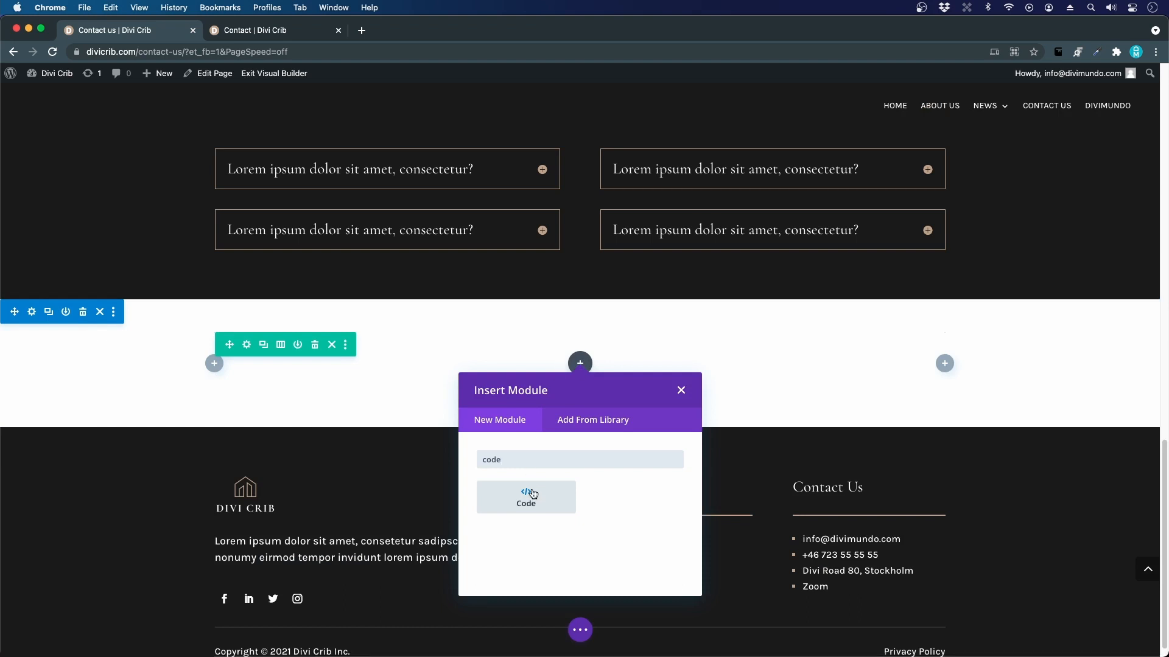
click(526, 498)
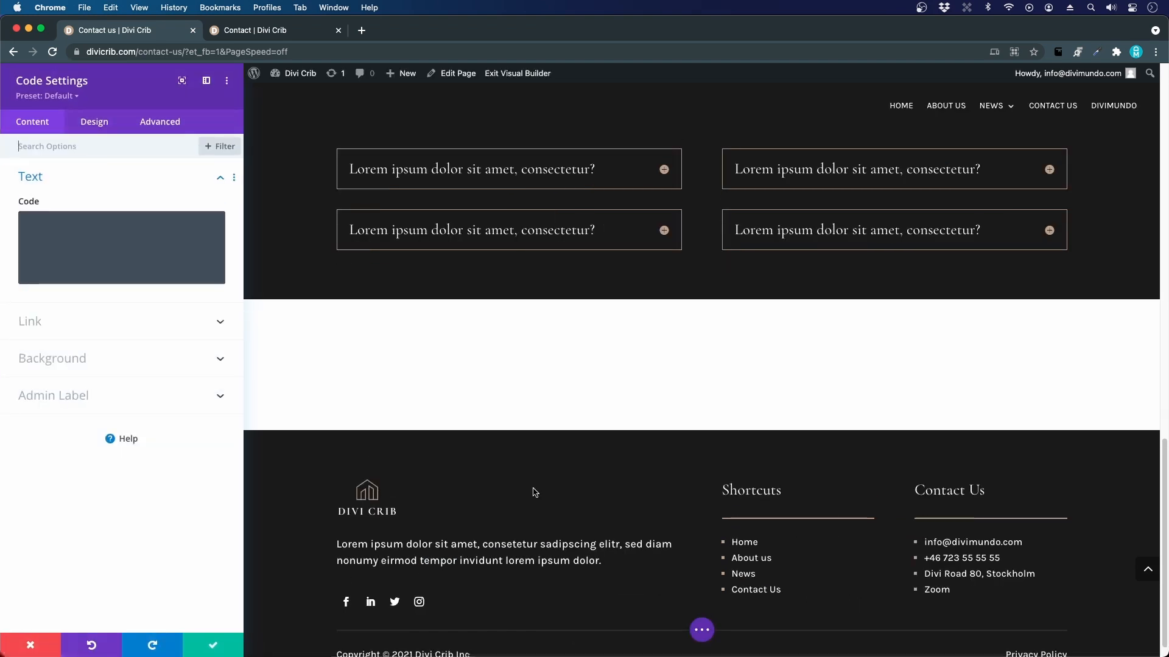
mouse_move(465, 425)
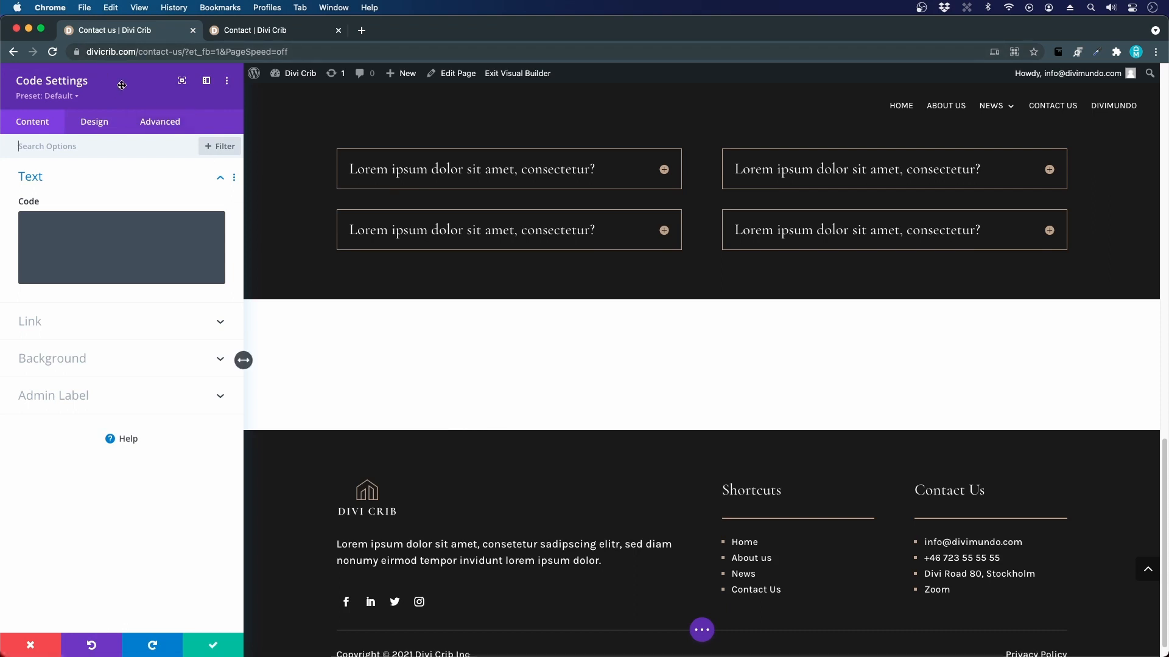
- Review the Code module's Content and Design options, ending on the empty code field
click(122, 246)
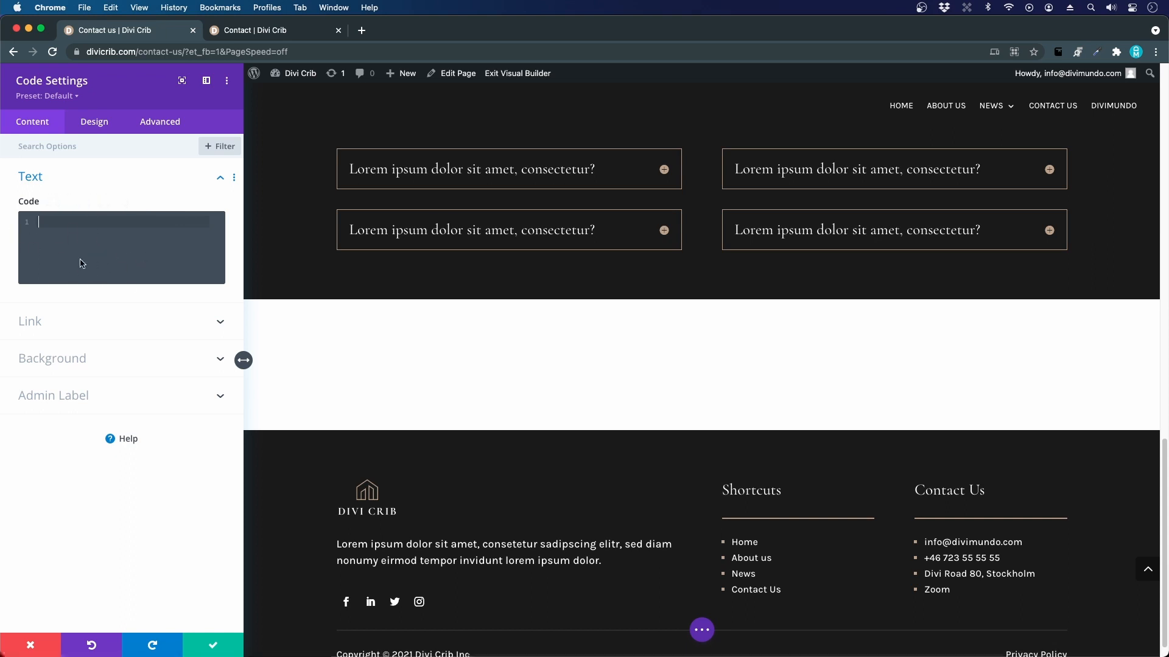
click(94, 122)
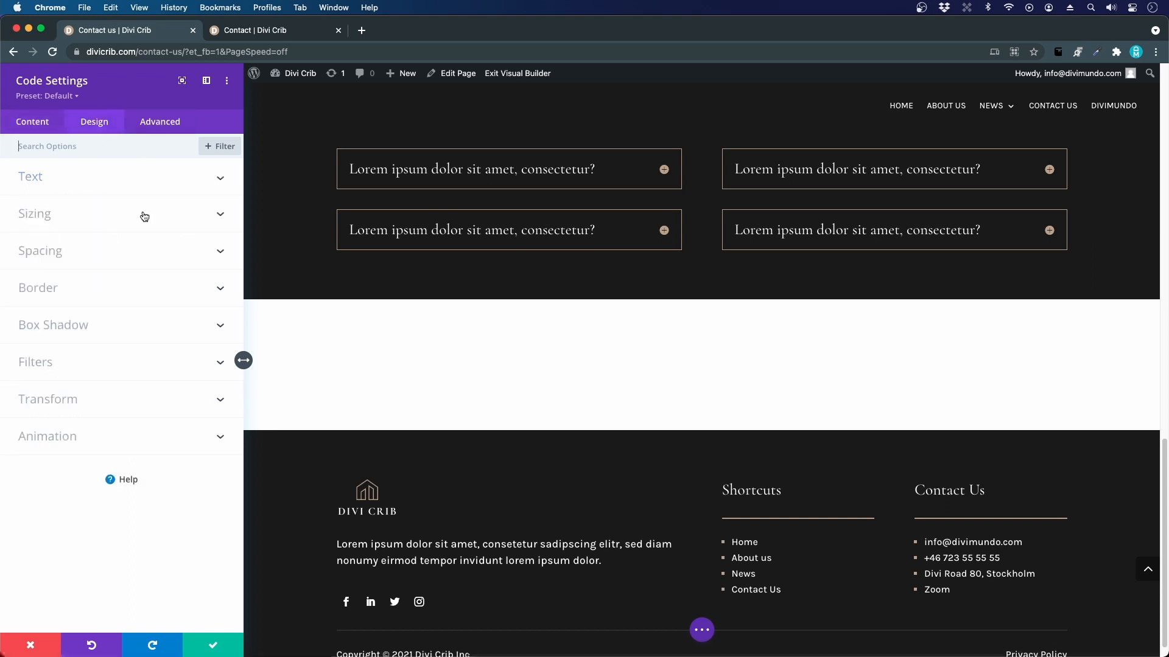
mouse_move(557, 416)
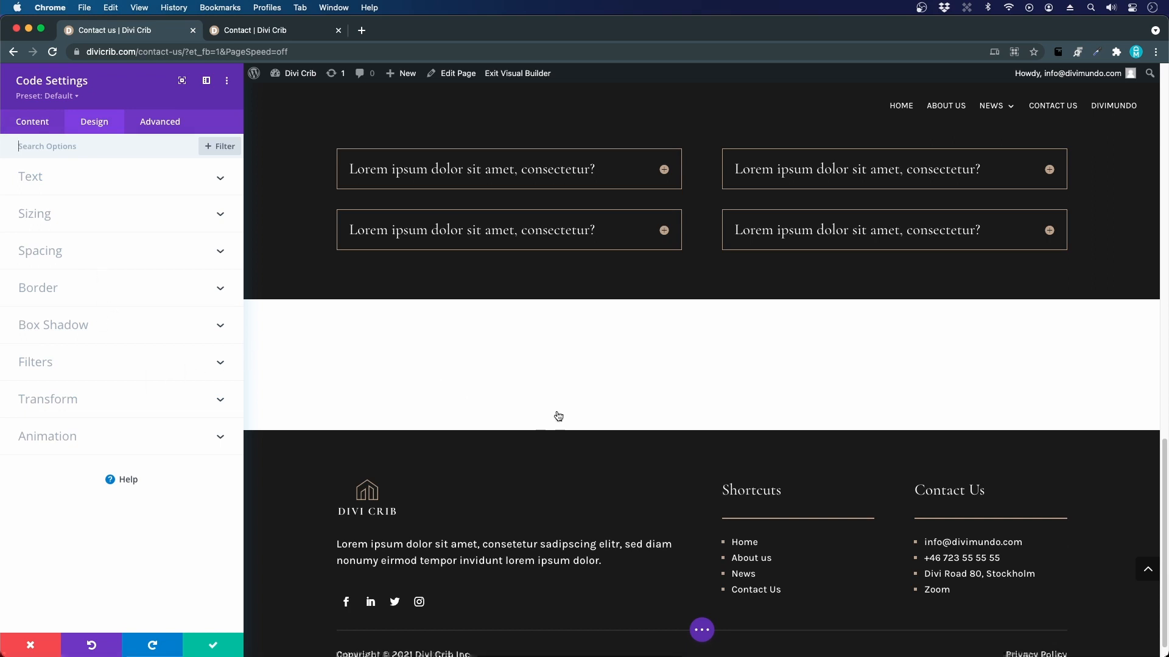
click(33, 122)
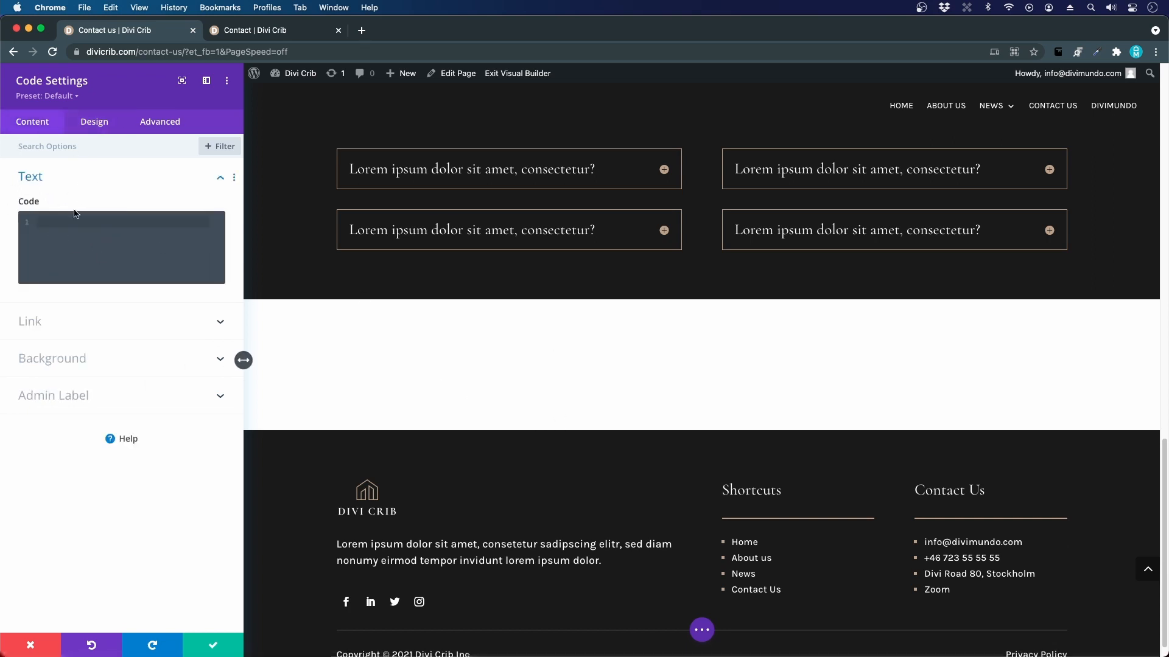
click(93, 122)
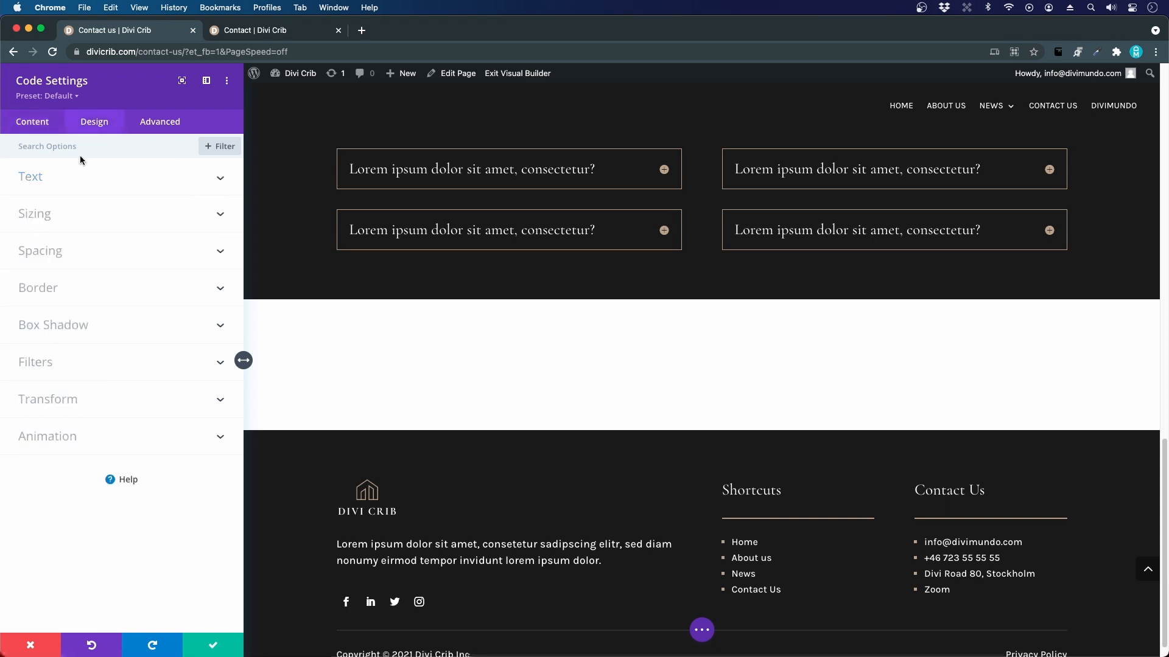
click(31, 122)
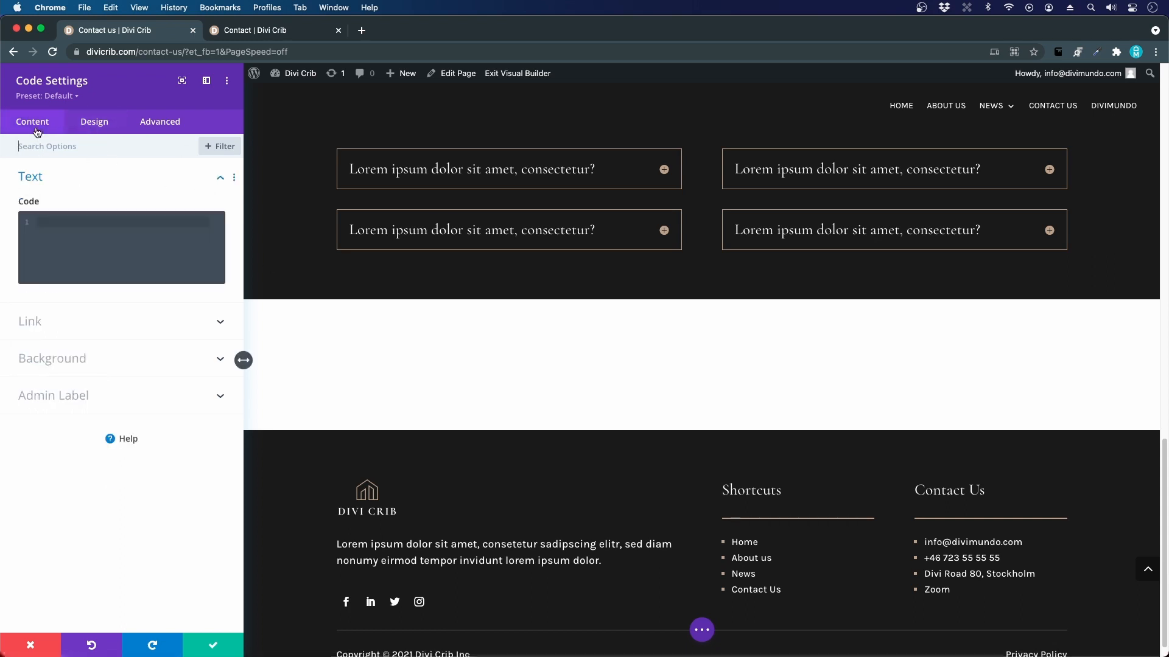
mouse_move(309, 154)
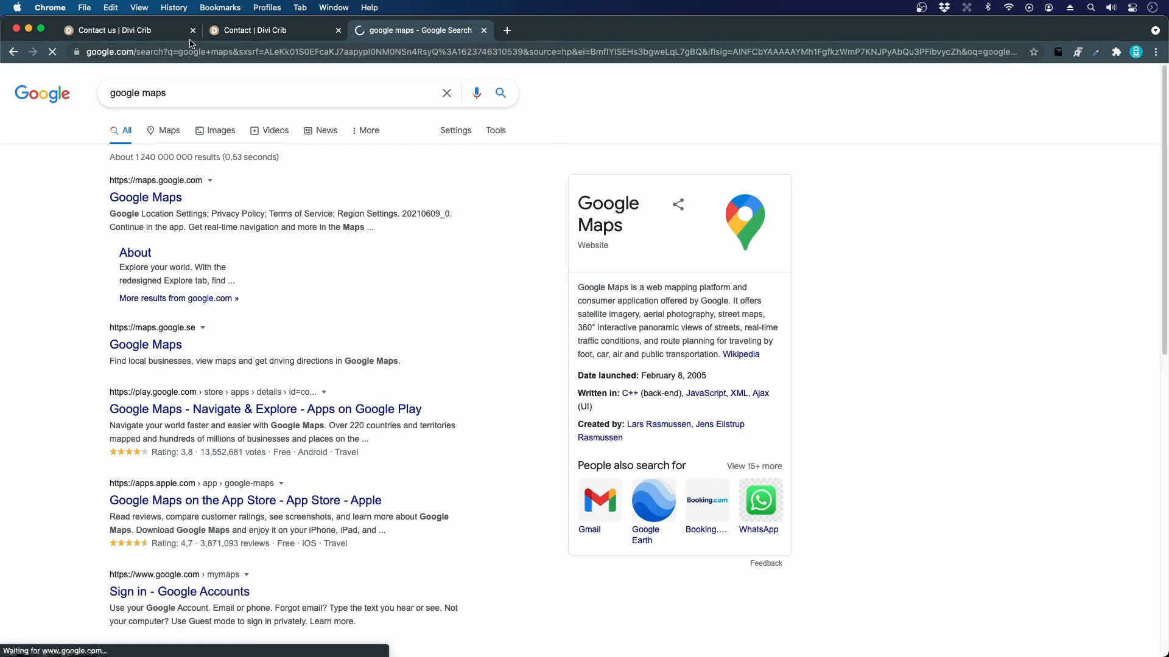
- Open Google Maps and pull up the Avicii Arena place page in Stockholm
click(145, 197)
text(avacii a)
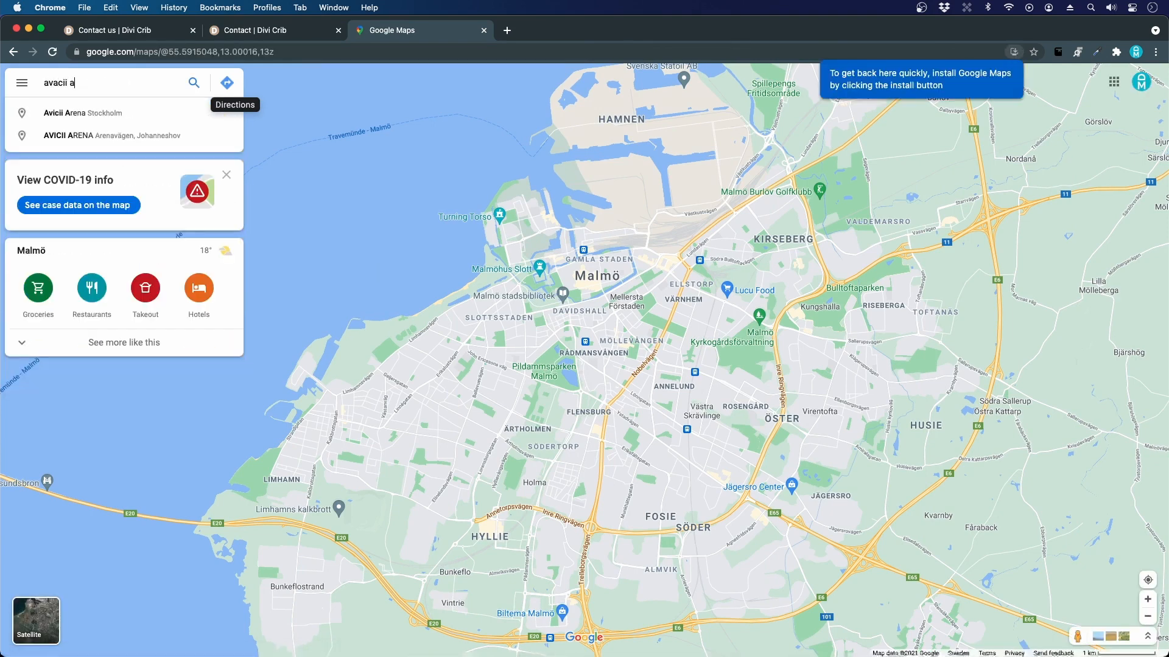
text(rena)
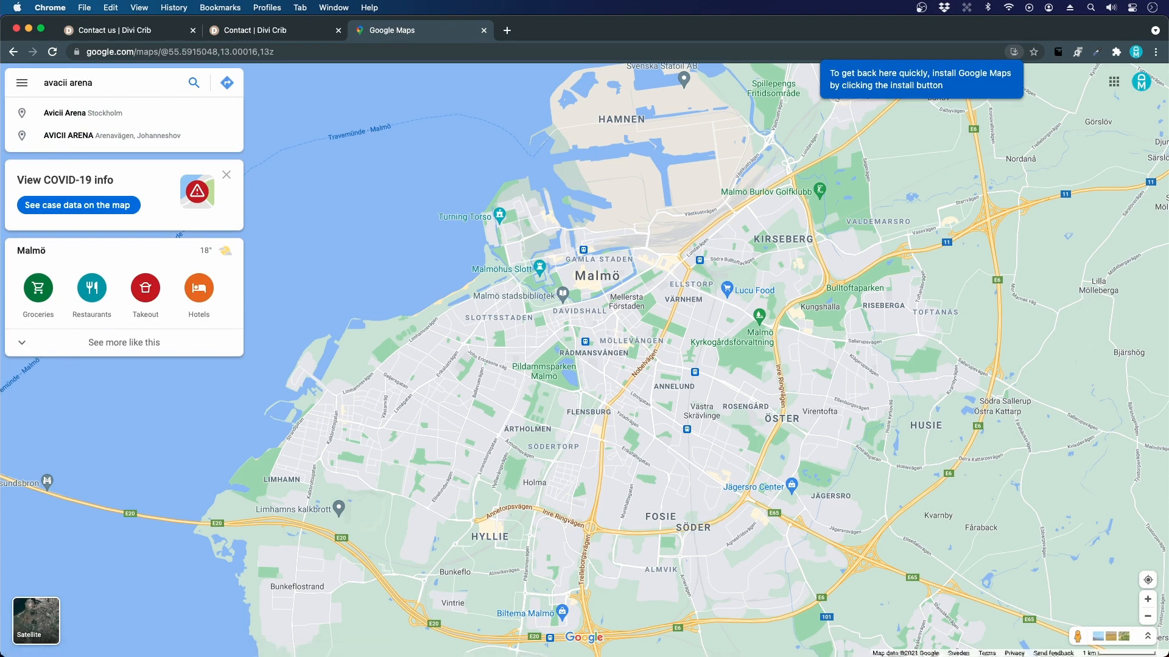
click(64, 113)
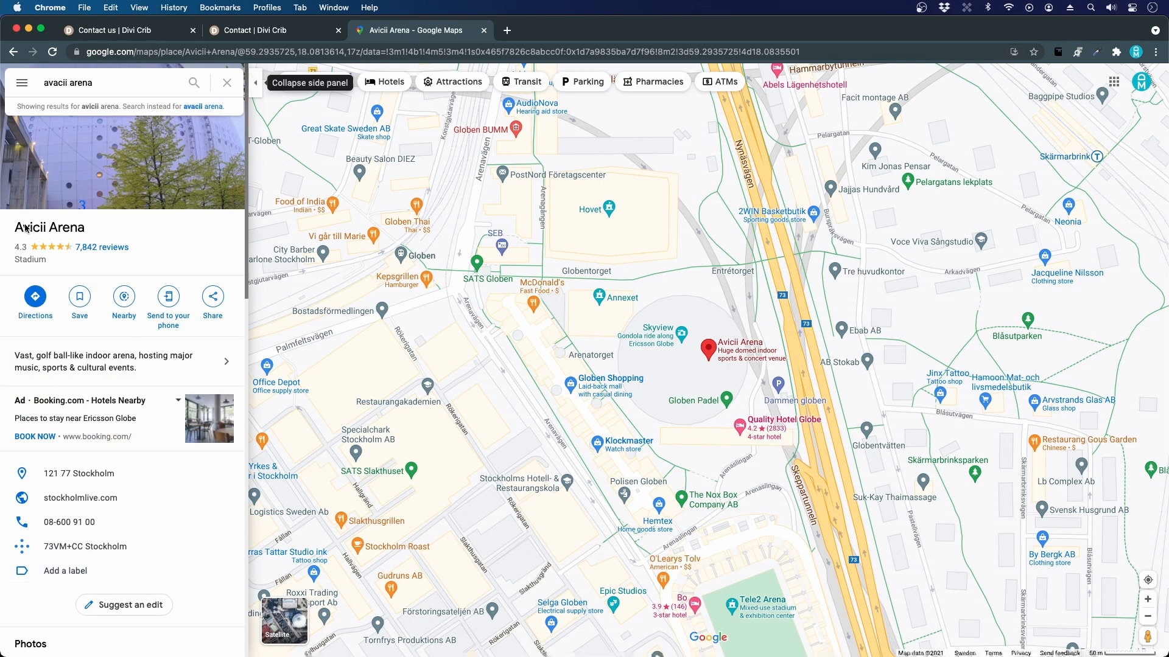
mouse_move(205, 347)
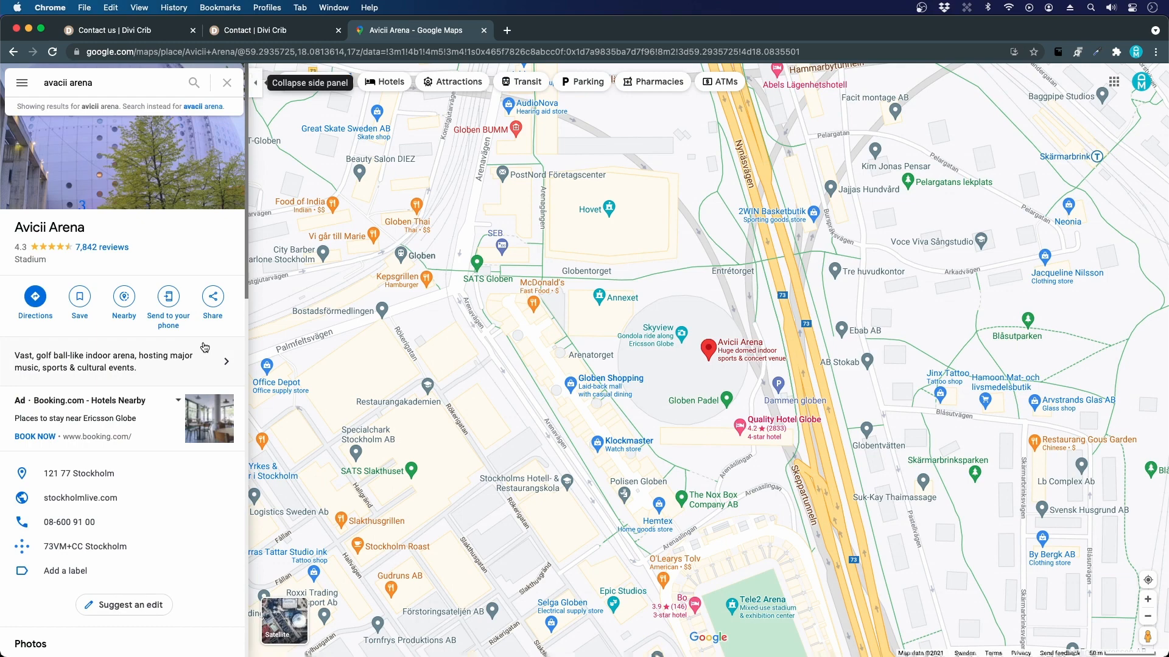
- Copy Avicii Arena's 'Embed a map' HTML and return to the Divi Builder tab
click(213, 297)
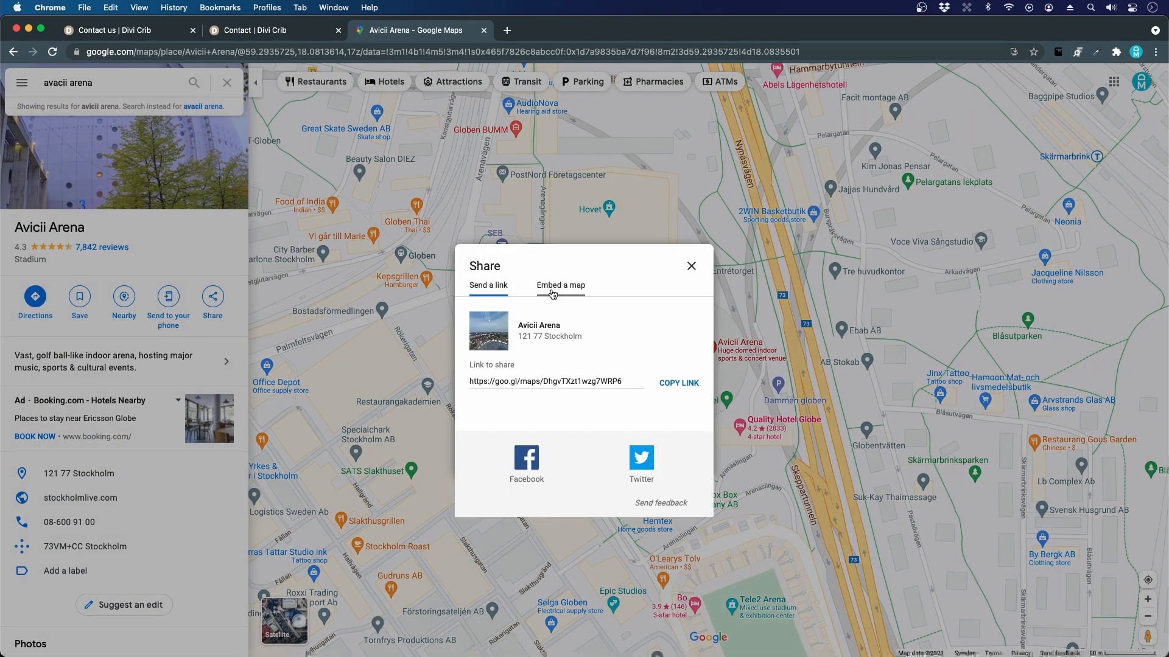
mouse_move(586, 291)
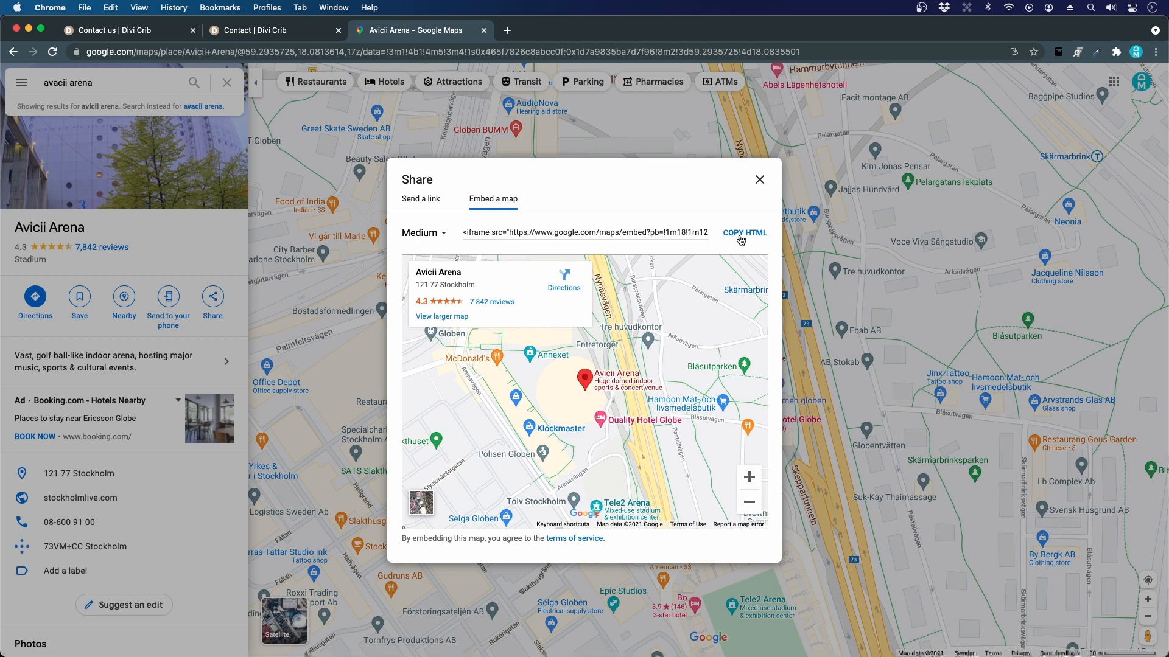
click(744, 233)
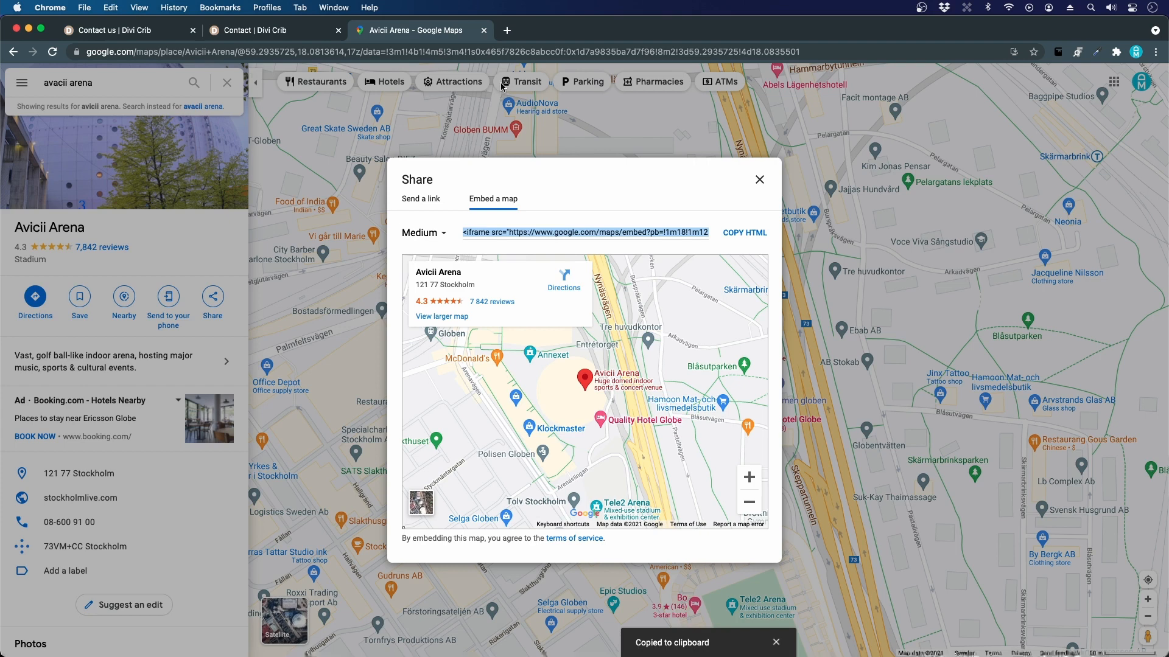
mouse_move(1110, 119)
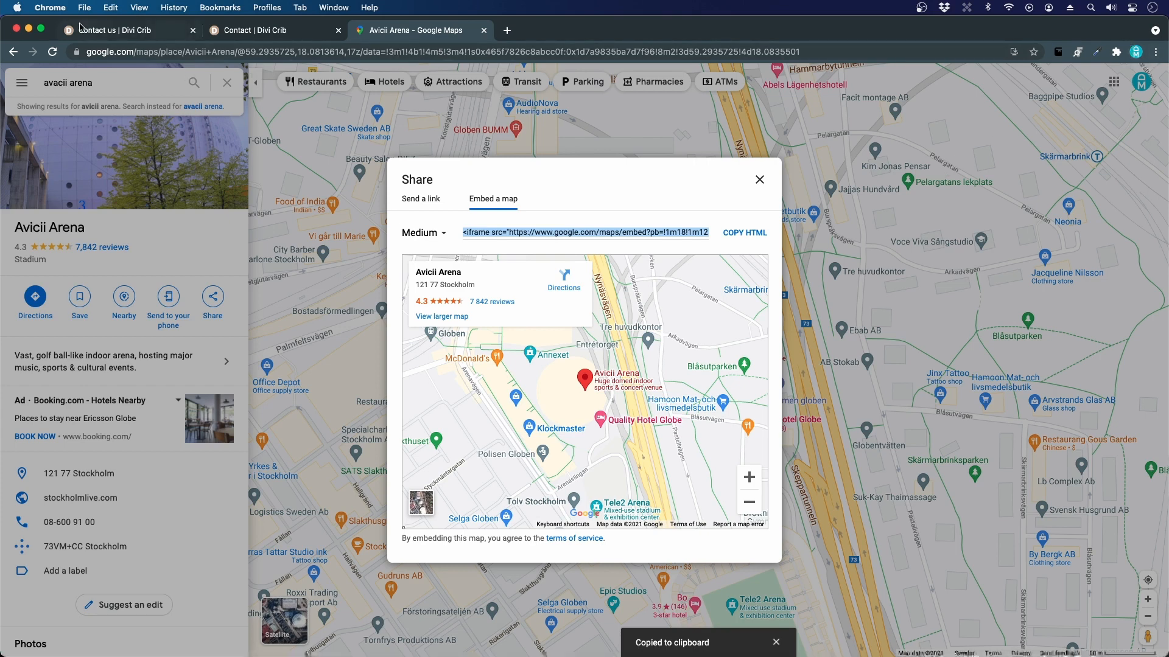
click(107, 30)
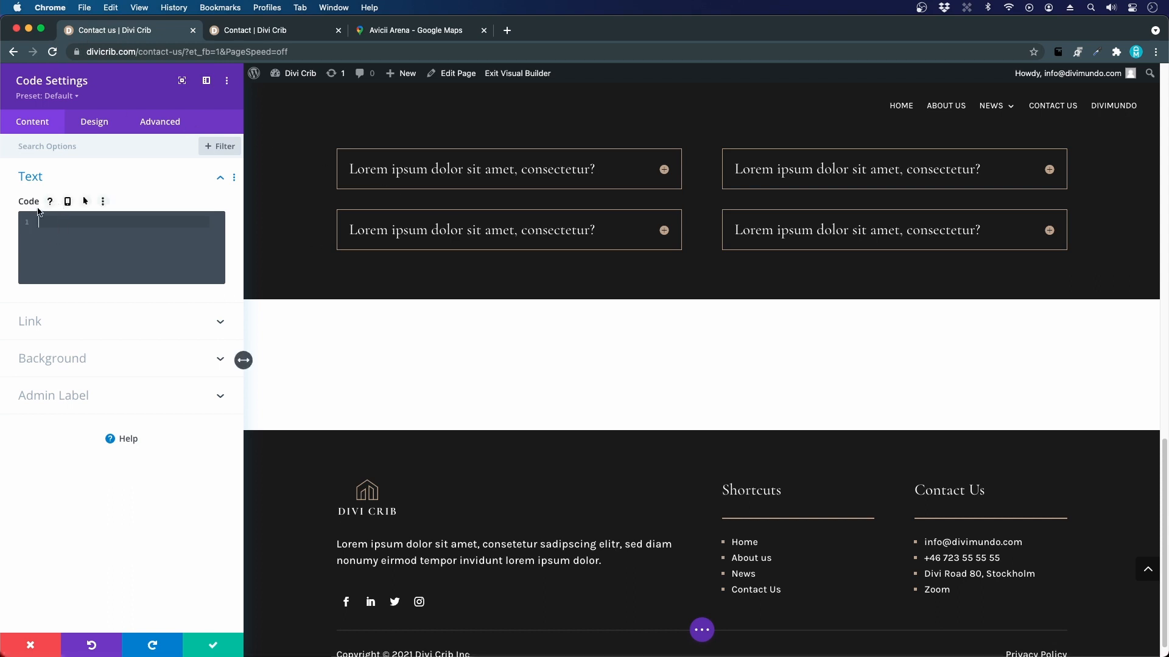
- Paste the Avicii Arena iframe embed code into the Code module's field
click(77, 223)
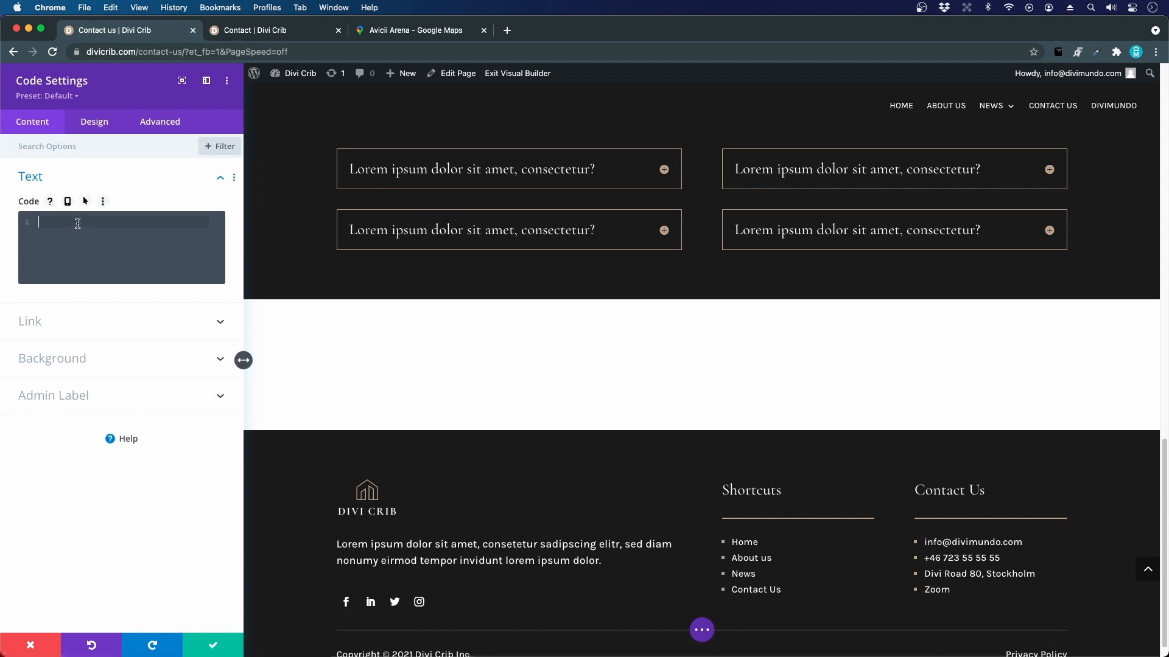
text(<iframe src="https://www.google.com/maps/embed?..."></iframe>)
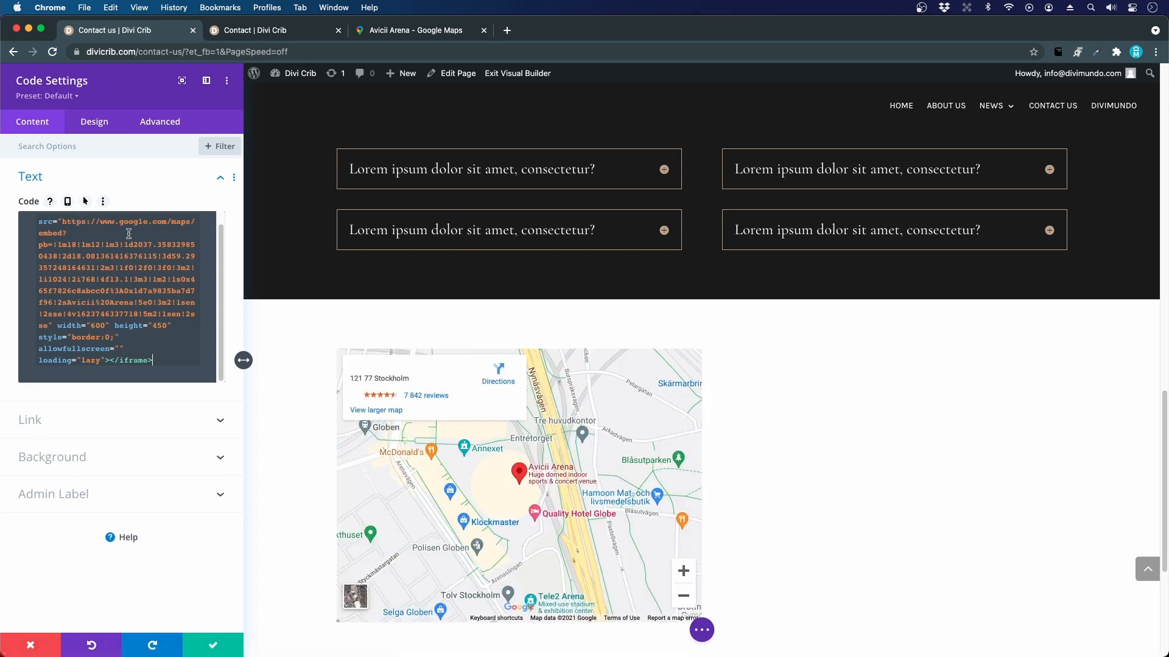
scroll(down, 3)
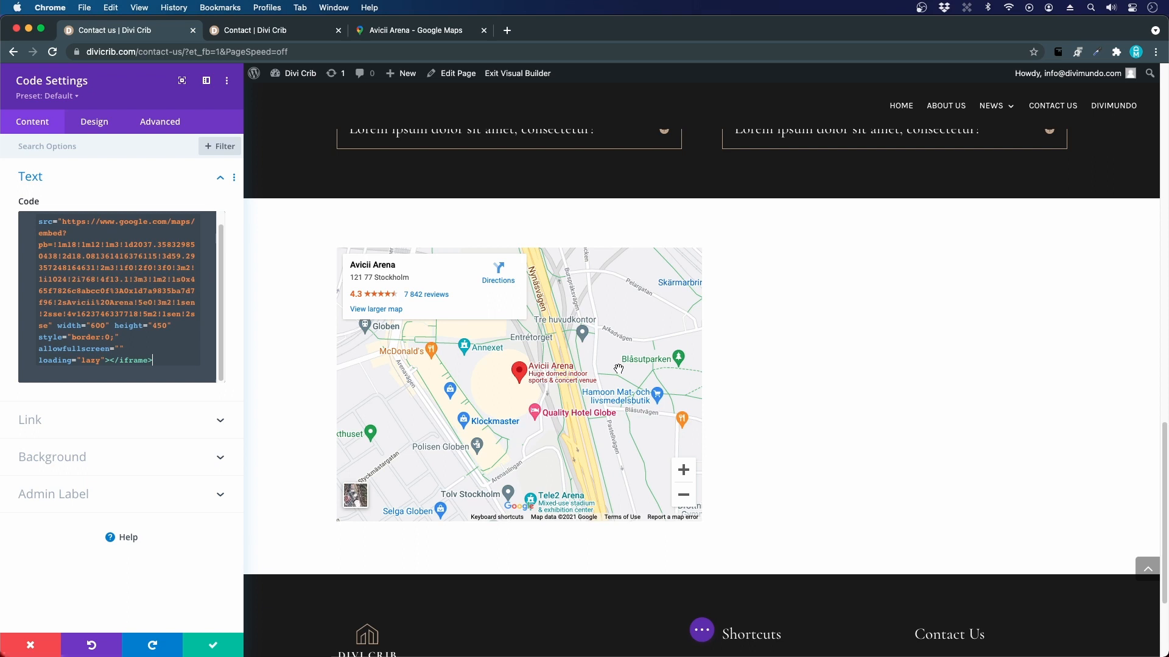
mouse_move(70, 259)
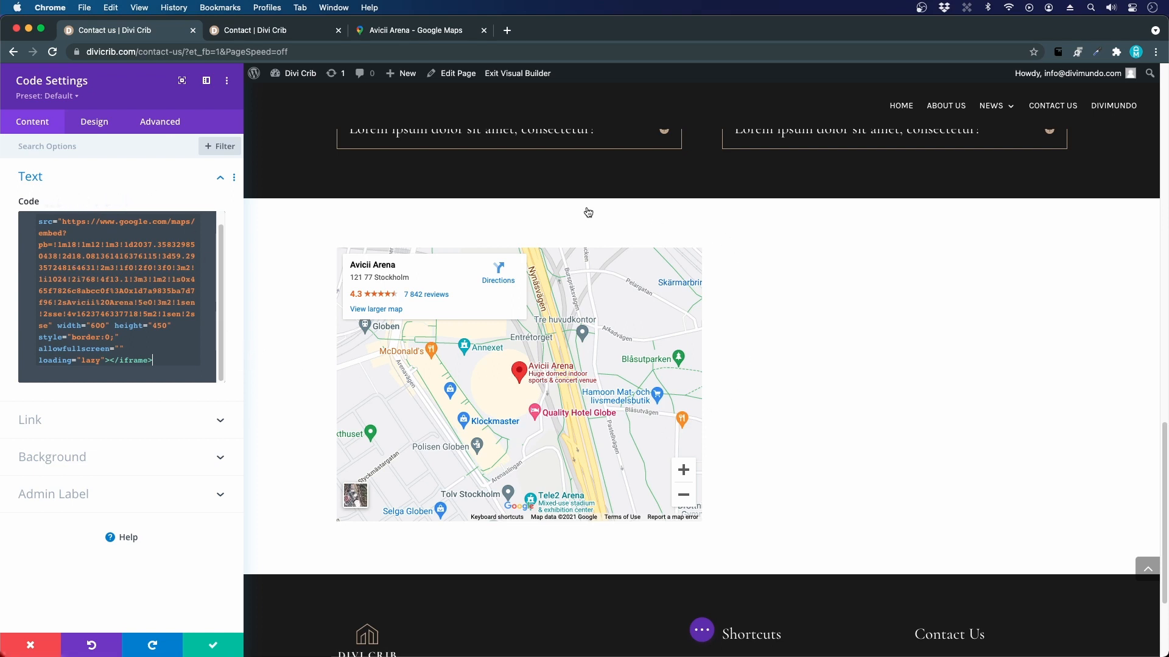
mouse_move(420, 292)
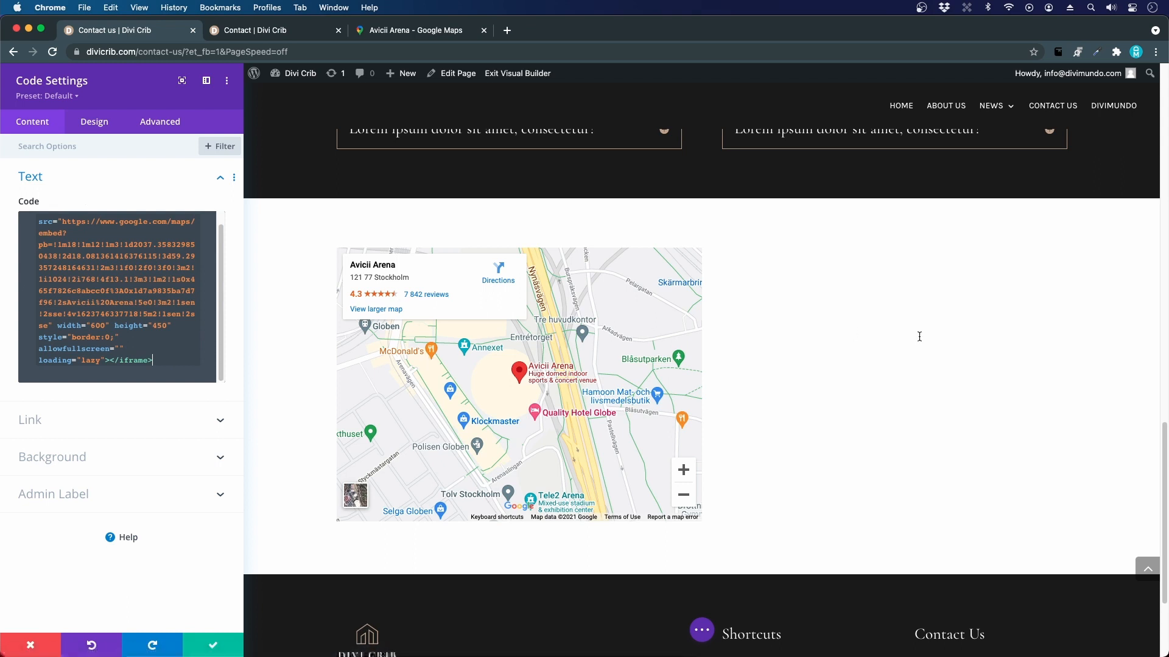
mouse_move(1102, 392)
text(100%)
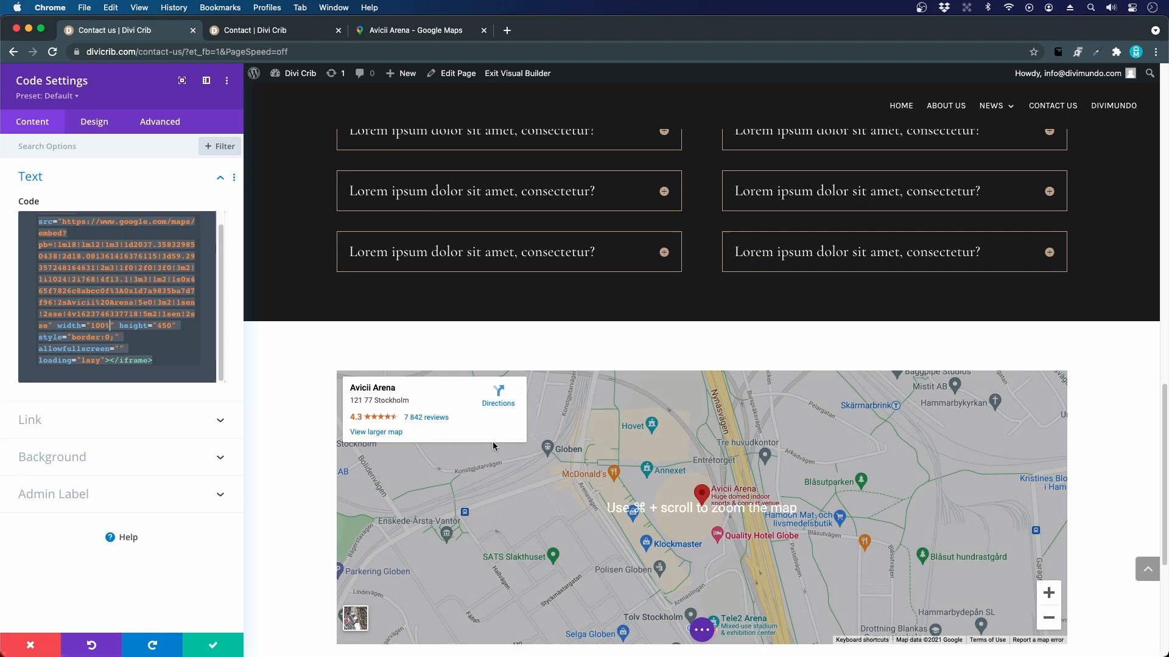
- Edit the iframe attributes to width 100% and height 600
scroll(down, 3)
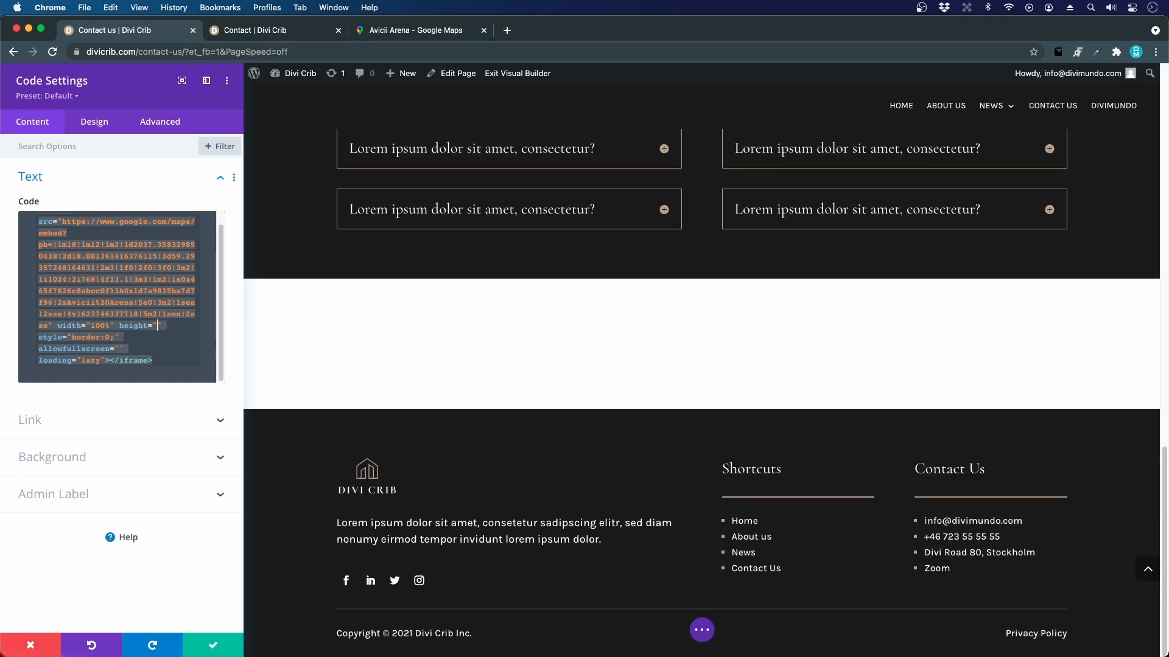
text(600)
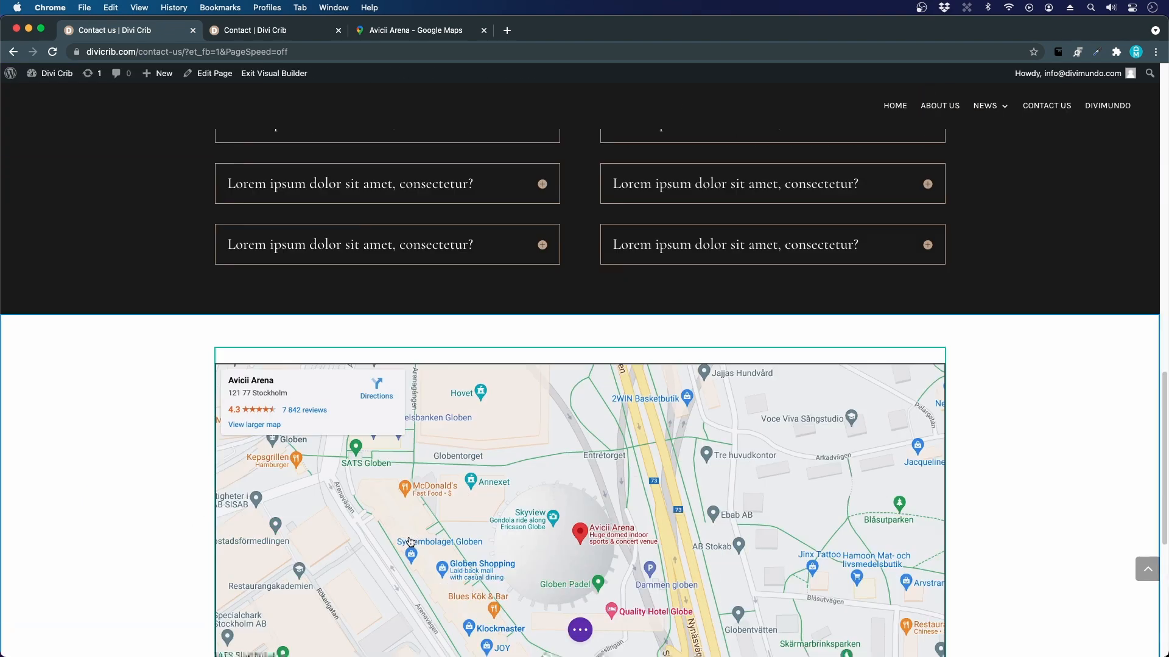
- Set the map row's Design > Sizing width to 90% and save the row
scroll(down, 3)
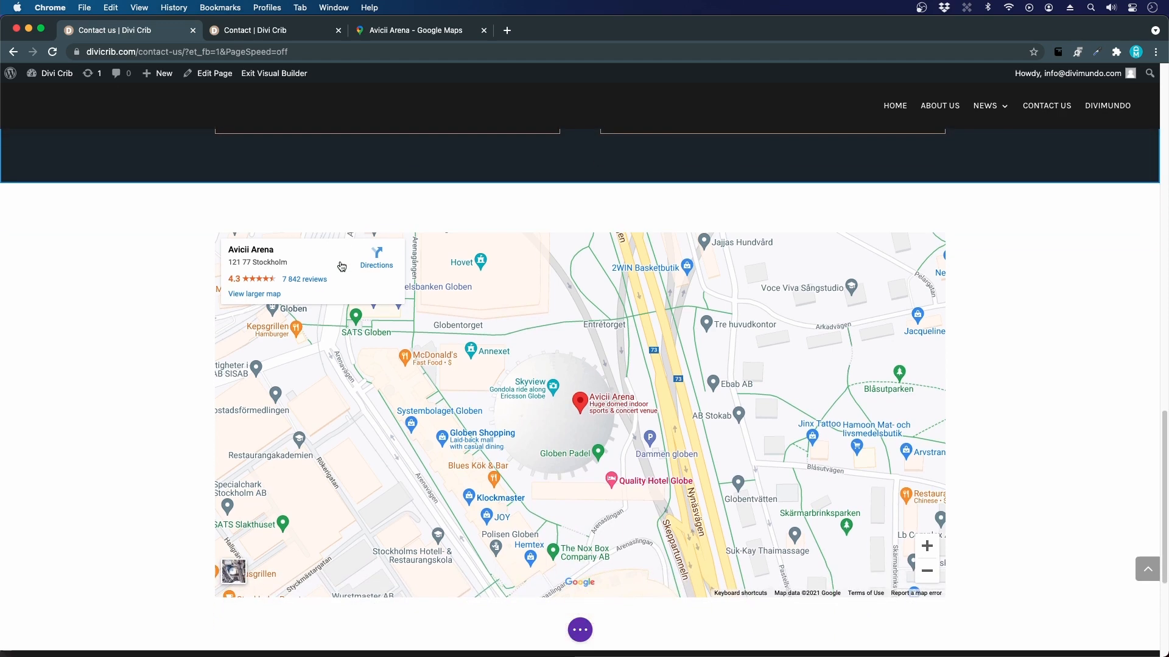
scroll(down, 3)
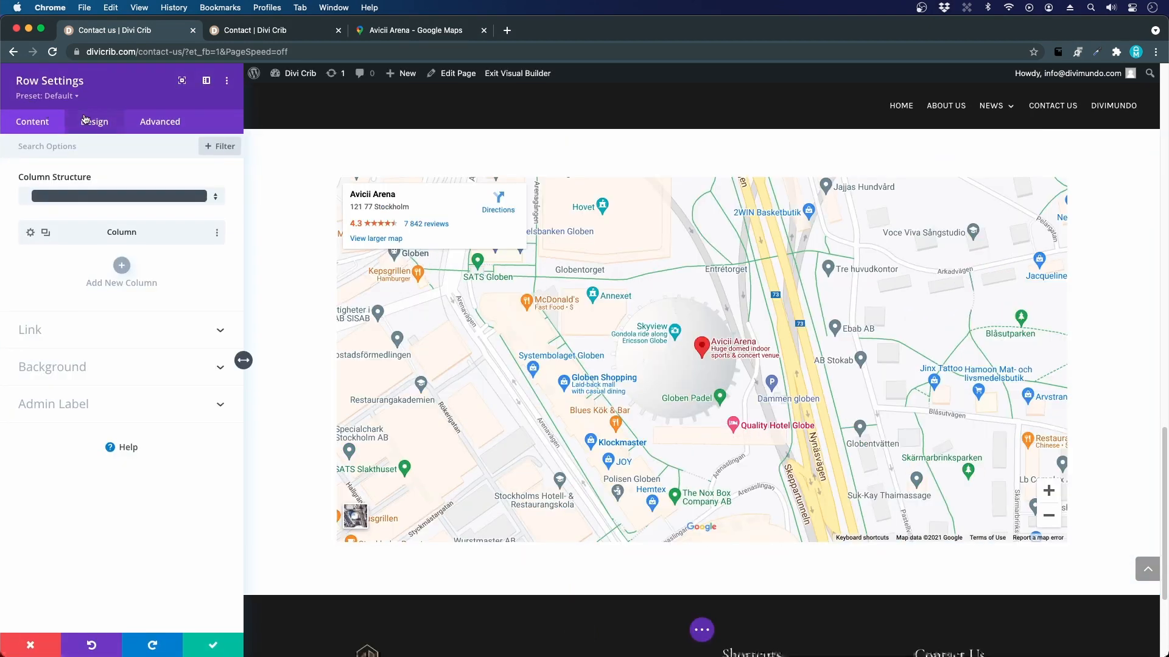
click(94, 122)
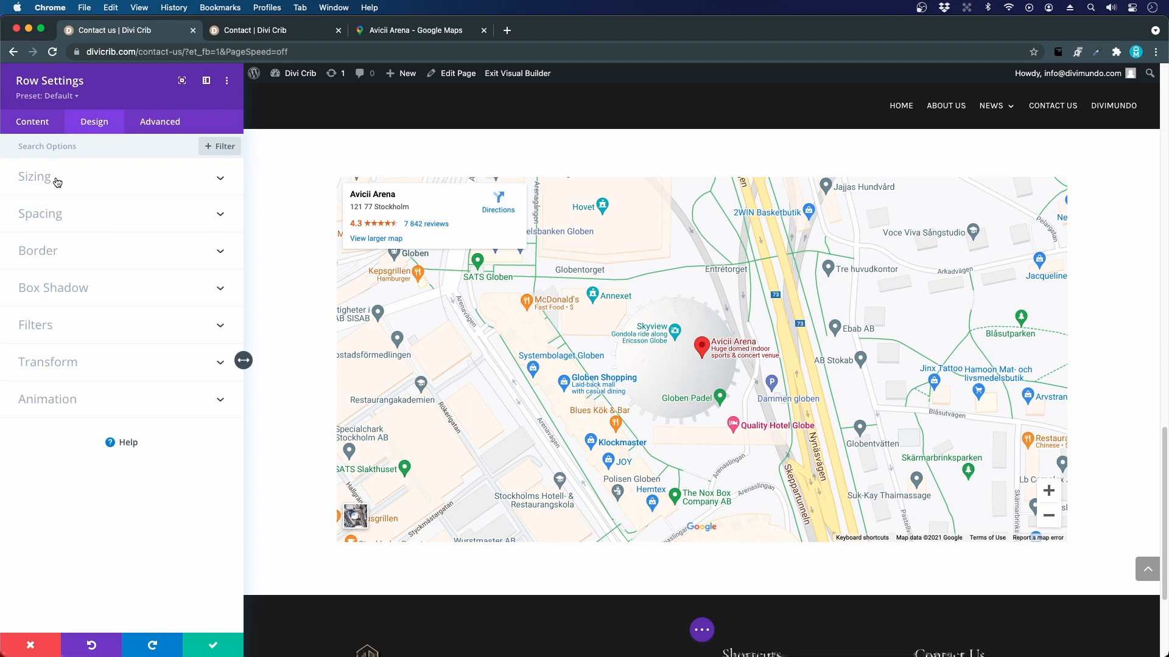
click(35, 177)
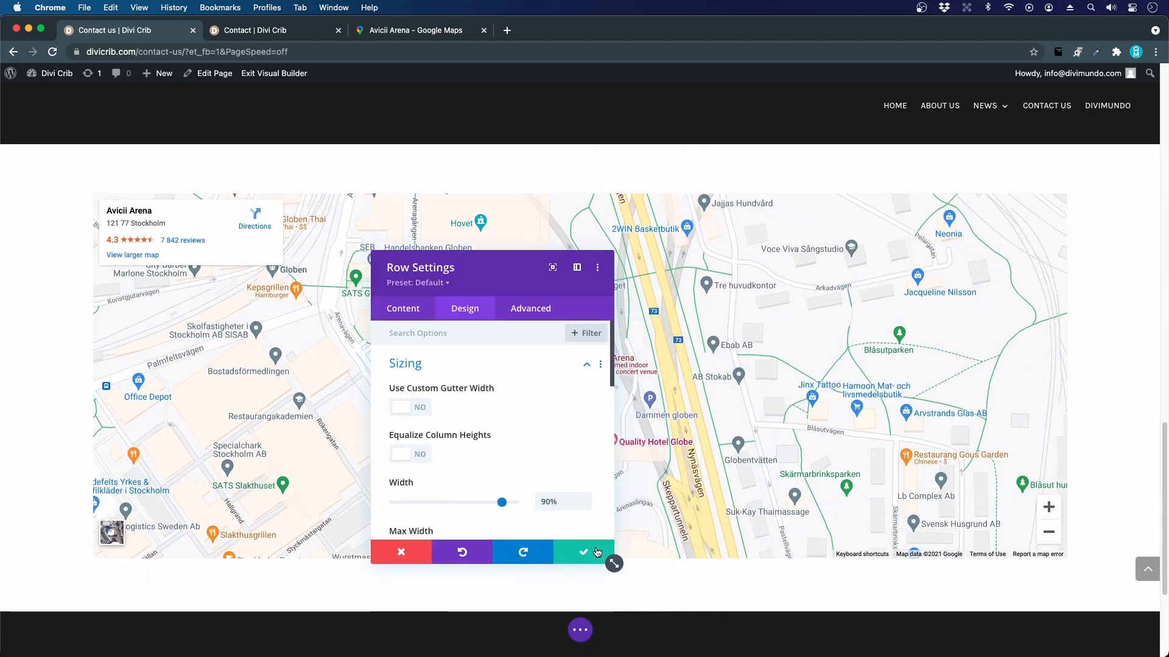
click(269, 30)
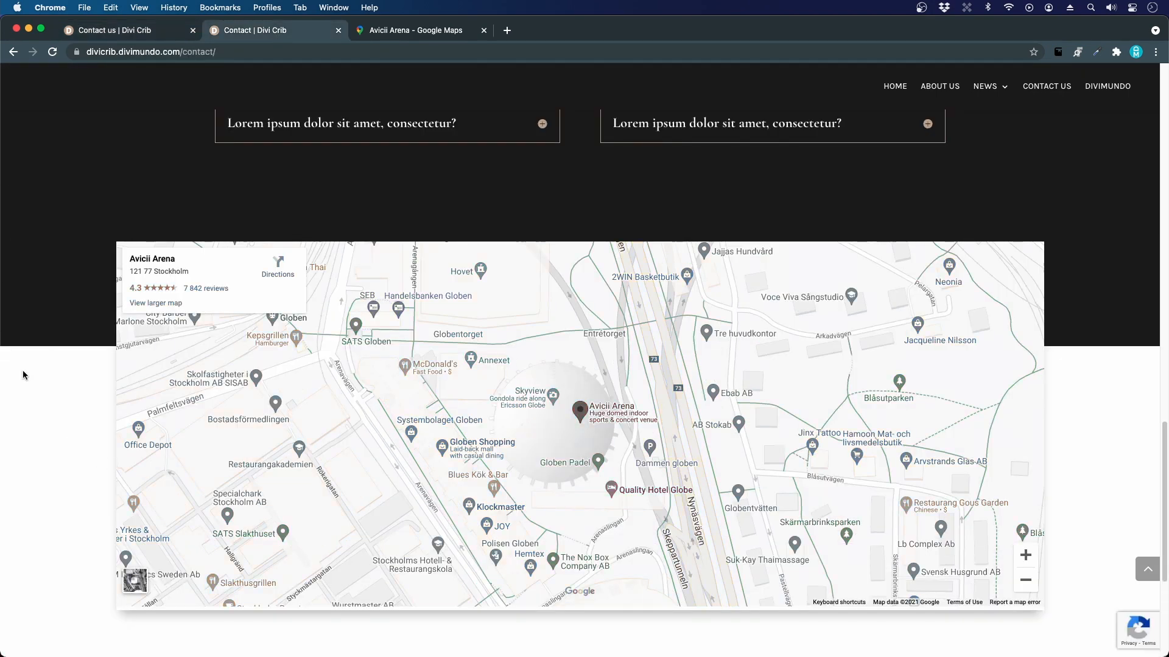
mouse_move(708, 186)
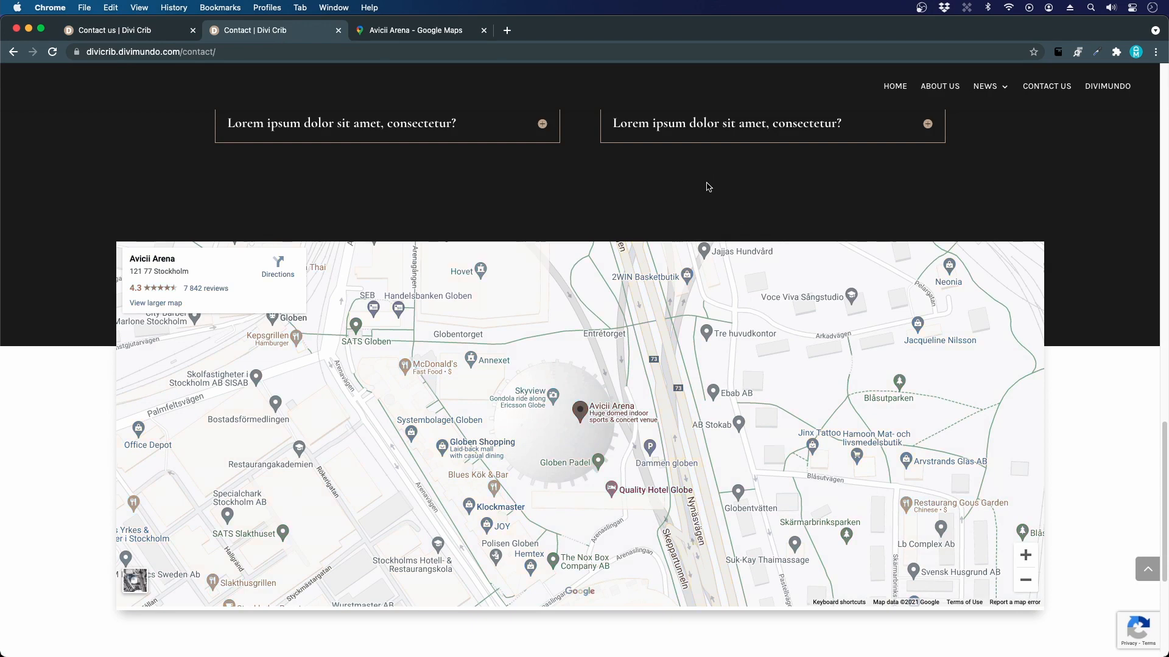
mouse_move(737, 297)
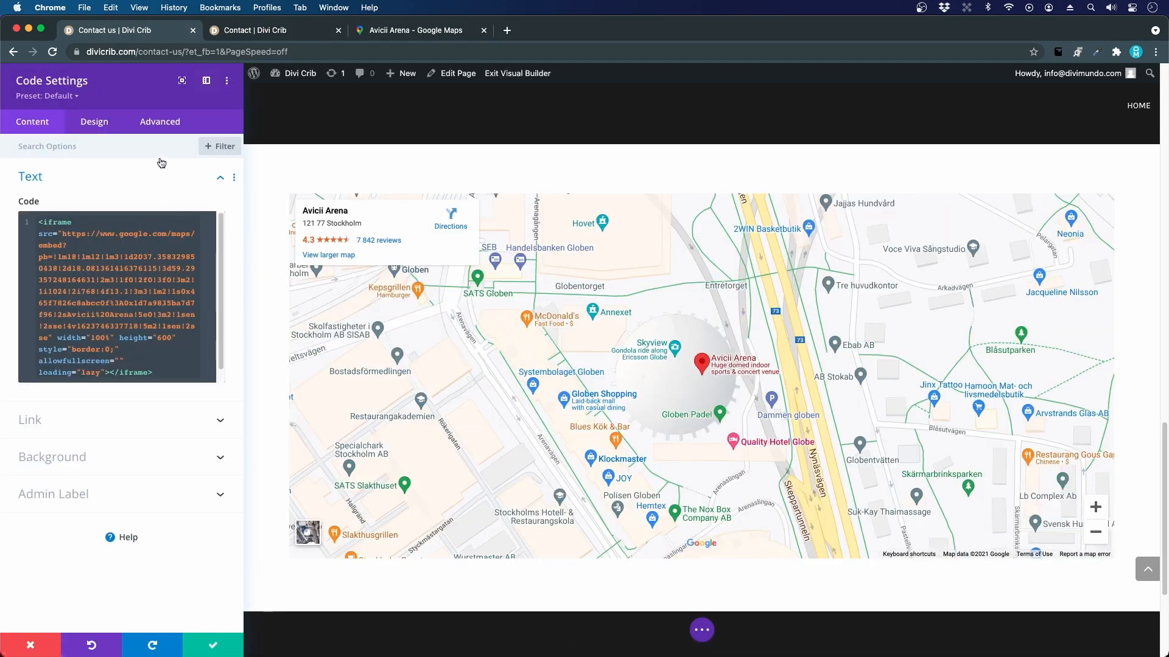
- Set the Code module's filter saturation to 0%, and 100% on hover
click(94, 122)
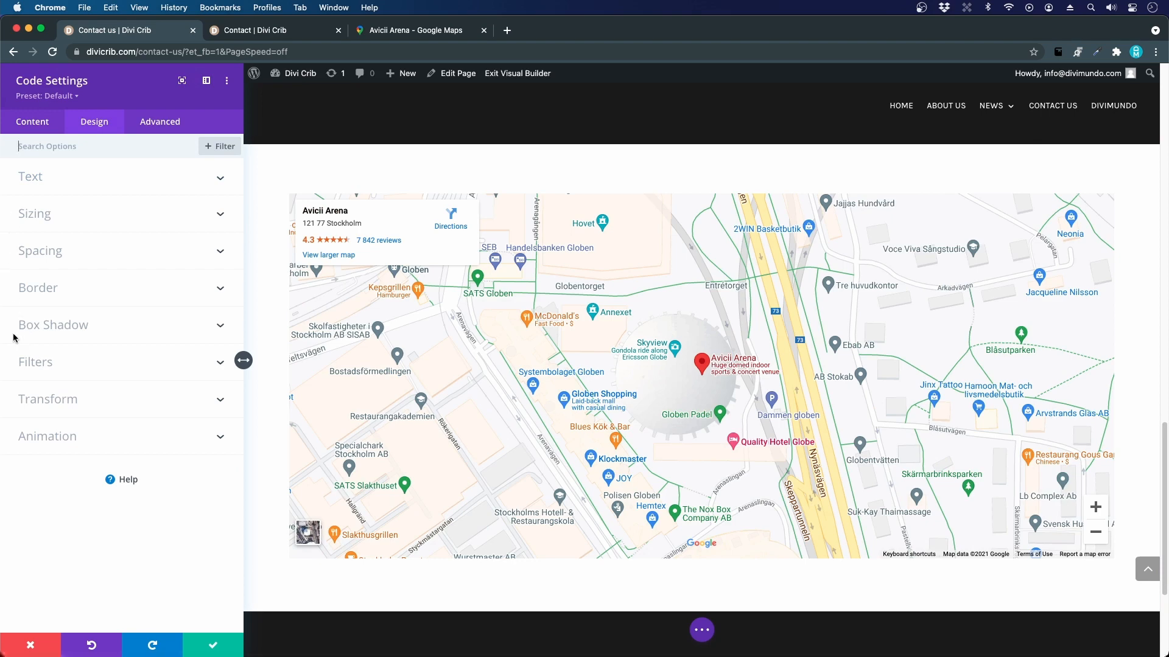
click(35, 362)
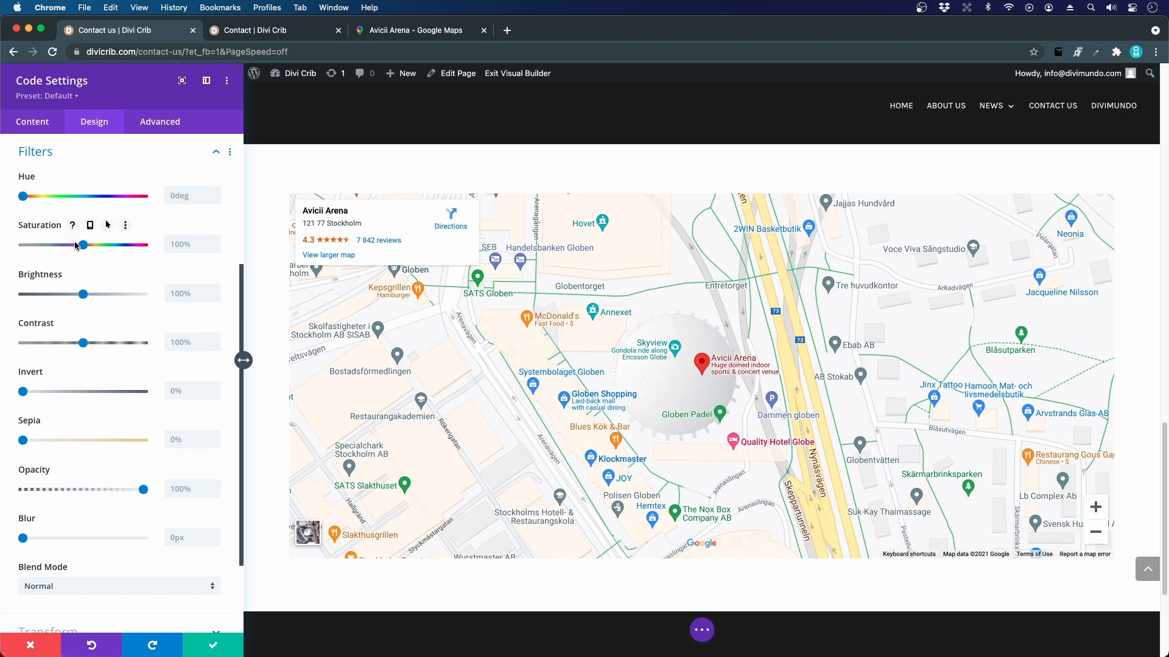
drag(79, 245, 22, 245)
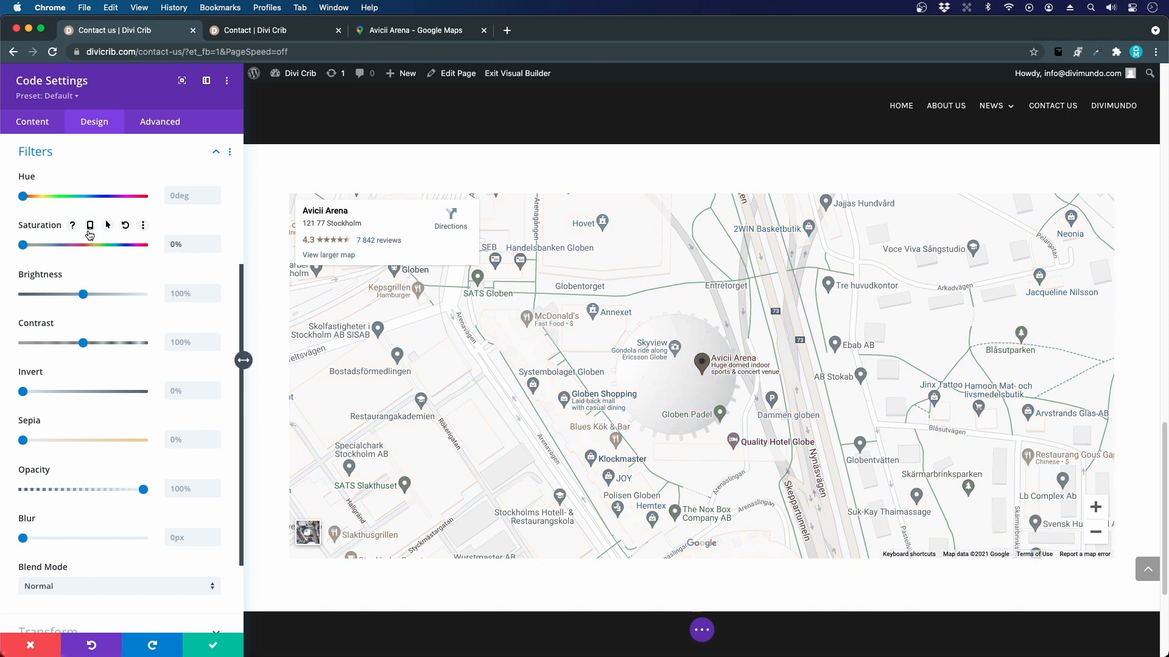
mouse_move(110, 229)
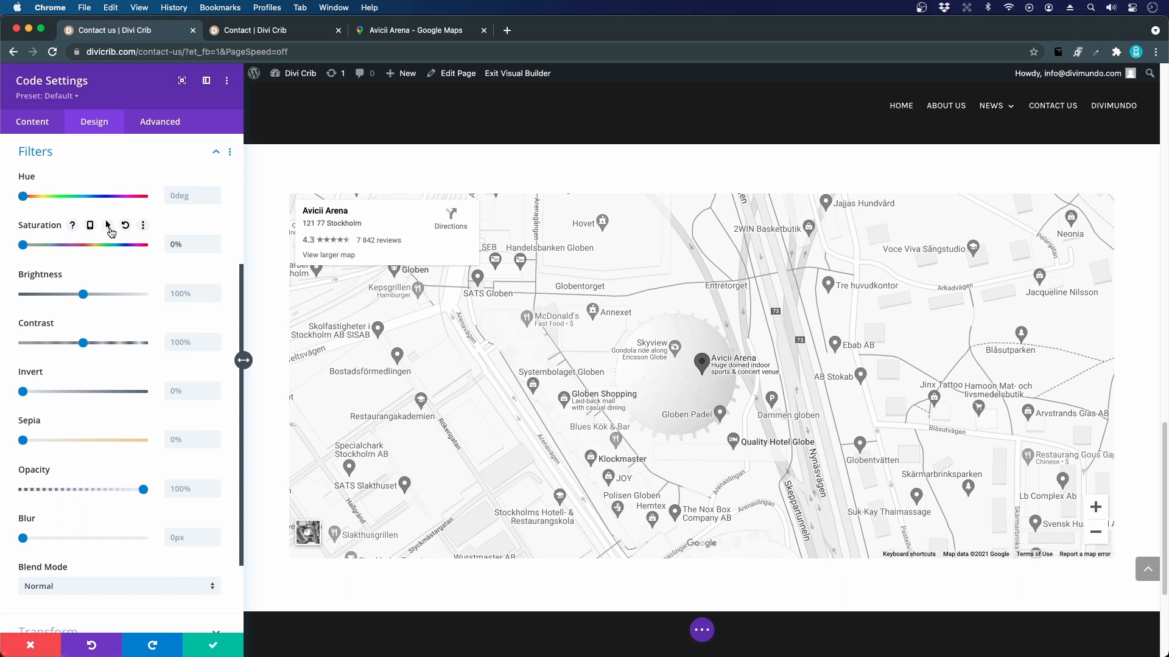
click(107, 225)
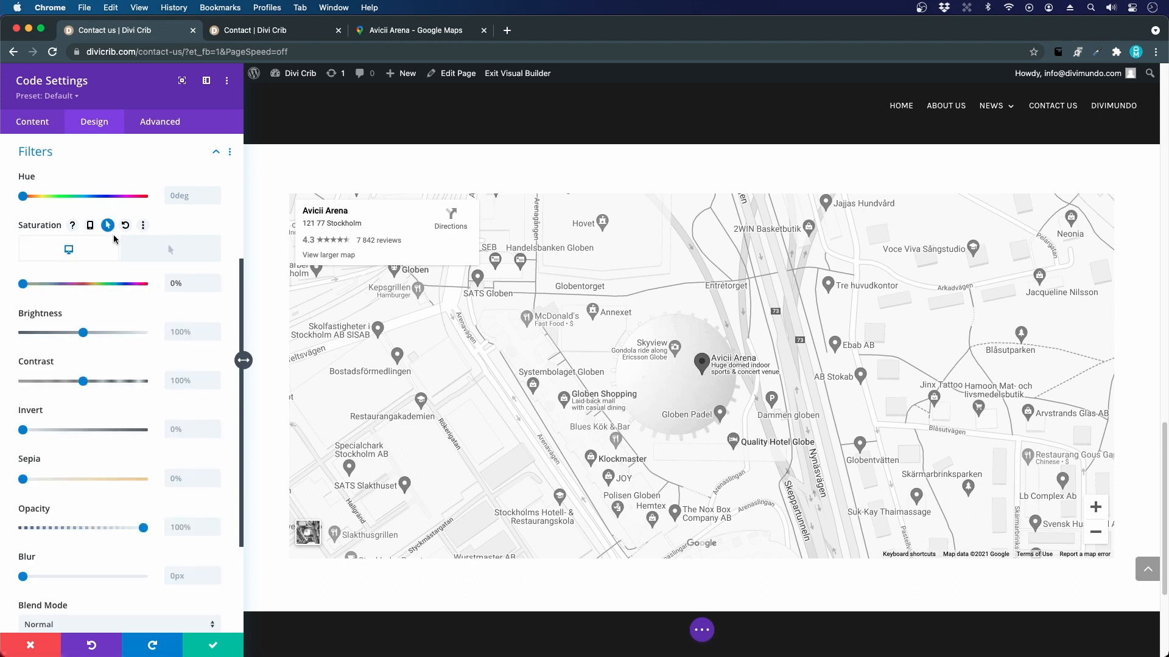
mouse_move(154, 250)
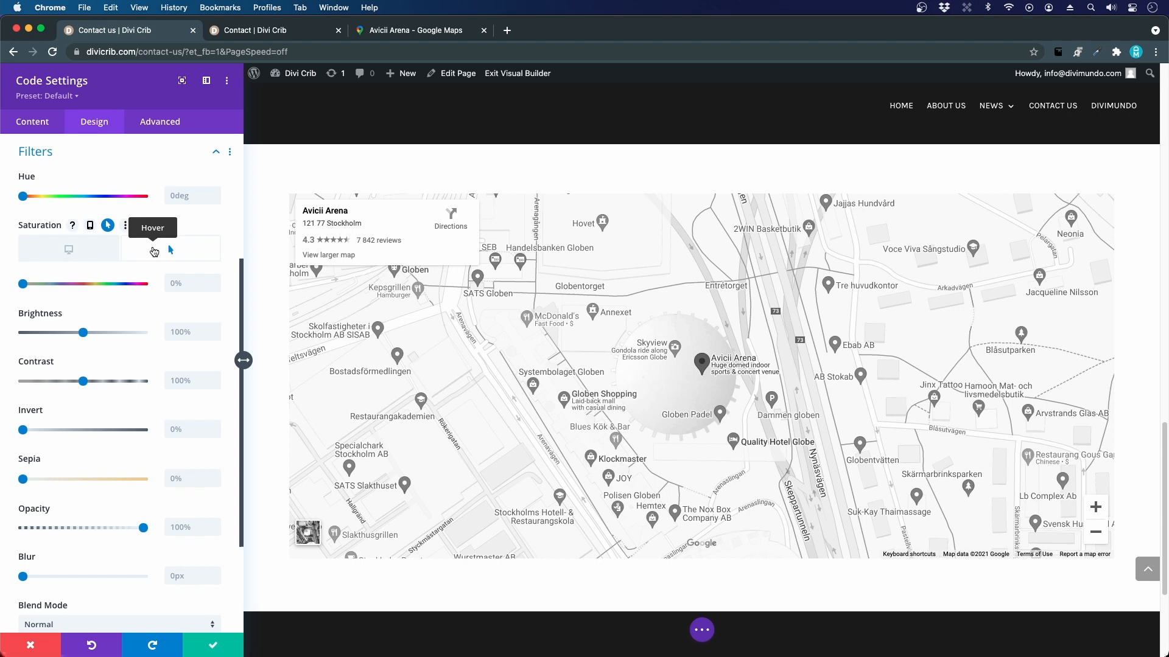
mouse_move(391, 309)
text(100)
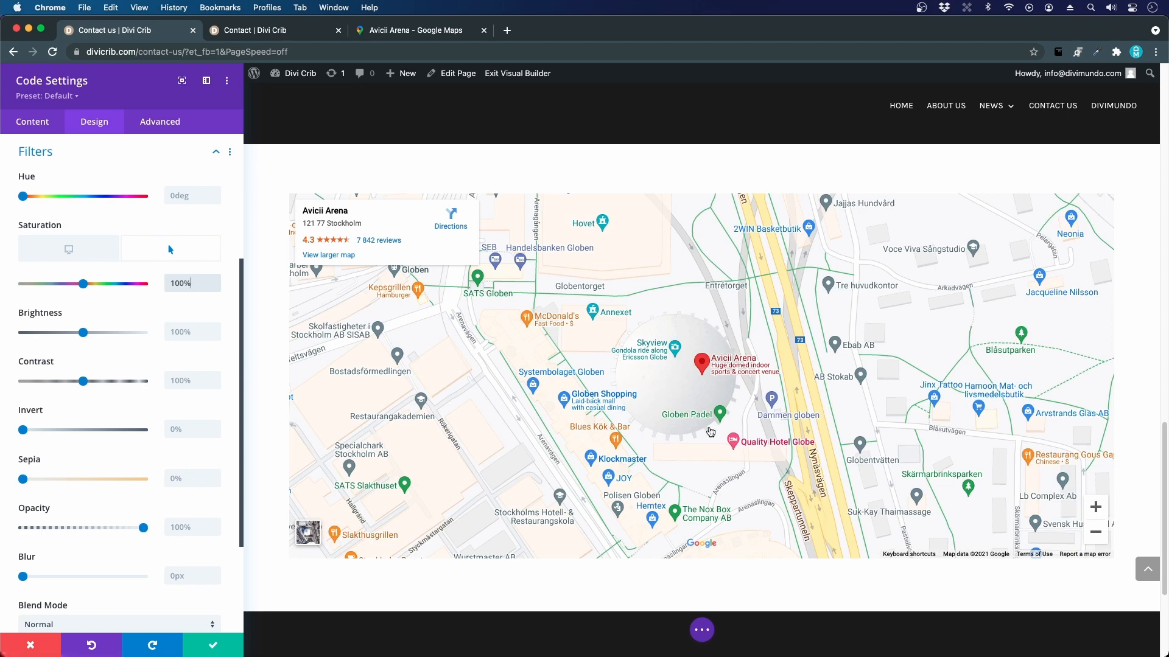
click(68, 249)
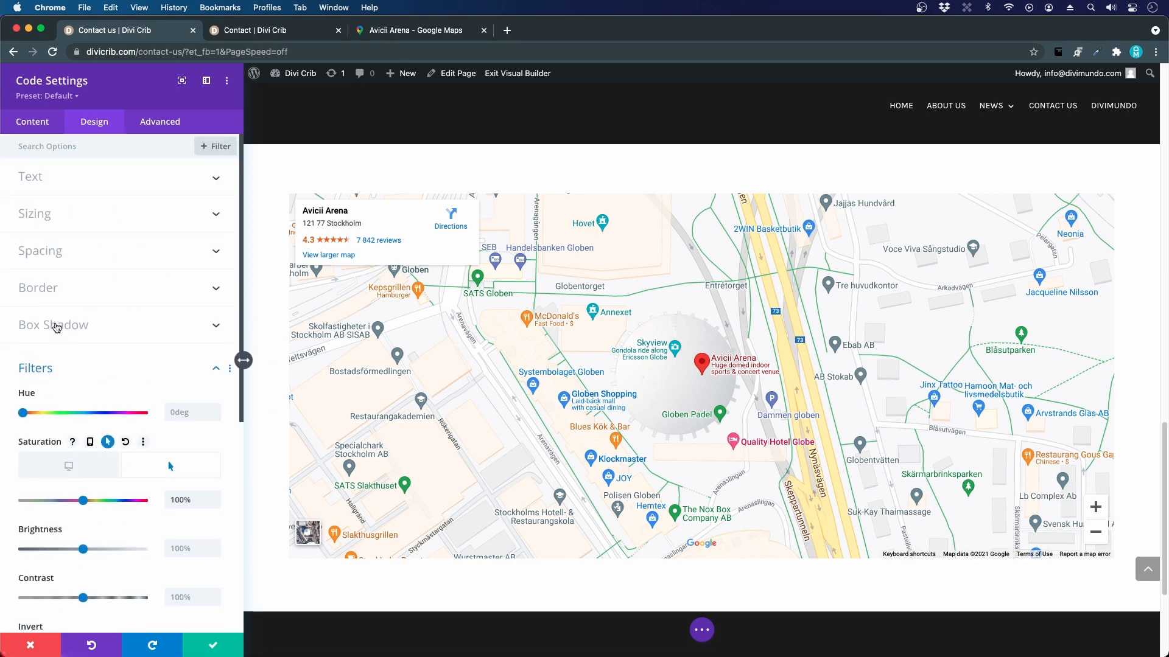
- Set the map's hover box-shadow blur strength to 18px and save the module
click(53, 325)
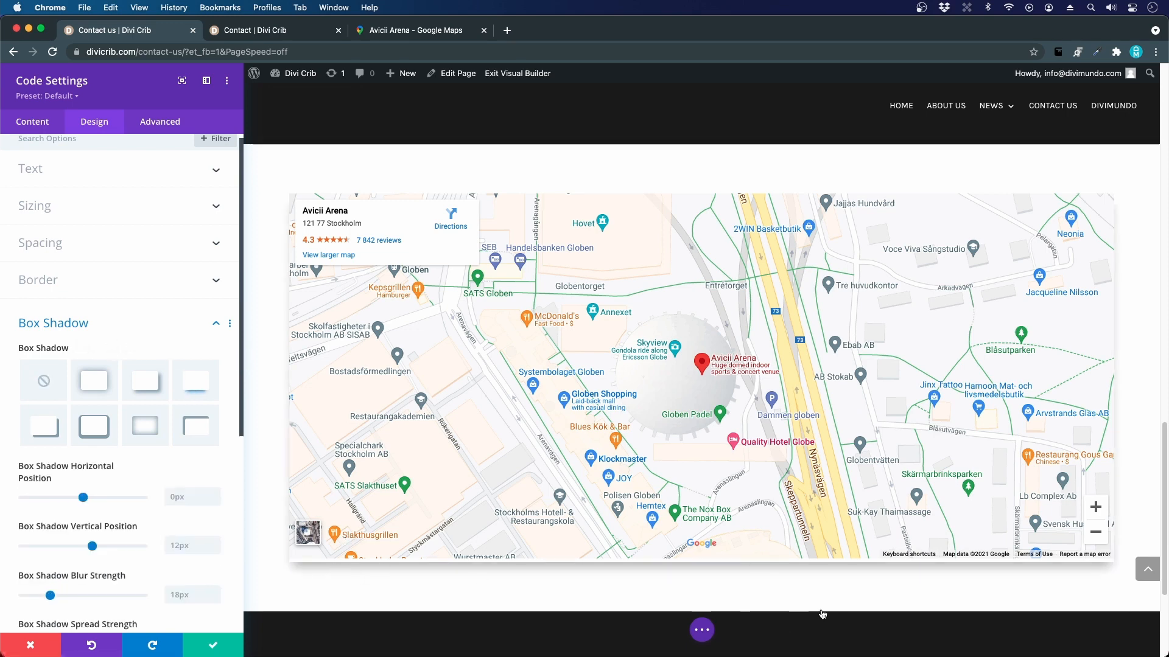
mouse_move(349, 478)
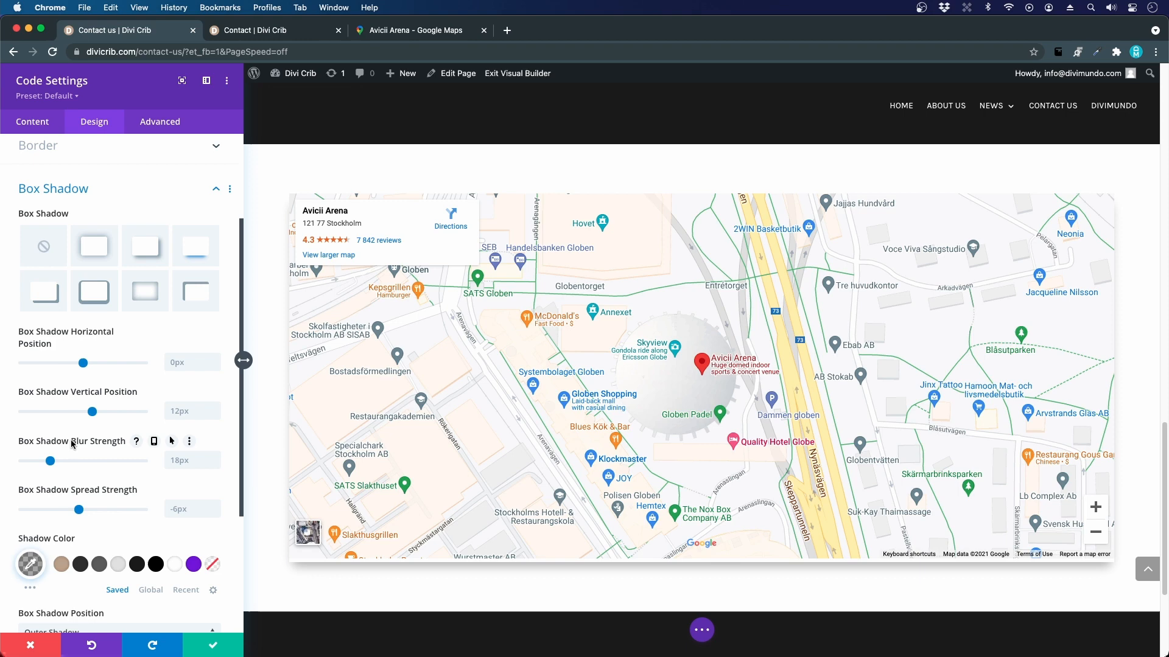
mouse_move(174, 445)
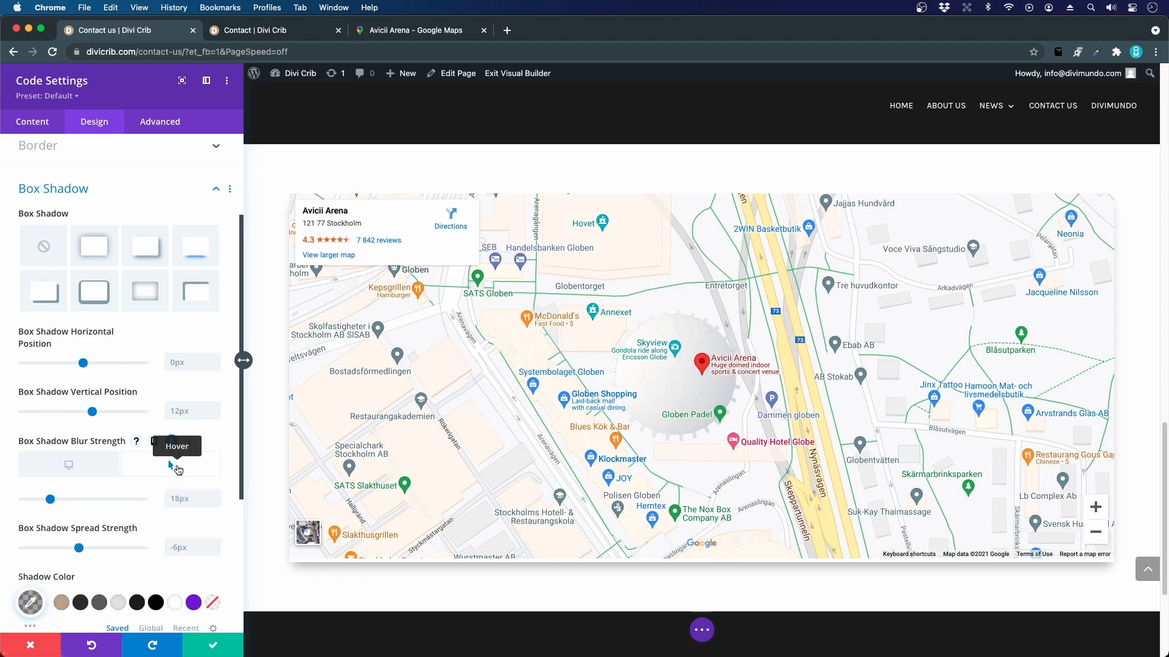
drag(51, 499, 68, 500)
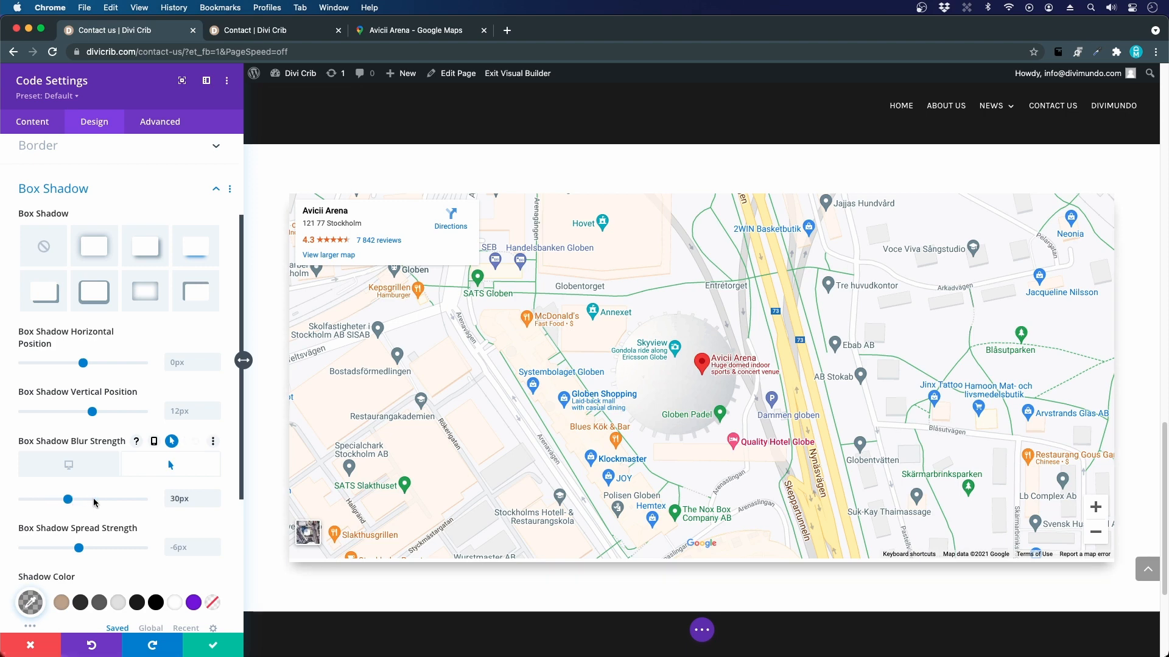
drag(68, 498, 143, 499)
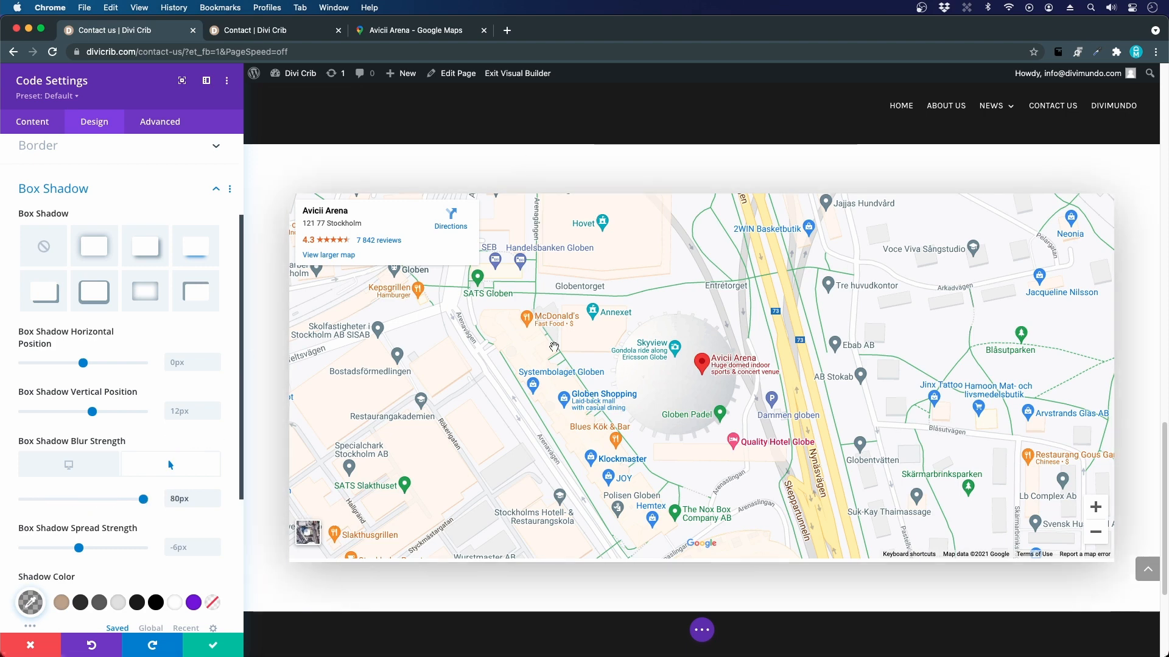
mouse_move(1051, 312)
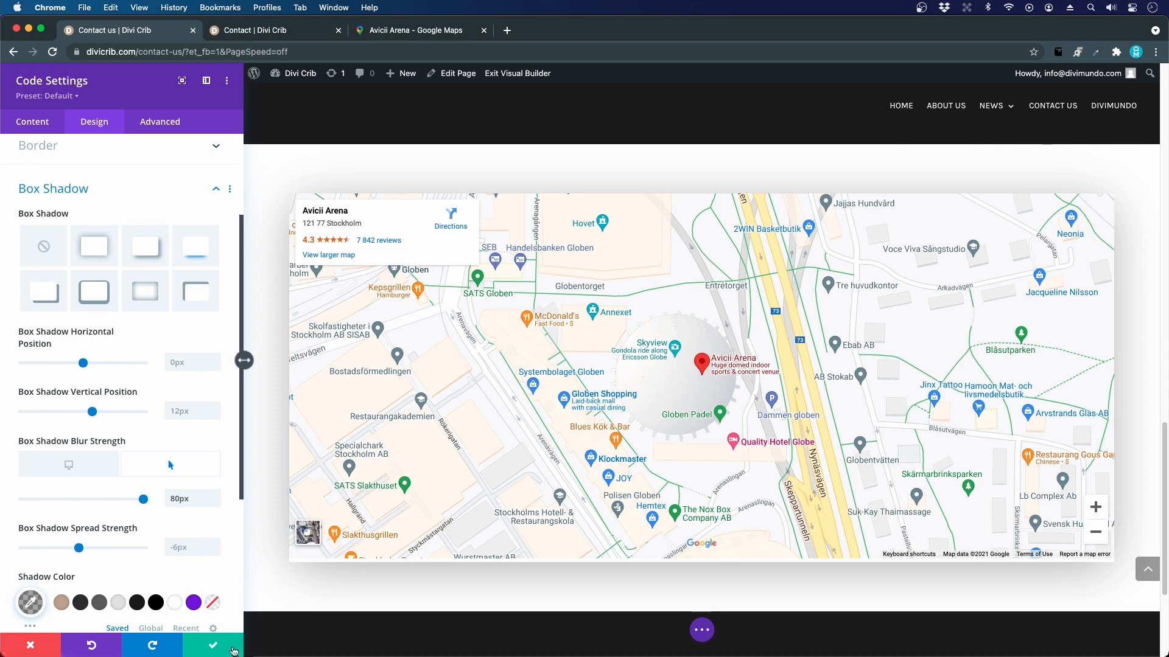
drag(143, 499, 50, 499)
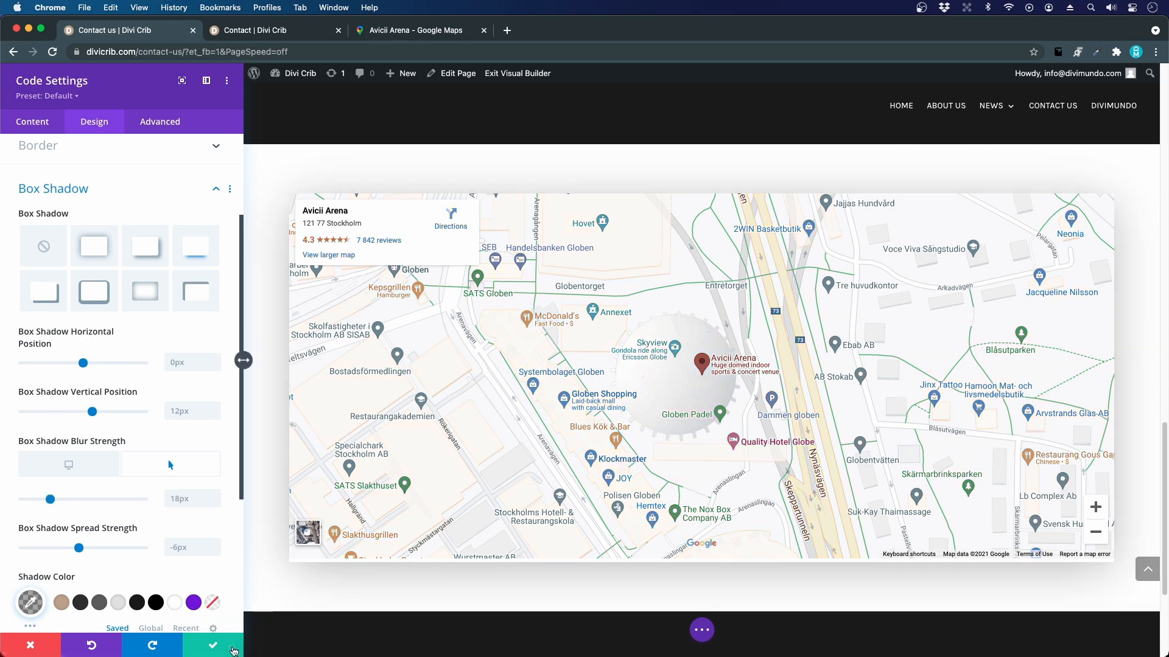
click(212, 645)
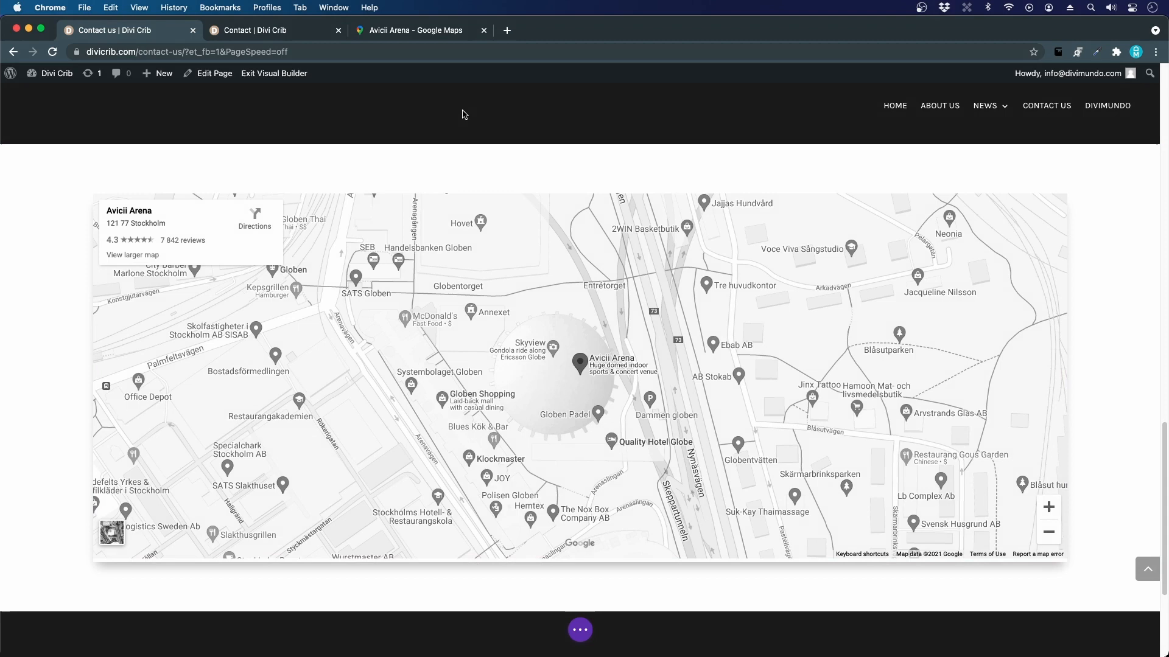
click(262, 31)
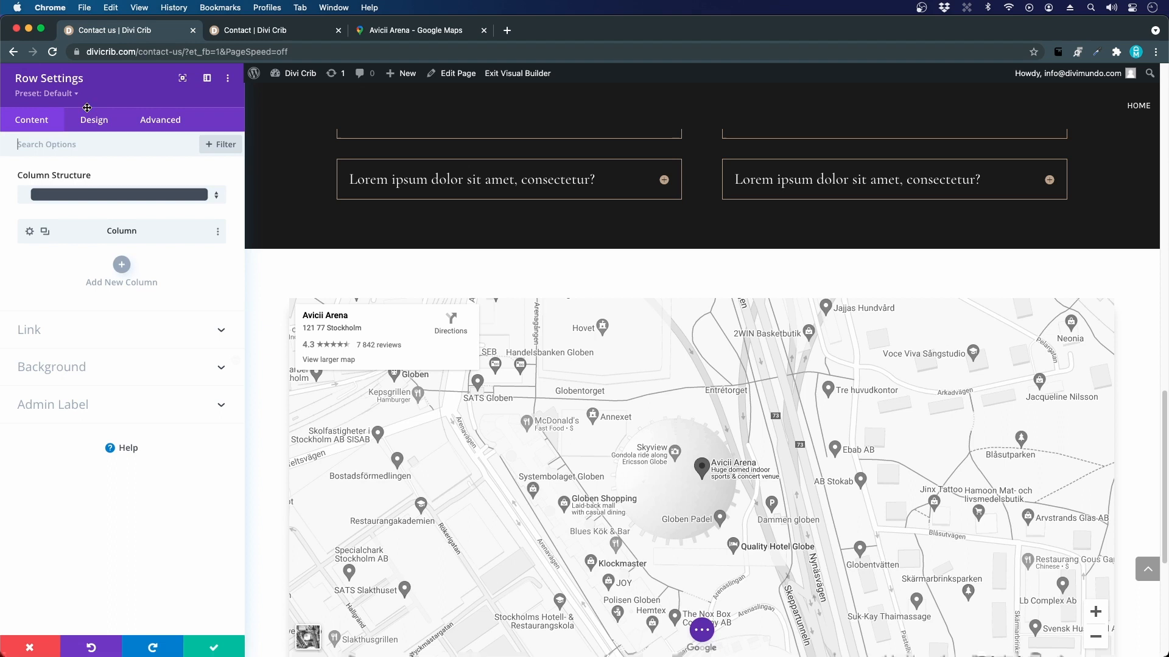
click(94, 119)
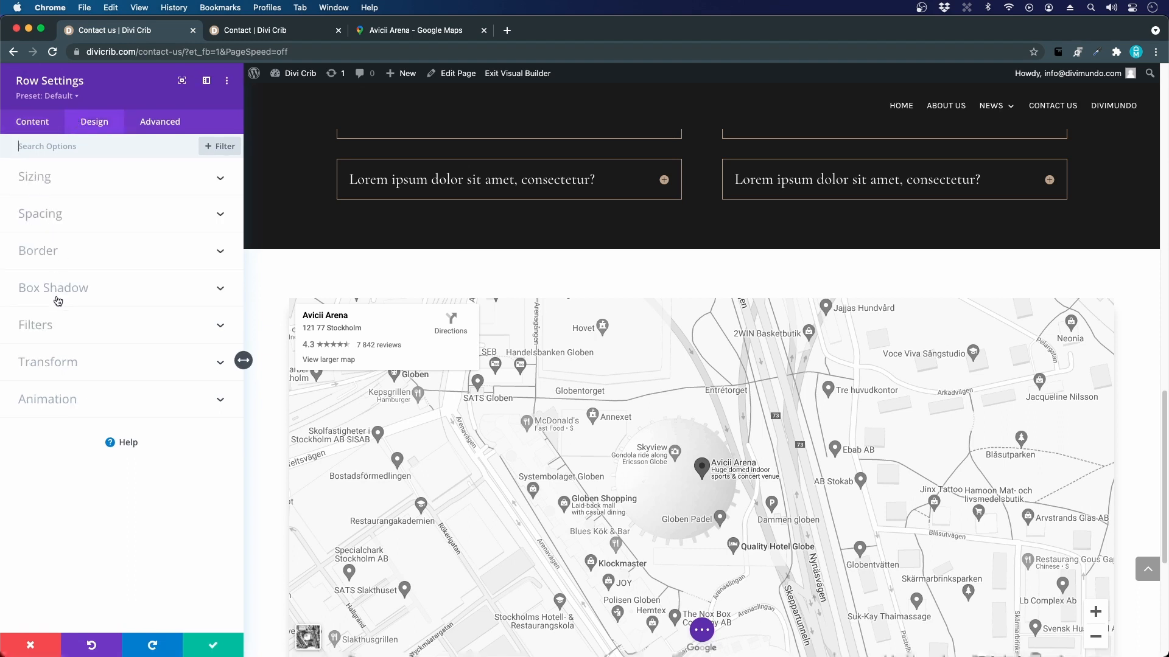
click(40, 213)
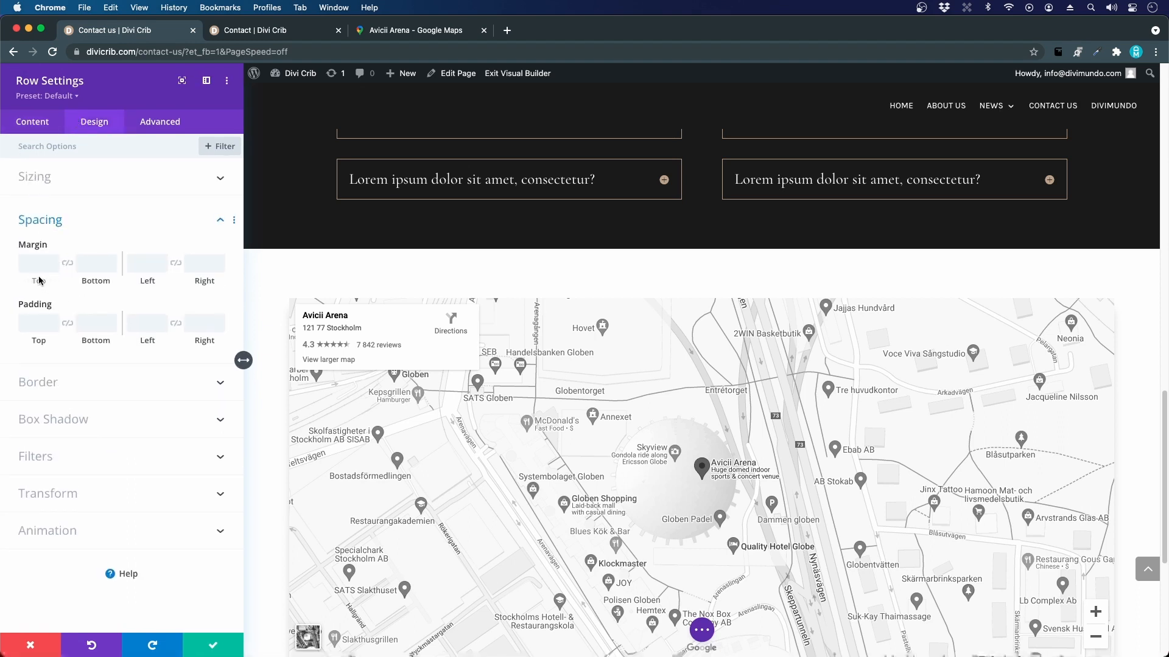
text(-20)
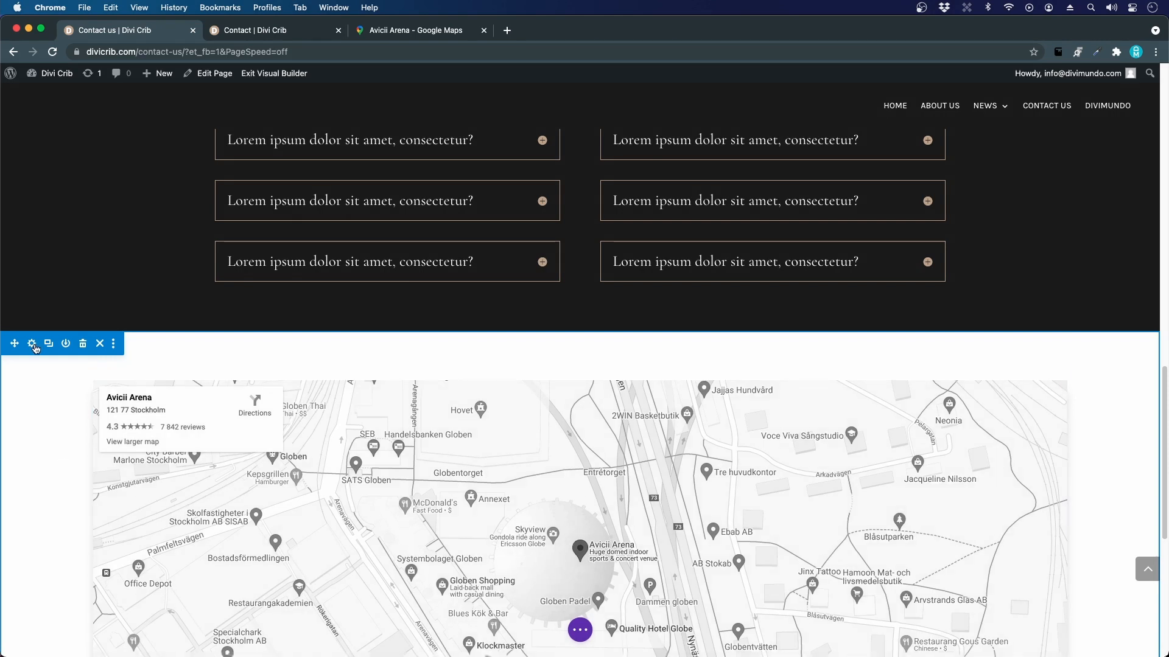
- Add a gradient background to the map section from its Section Settings
click(32, 344)
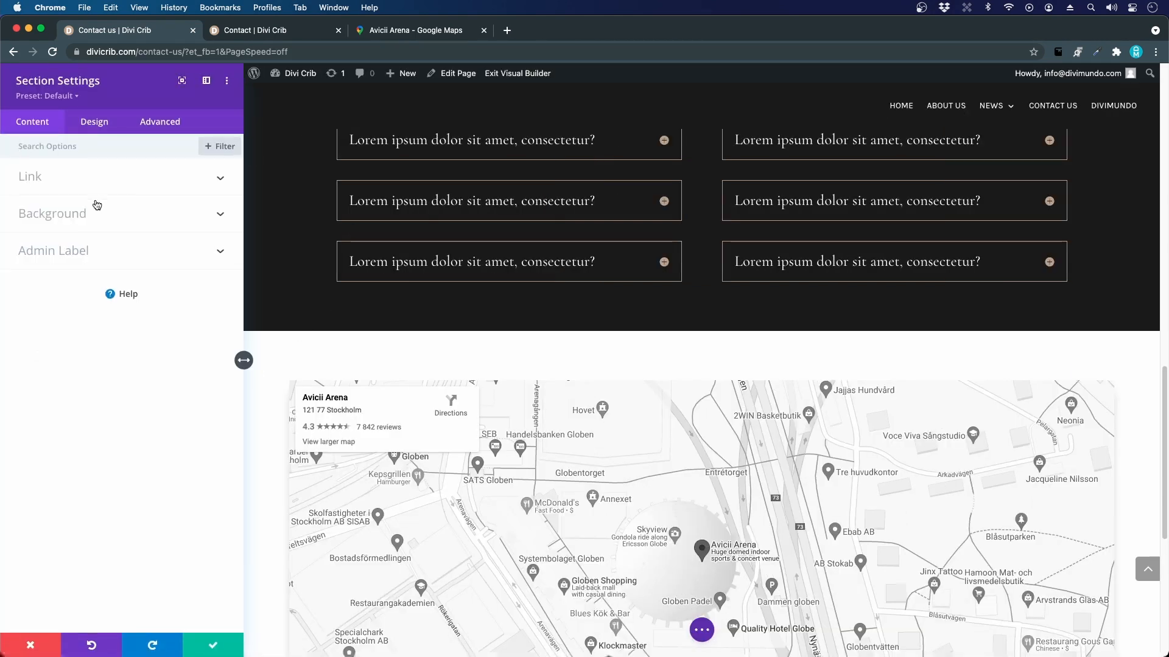
click(52, 213)
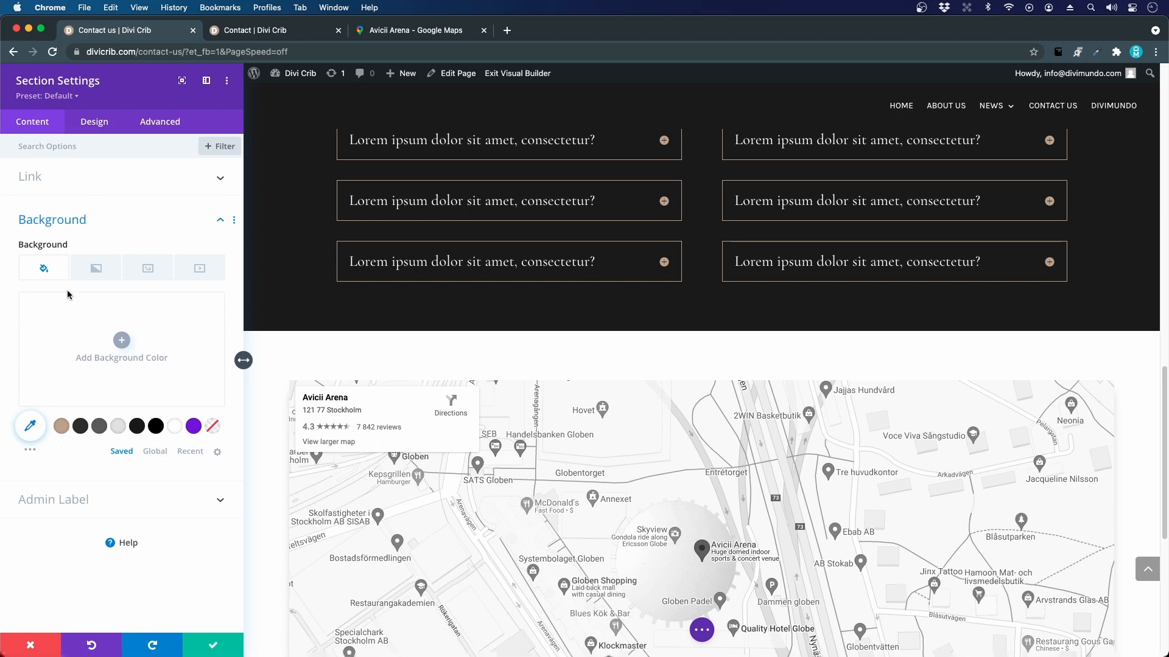
click(96, 268)
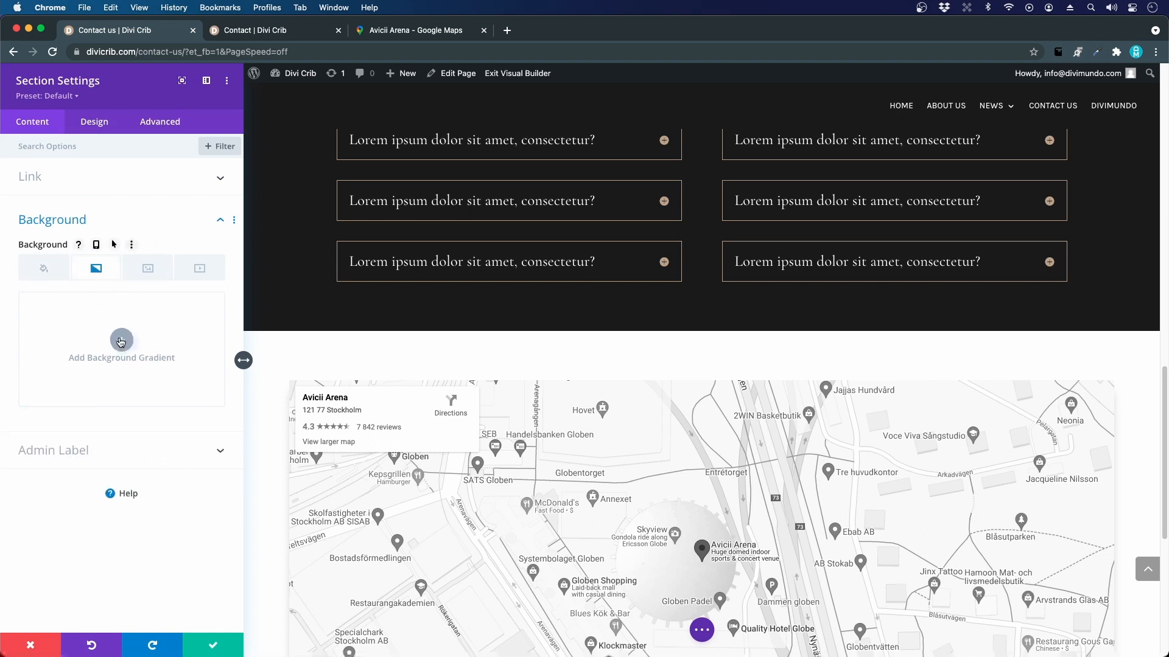
click(121, 342)
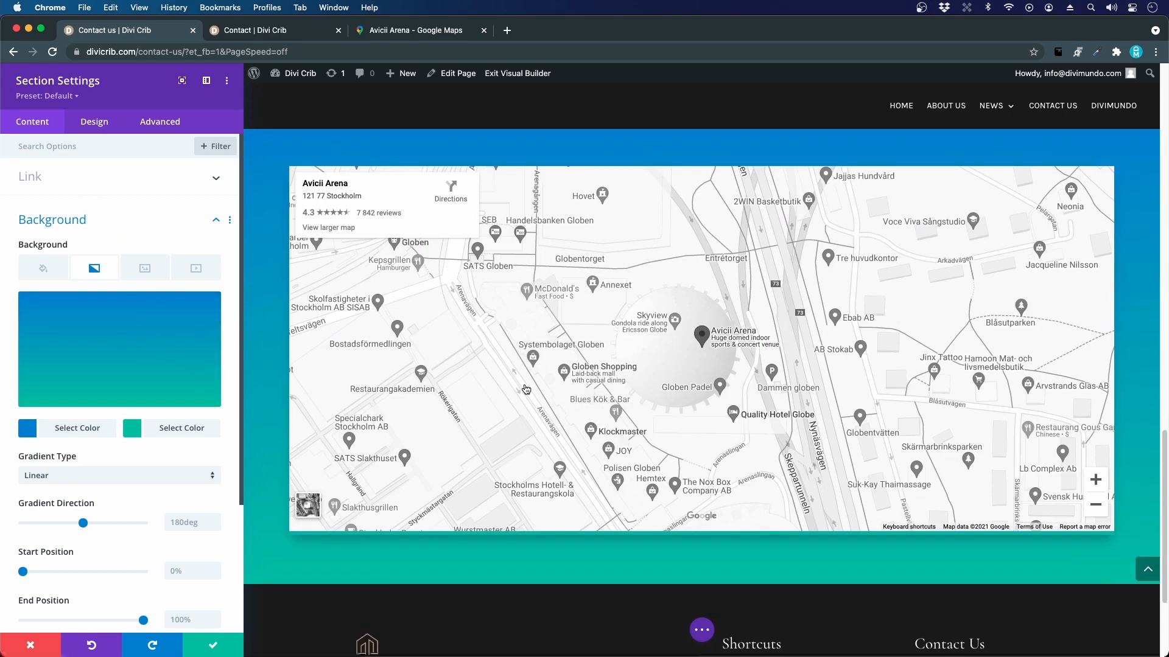
click(250, 30)
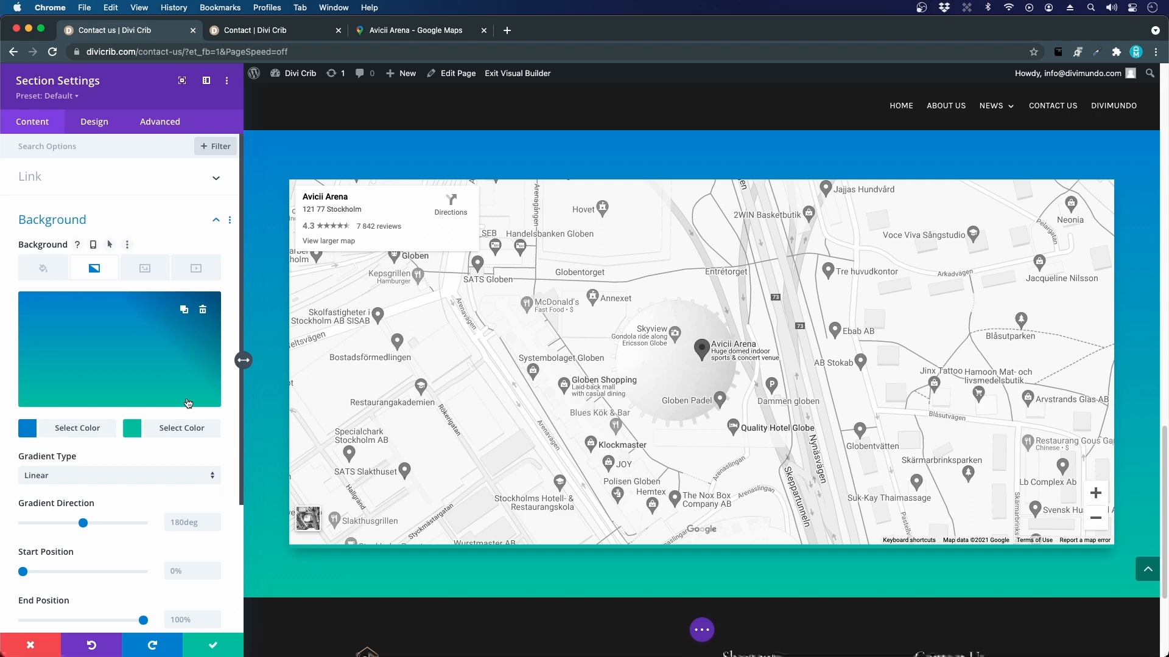
mouse_move(145, 427)
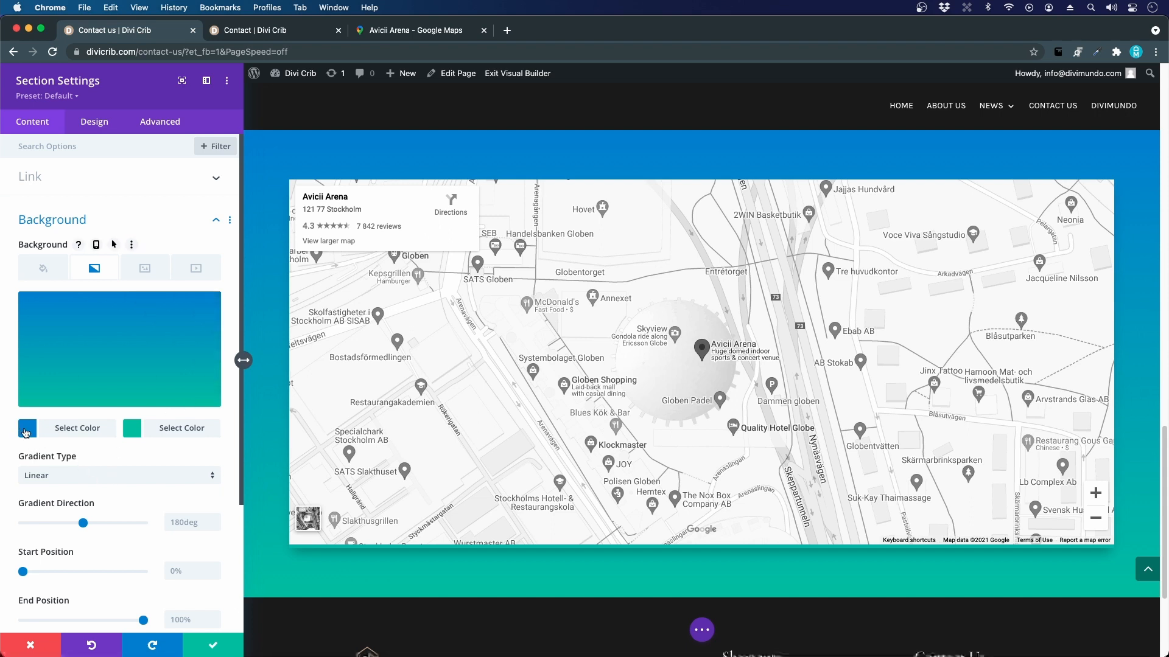
- Set the gradient colours to near-black and white, with positions at 33% for a hard split
click(27, 427)
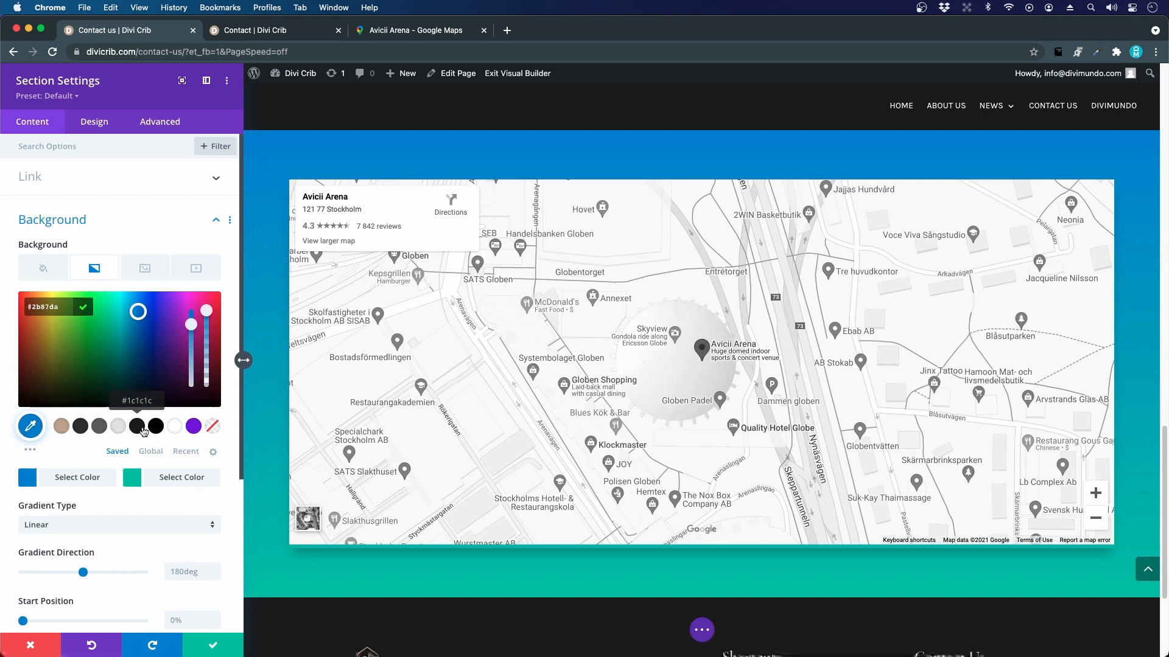
click(137, 426)
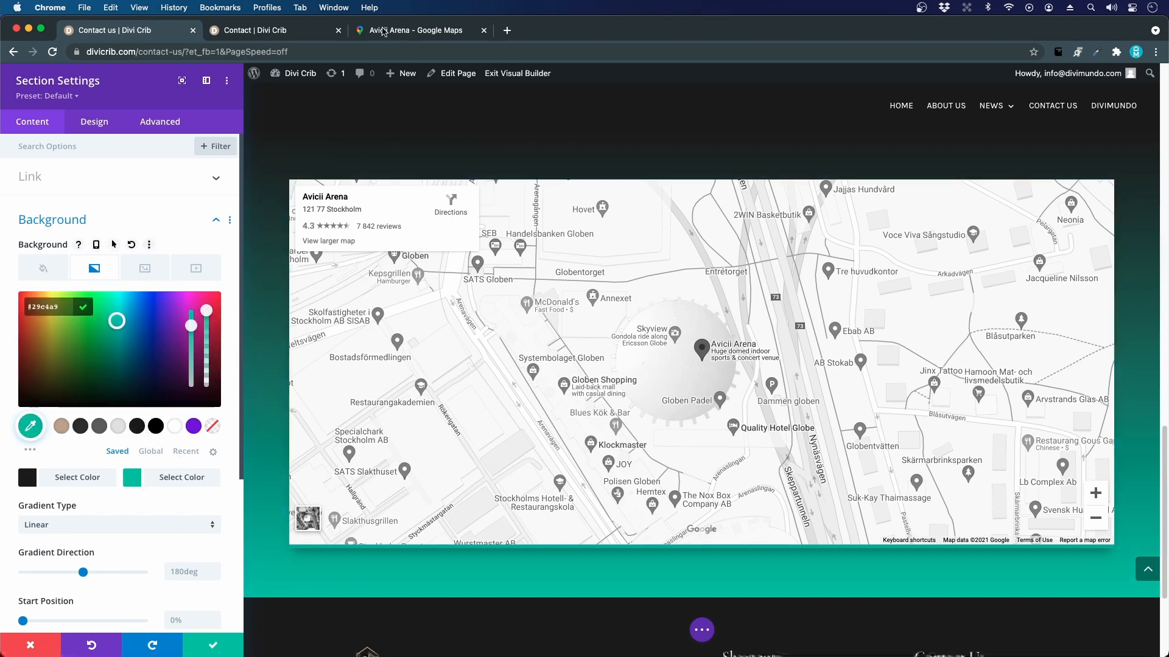
click(174, 426)
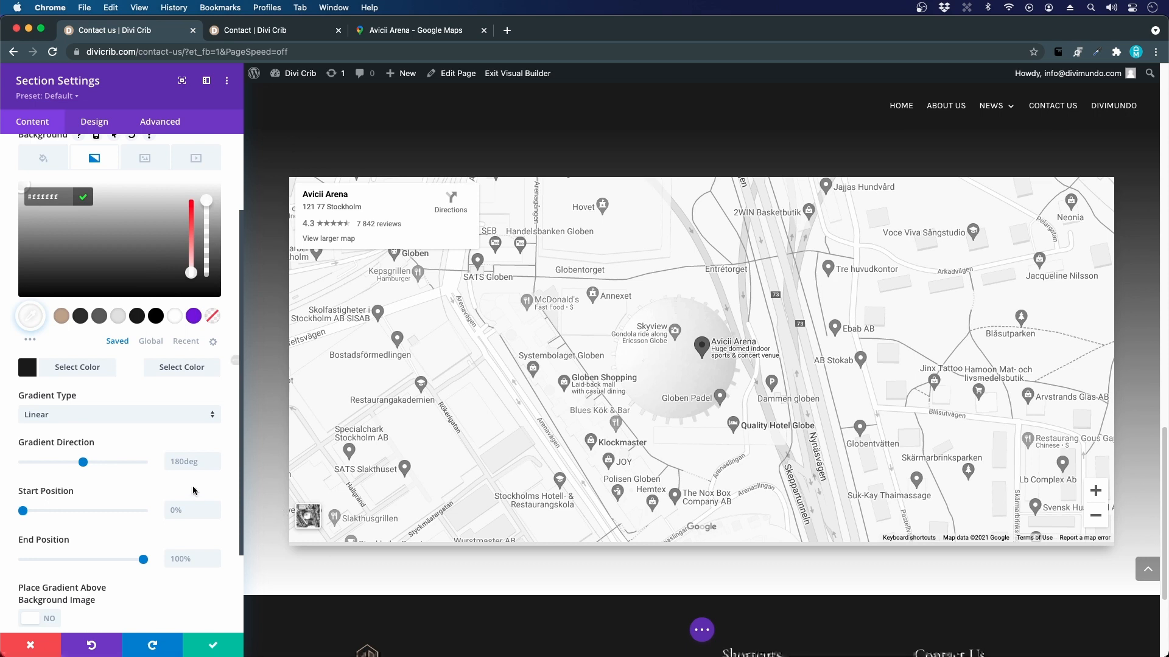
mouse_move(190, 373)
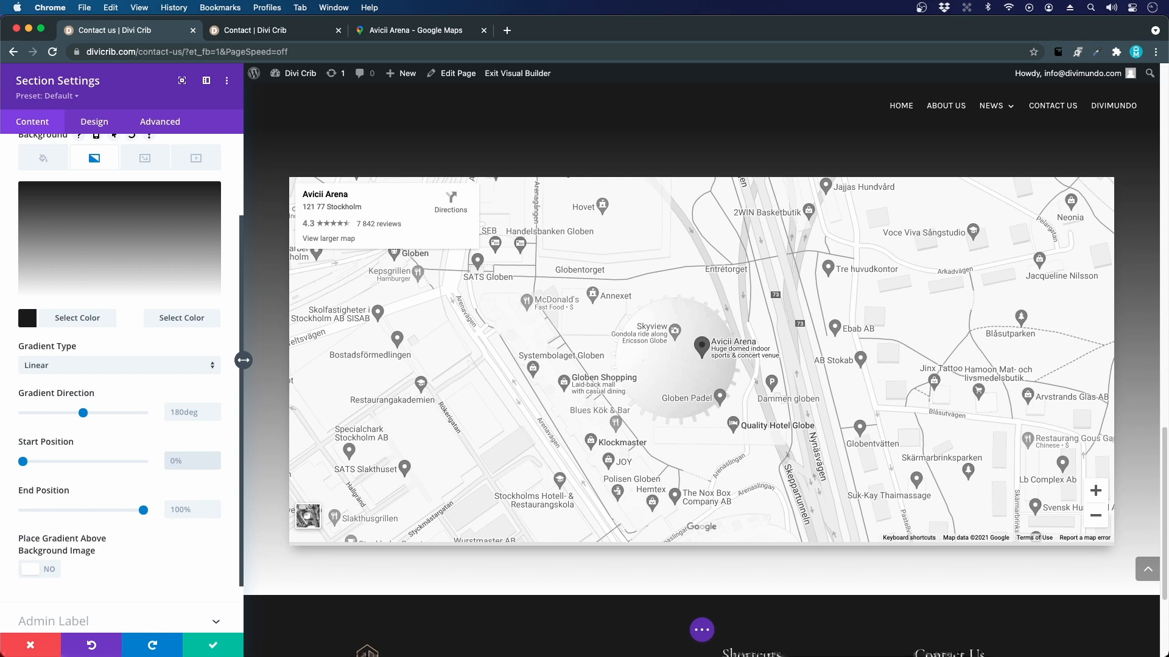
drag(20, 462, 62, 462)
text(33)
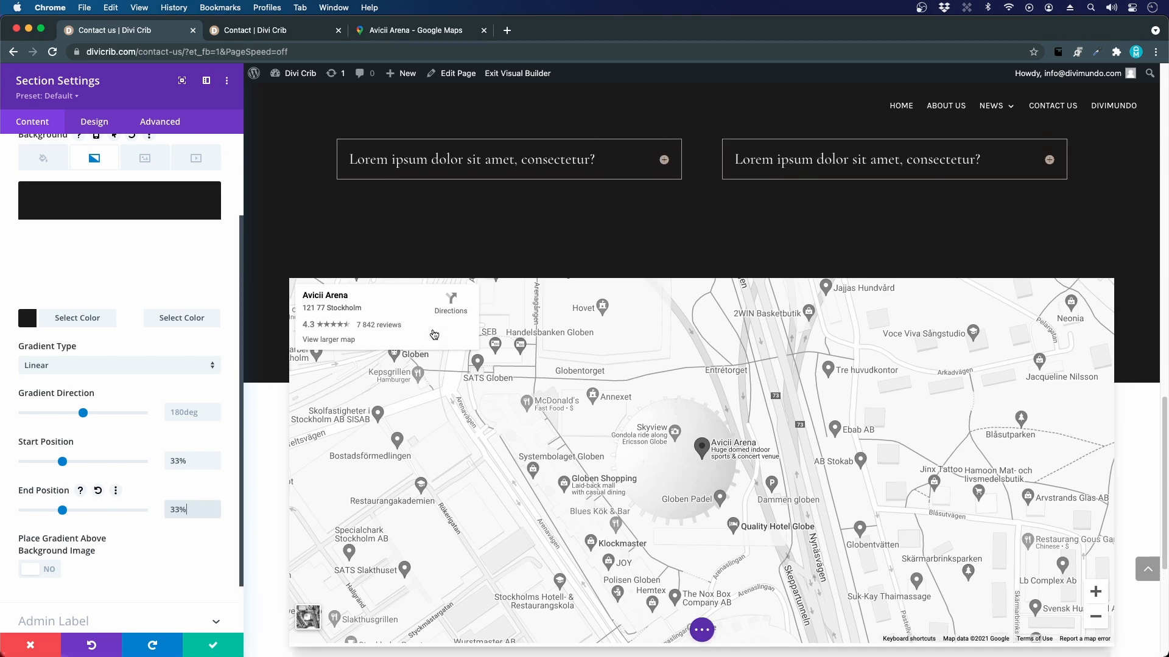
scroll(down, 3)
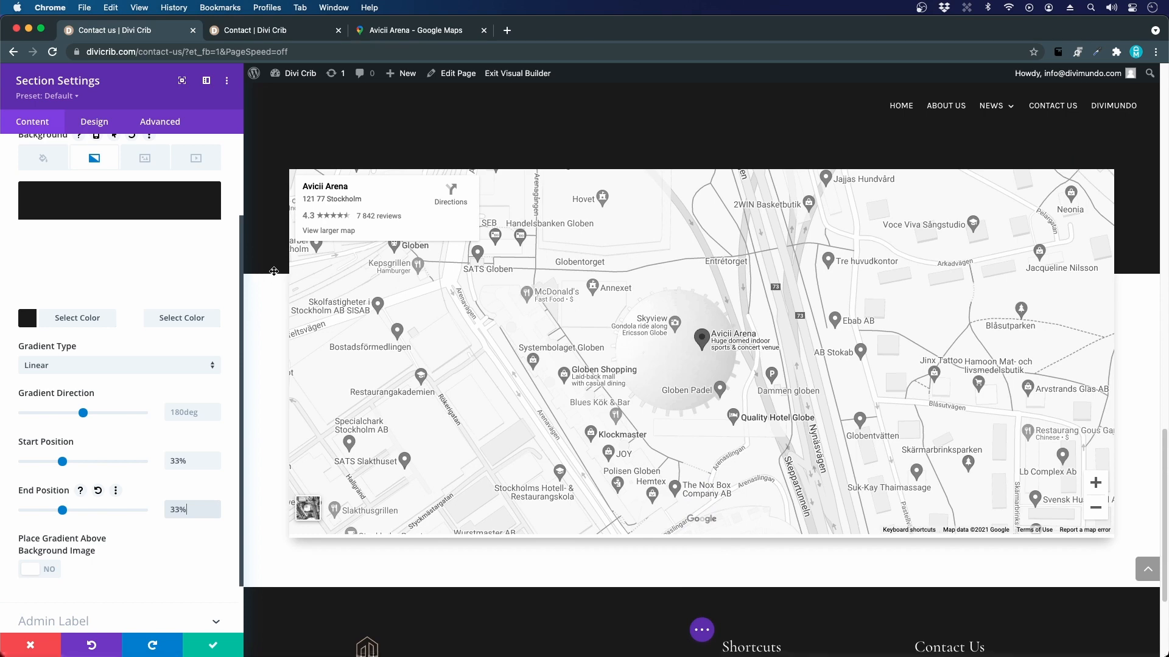
mouse_move(278, 420)
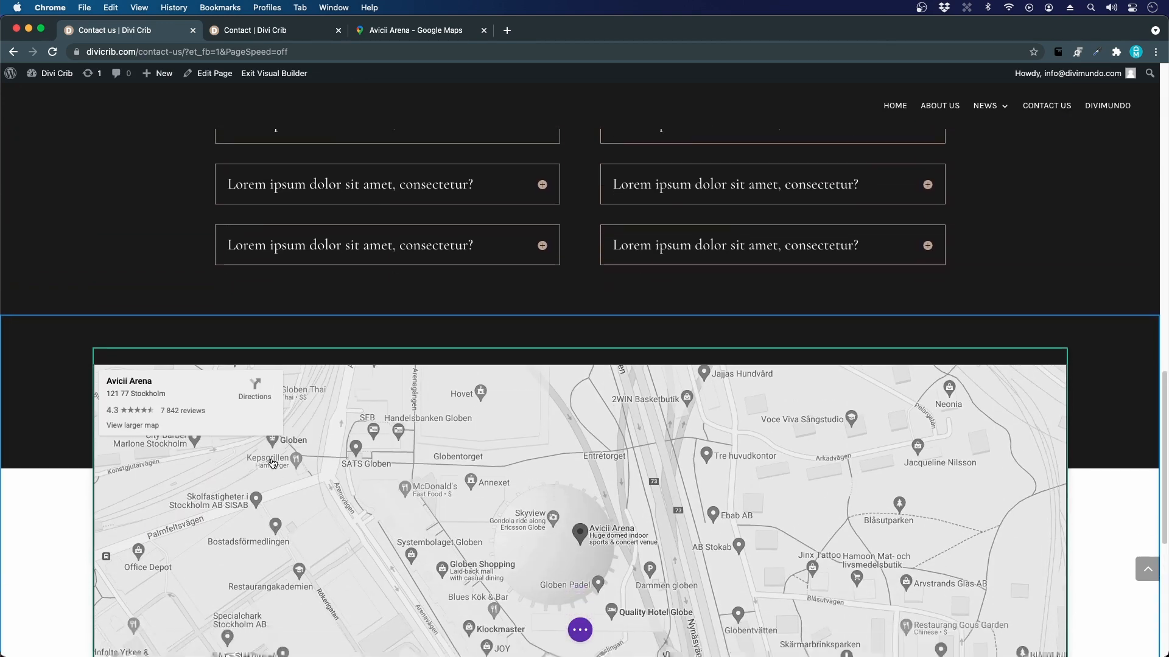
scroll(down, 3)
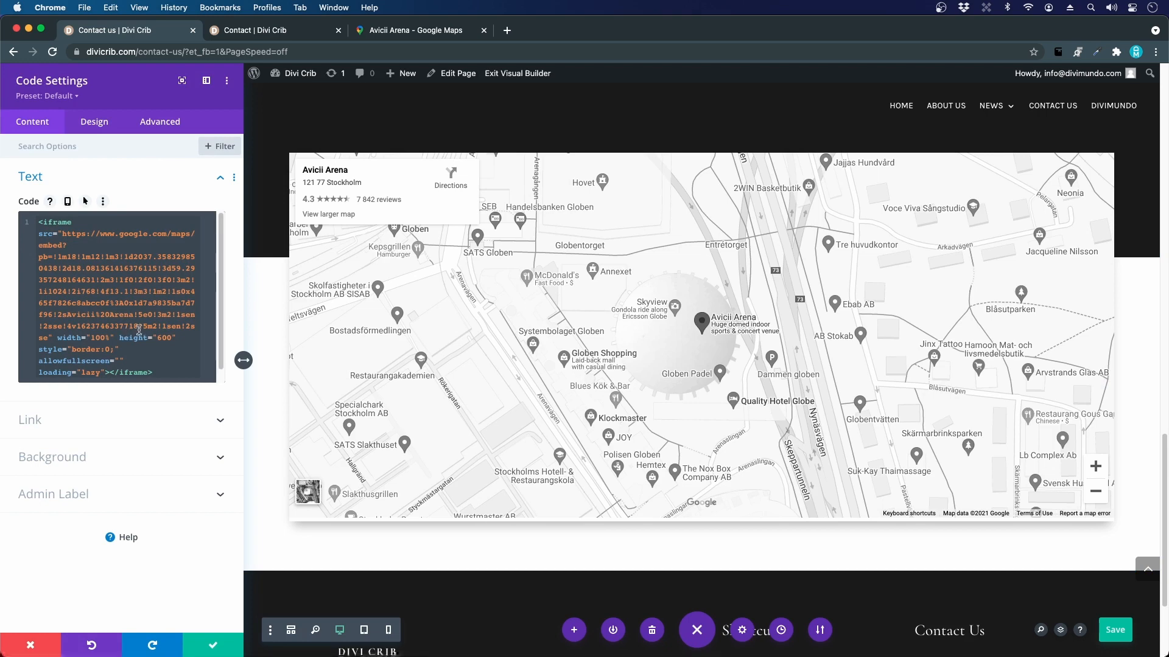
mouse_move(279, 375)
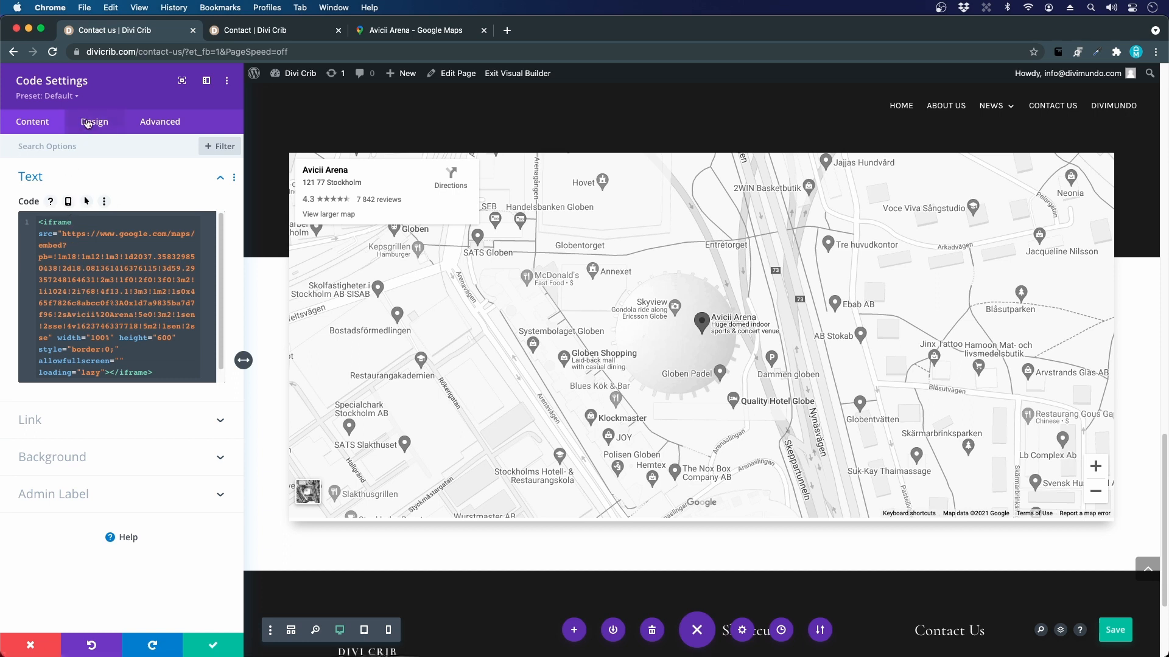
- Check the map Code module's Design options, then return to its embed code content
click(93, 121)
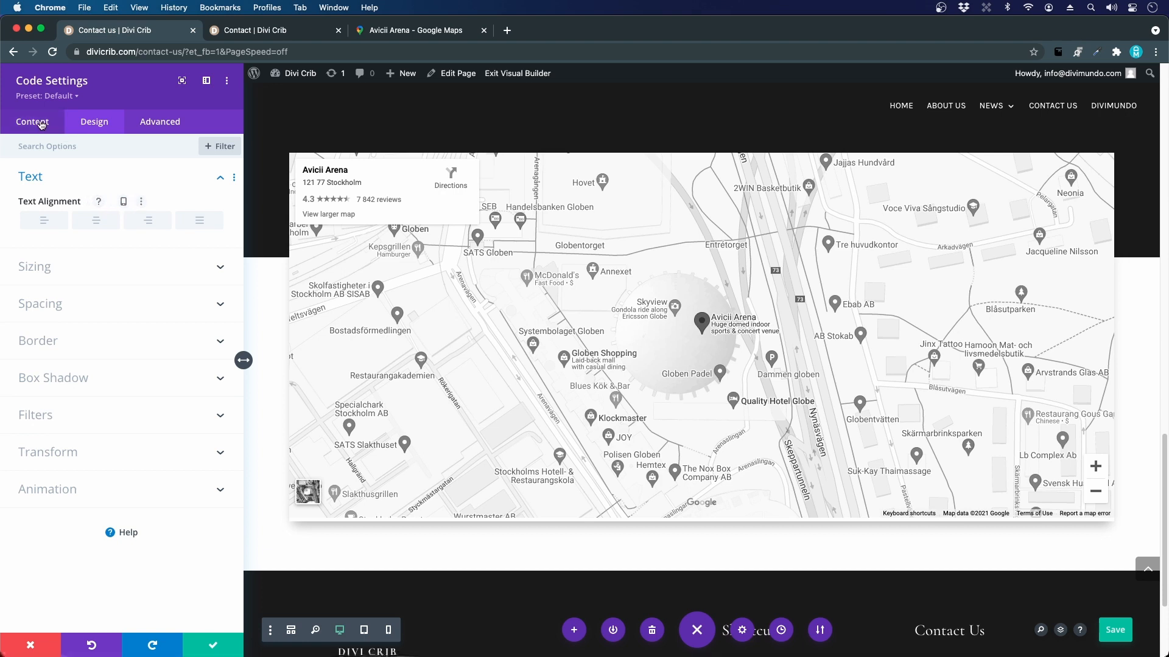
click(32, 121)
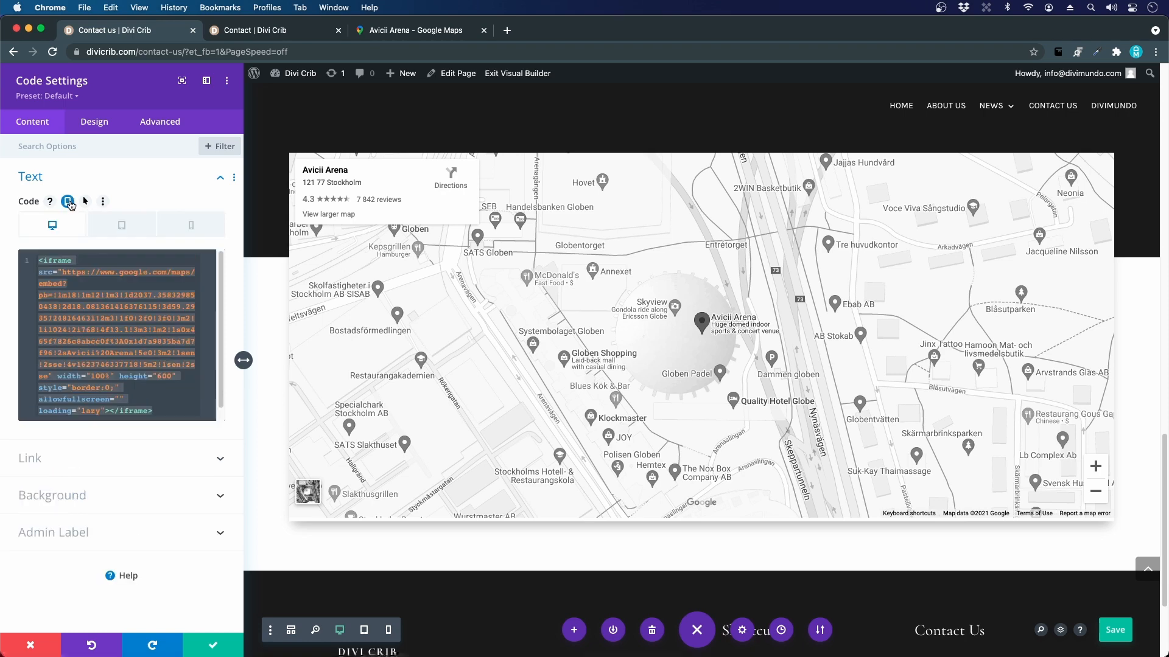
mouse_move(191, 225)
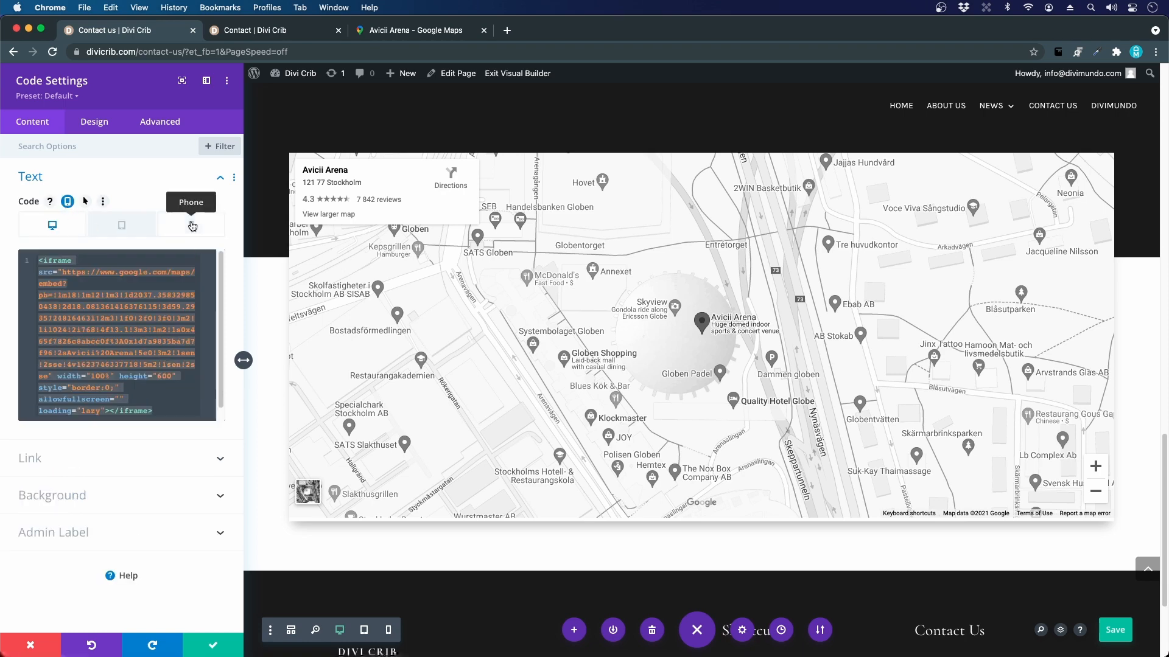
- Change the phone version's iframe height to 400, then review the tablet and desktop versions
click(191, 224)
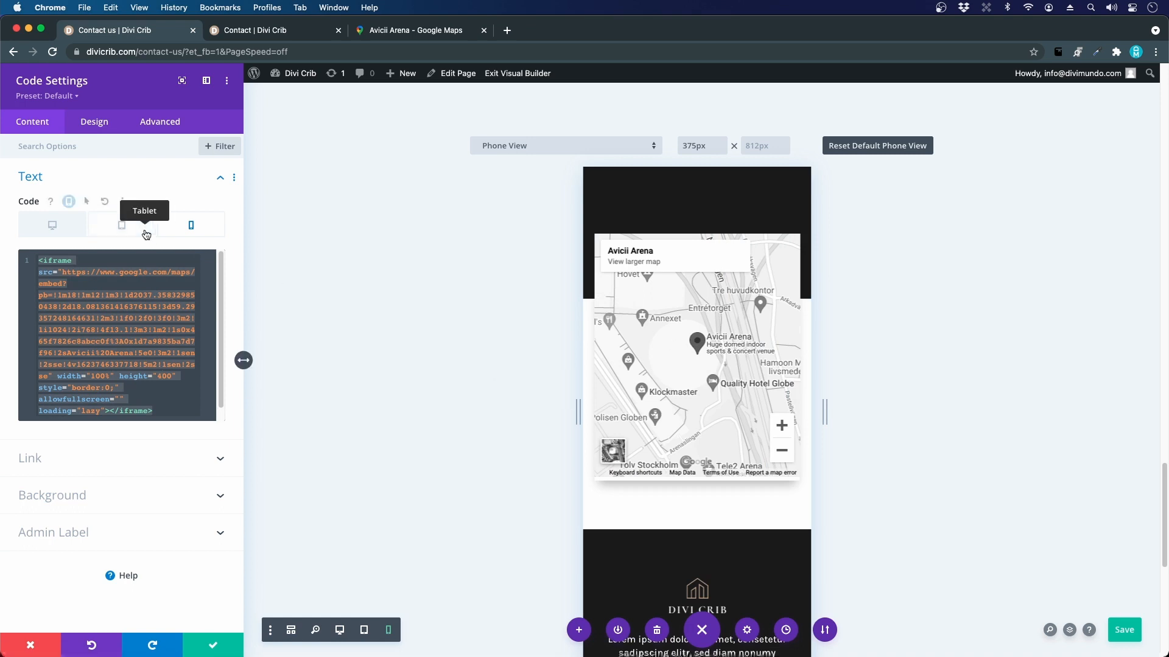
click(121, 225)
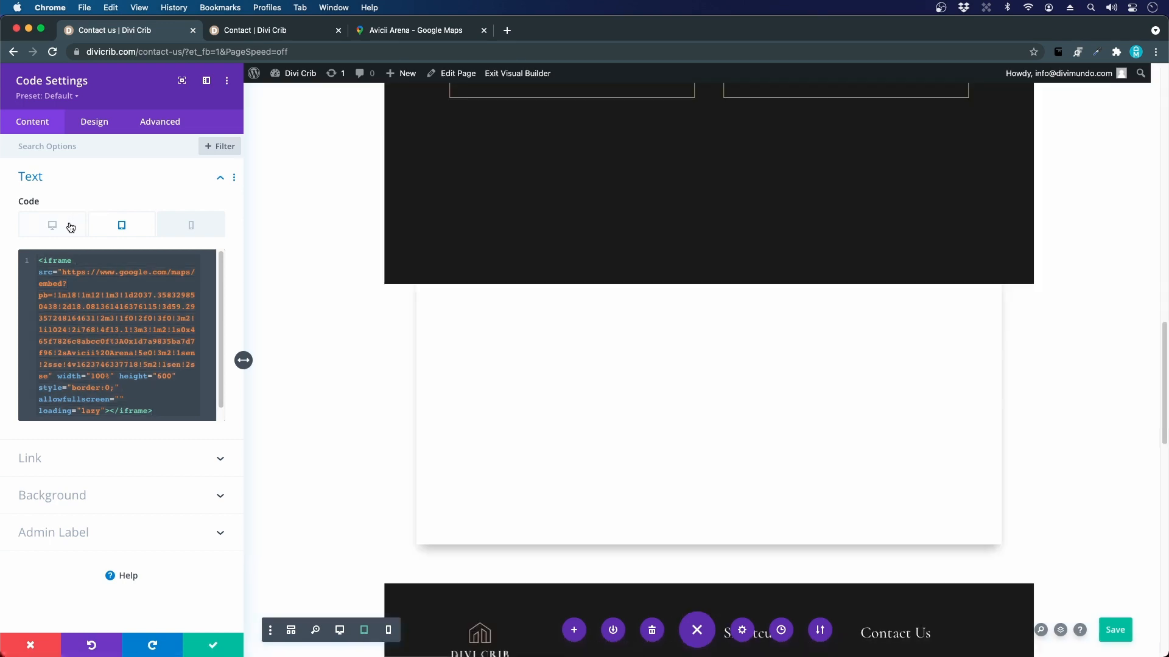
click(52, 224)
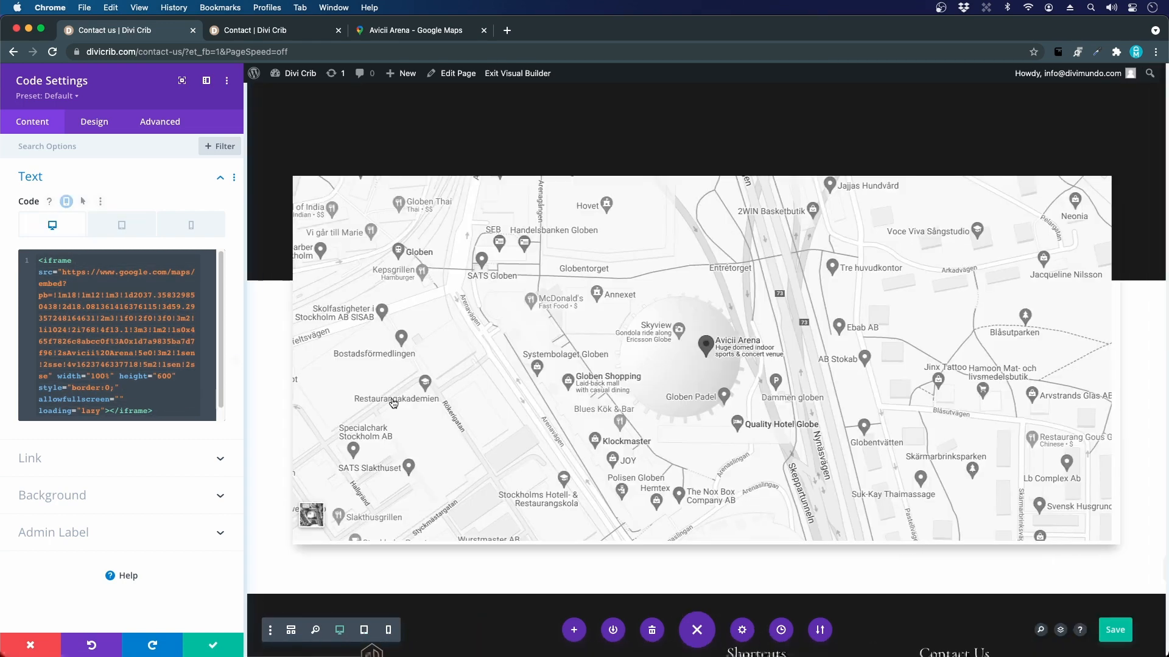